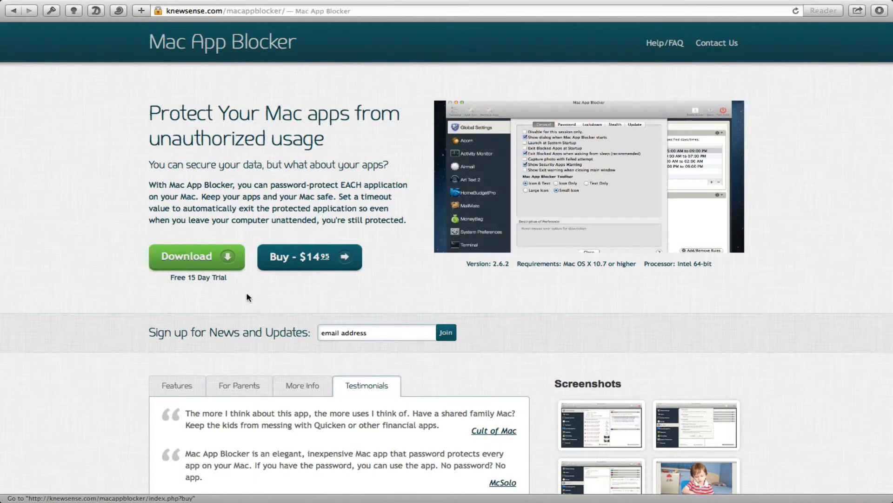
Step: Scroll the Mac App Blocker product page down to the tabbed info box and Screenshots gallery
scroll("down", 3)
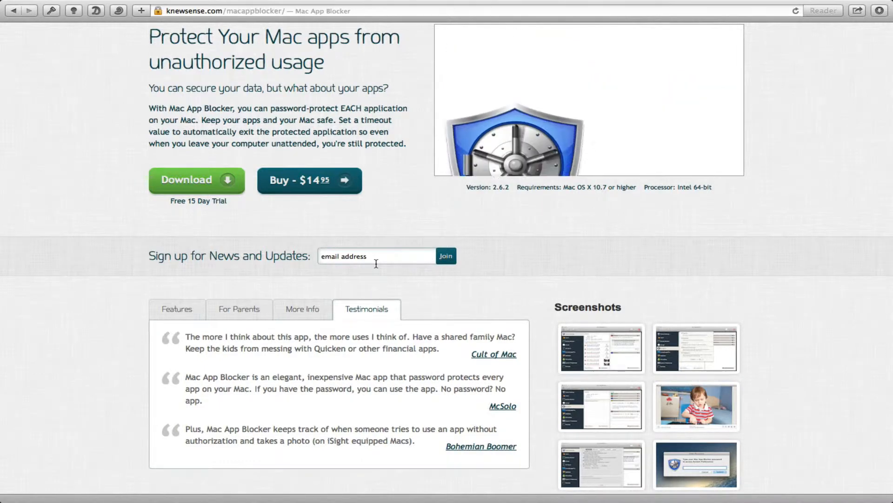
scroll("down", 3)
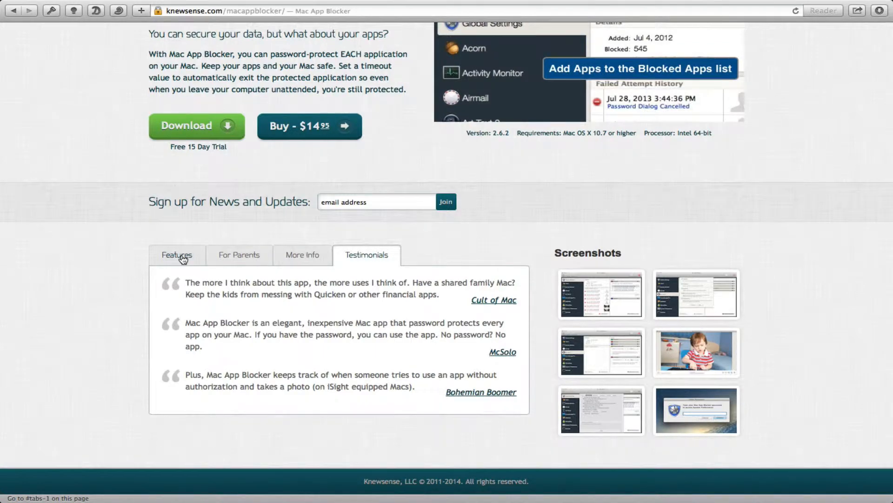
Step: Browse the Features, For Parents, More Info and Testimonials tabs of the product page
left_click(177, 255)
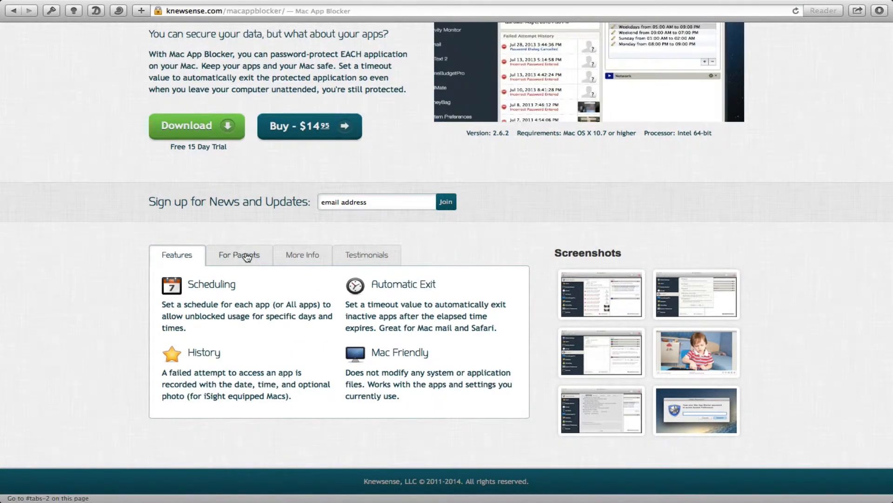
left_click(302, 254)
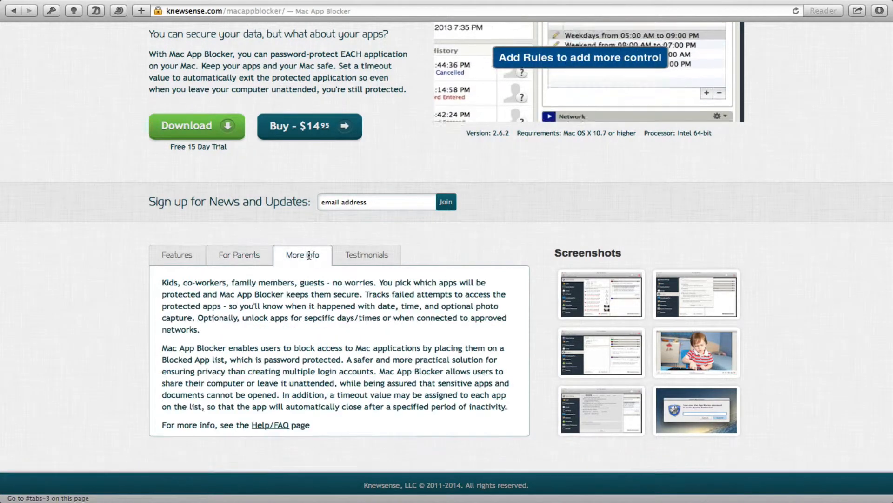
left_click(366, 255)
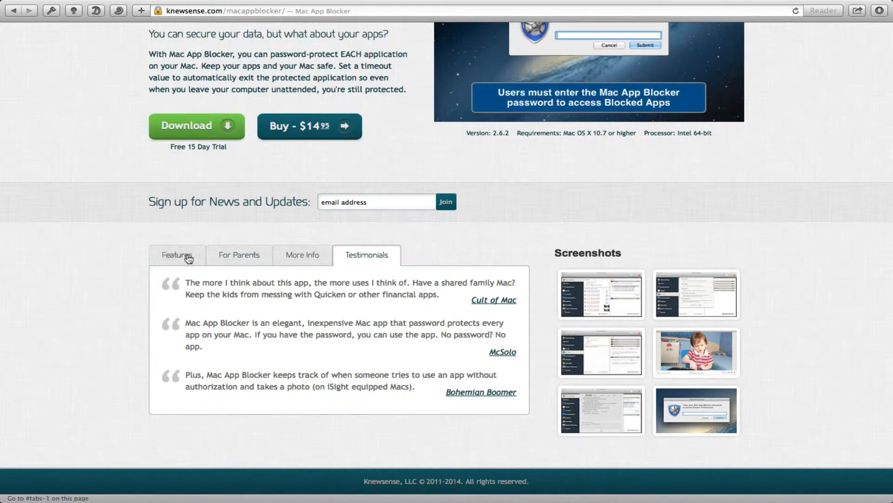
left_click(177, 255)
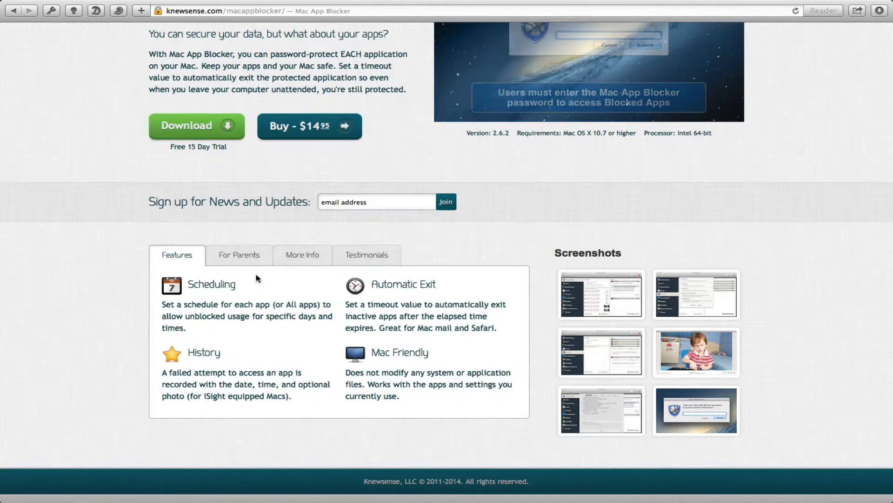
left_click(239, 255)
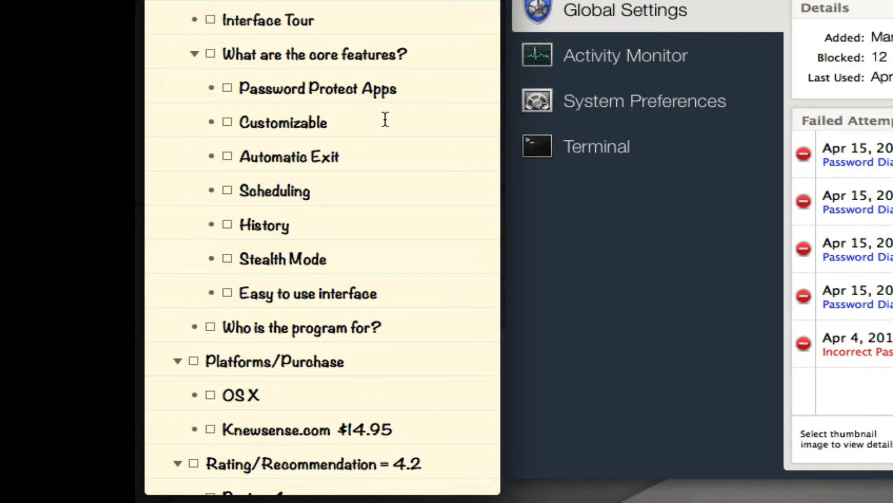
left_click(327, 122)
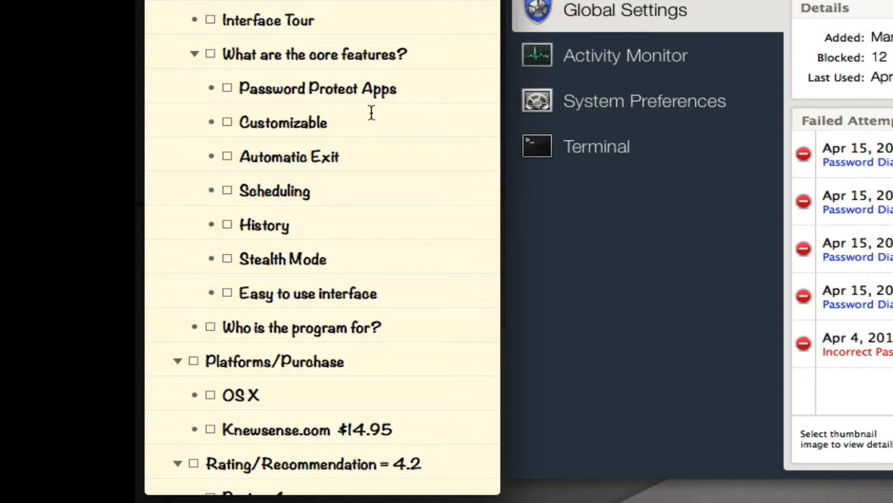
left_click(327, 122)
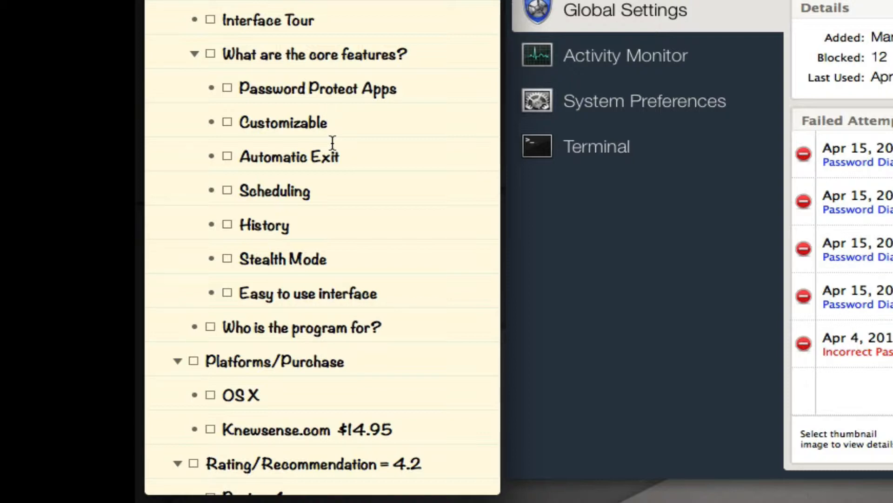
left_click(327, 121)
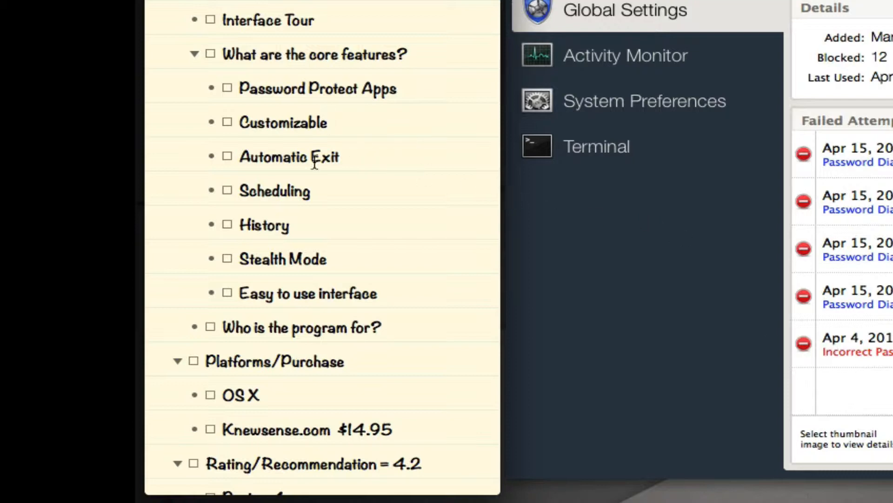
Step: Scroll the review outline to the Design 4 and Capability 4.5 ratings and click through feature rows
scroll("down", 3)
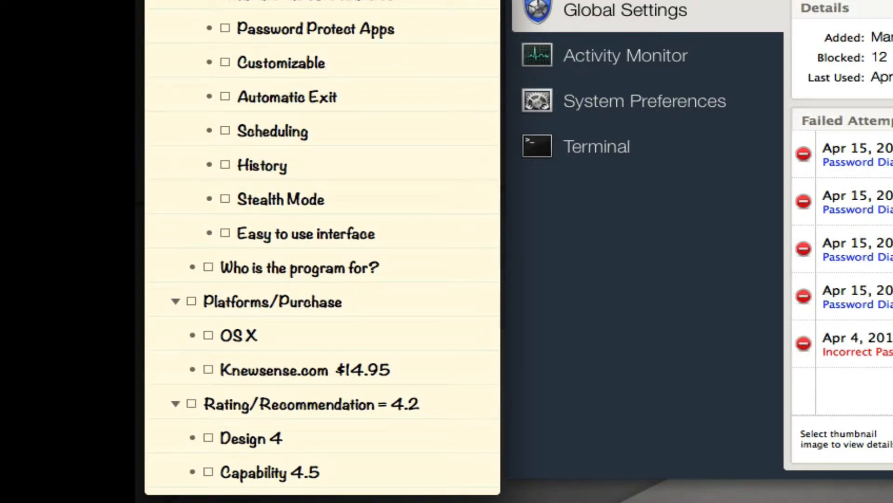
left_click(326, 63)
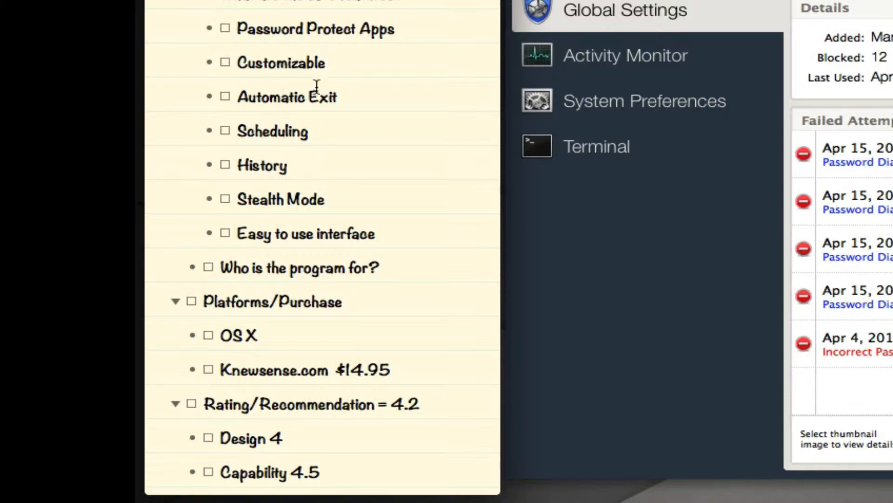
mouse_move(310, 145)
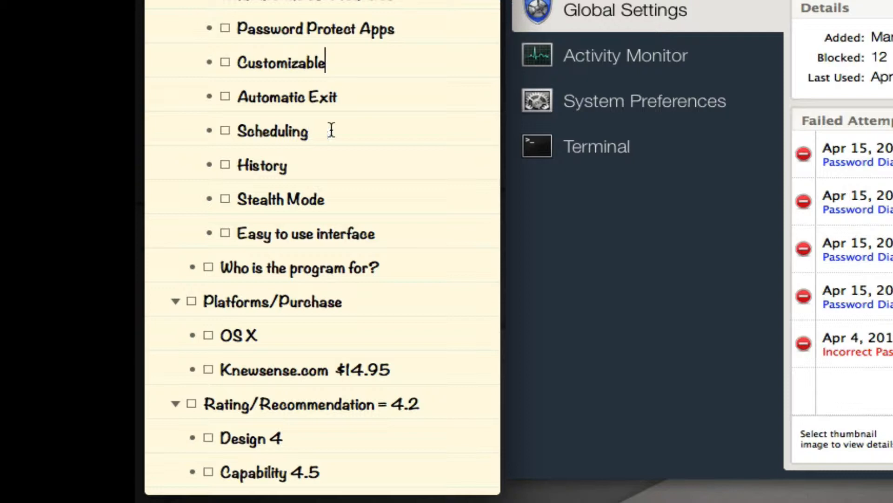
mouse_move(307, 131)
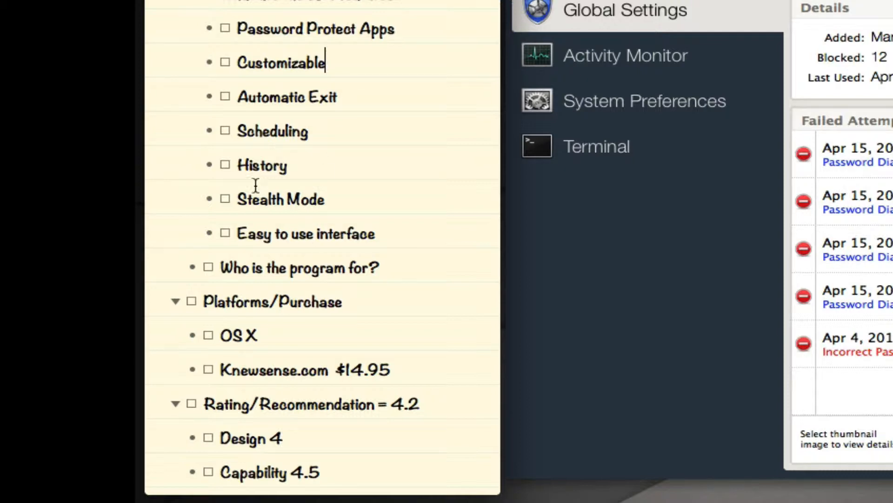
mouse_move(311, 196)
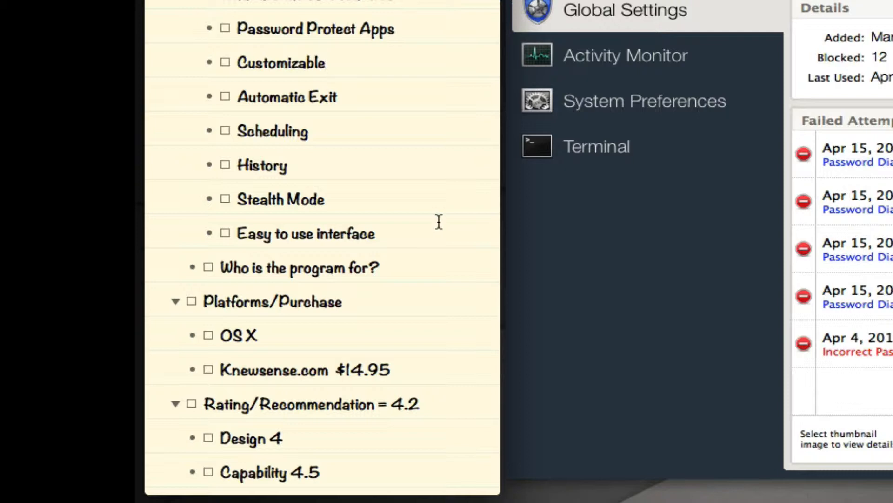
left_click(325, 61)
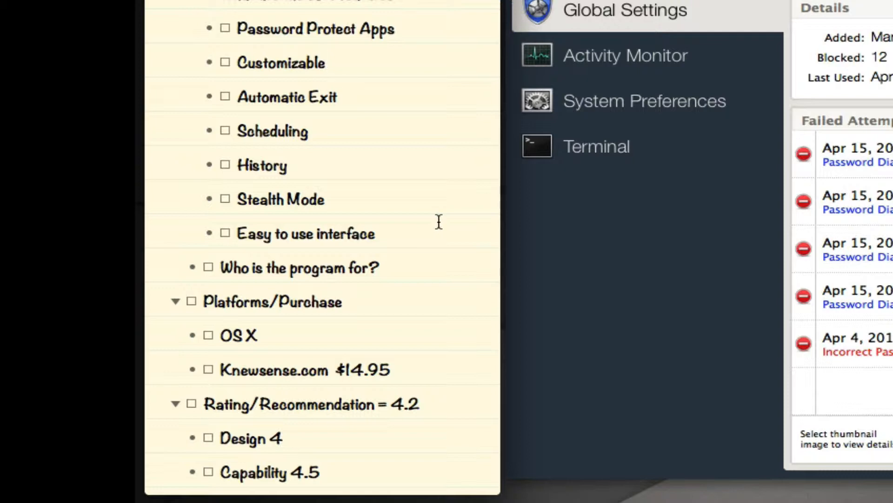
left_click(326, 62)
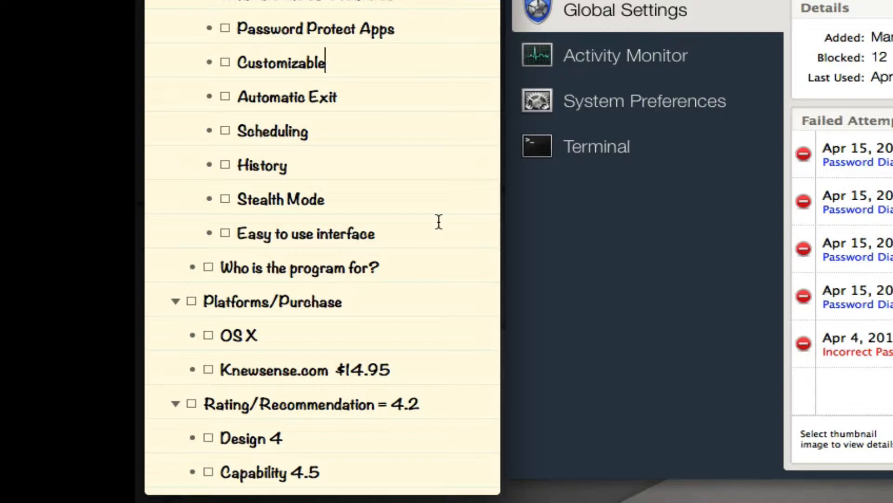
mouse_move(316, 157)
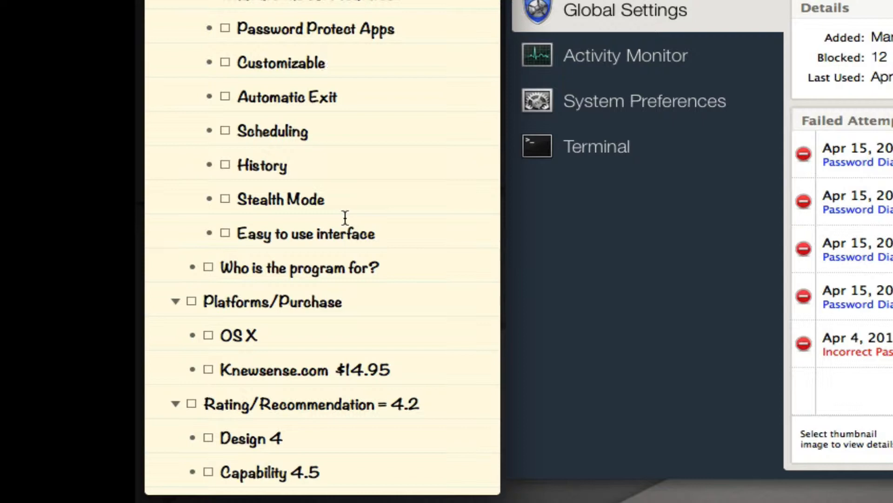
left_click(325, 61)
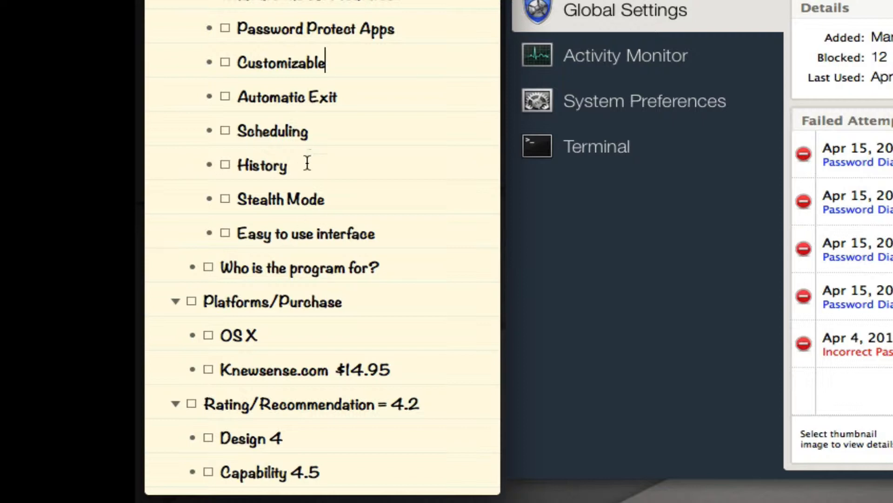
mouse_move(296, 203)
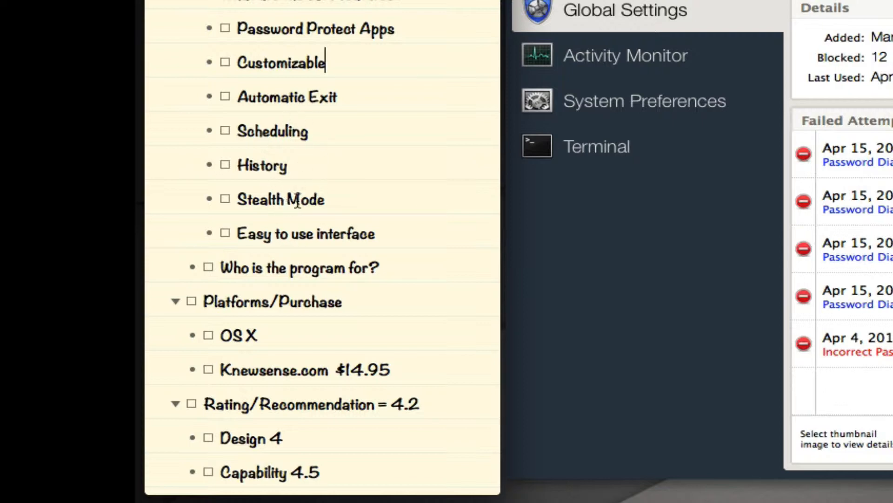
mouse_move(264, 271)
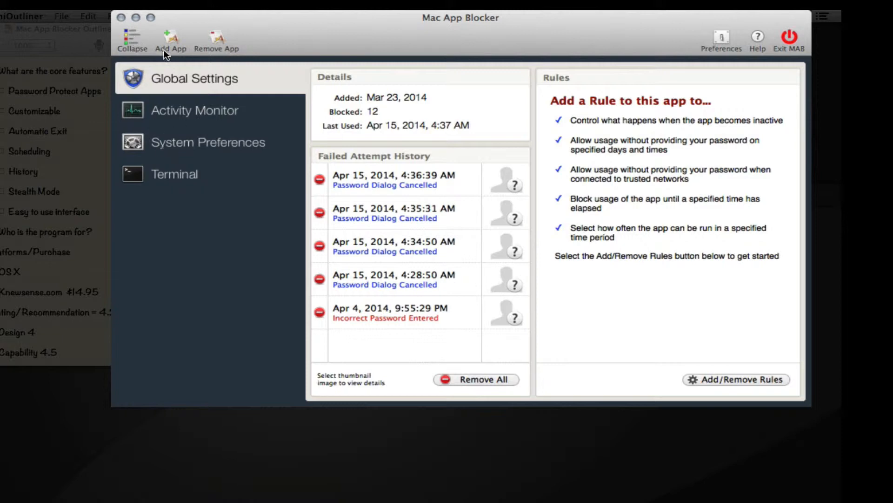
mouse_move(196, 234)
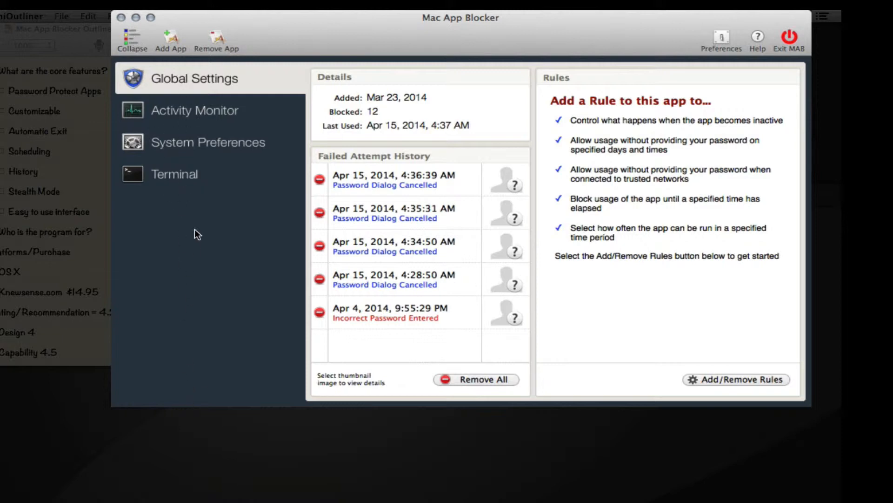
Step: Shrink the protected app list to icons, then restore full app names
left_click(133, 40)
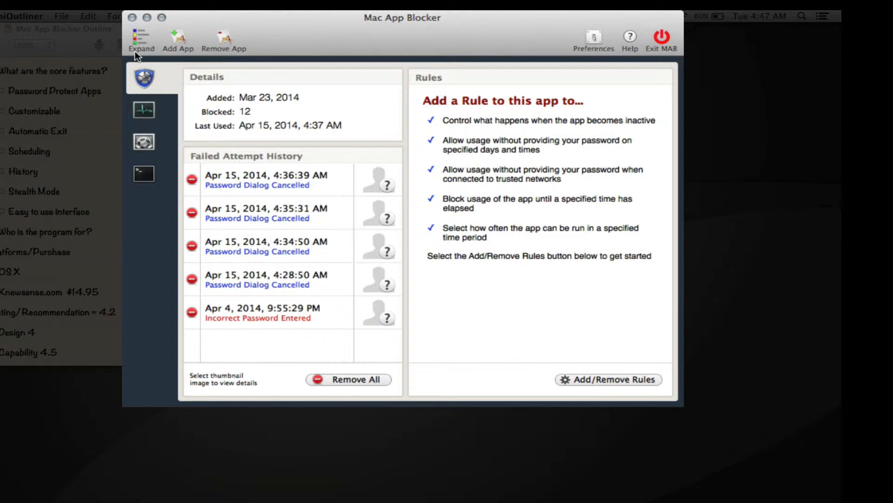
left_click(141, 40)
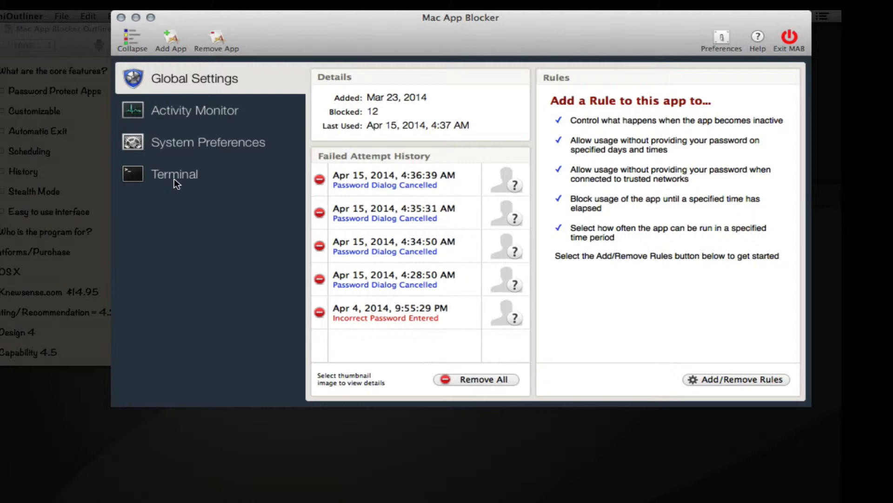
mouse_move(143, 92)
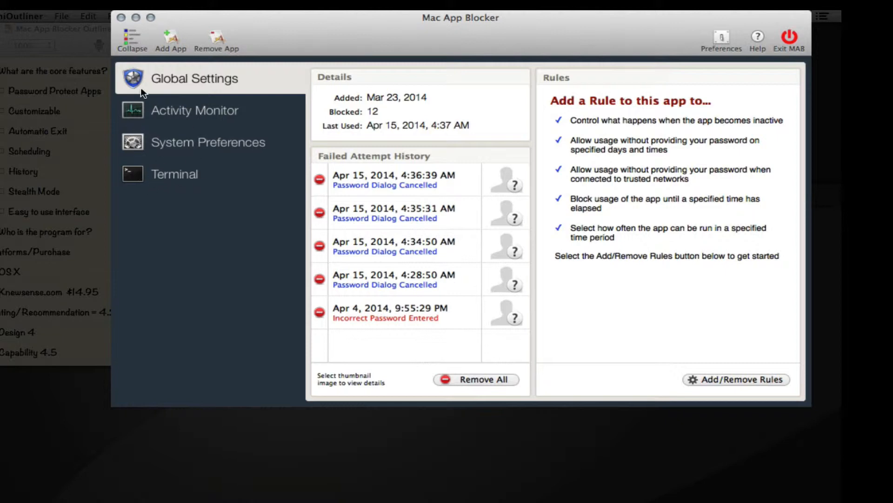
mouse_move(192, 127)
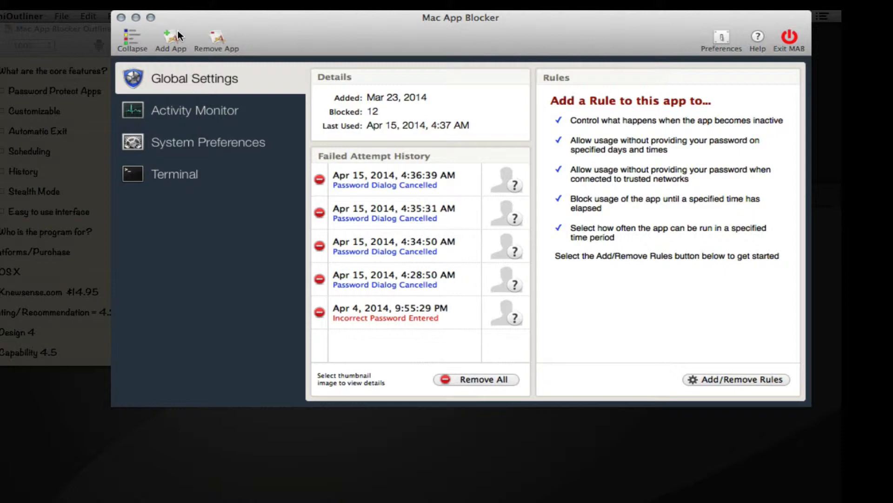
mouse_move(195, 124)
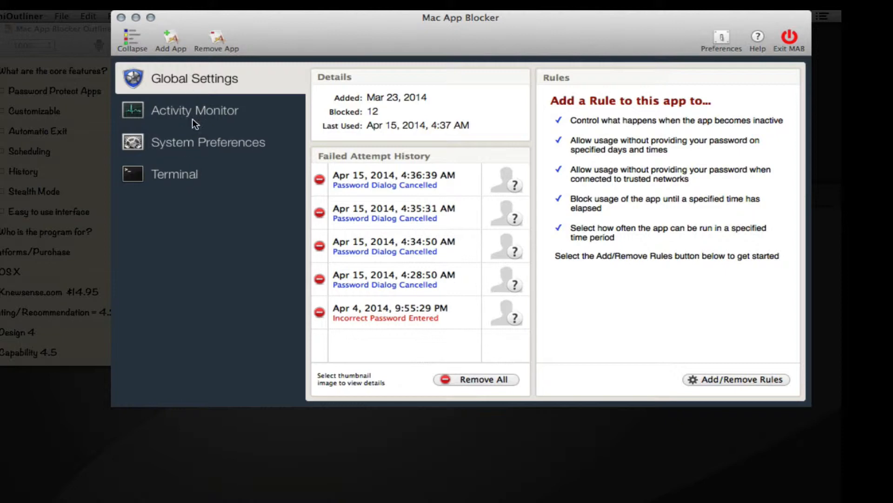
mouse_move(206, 229)
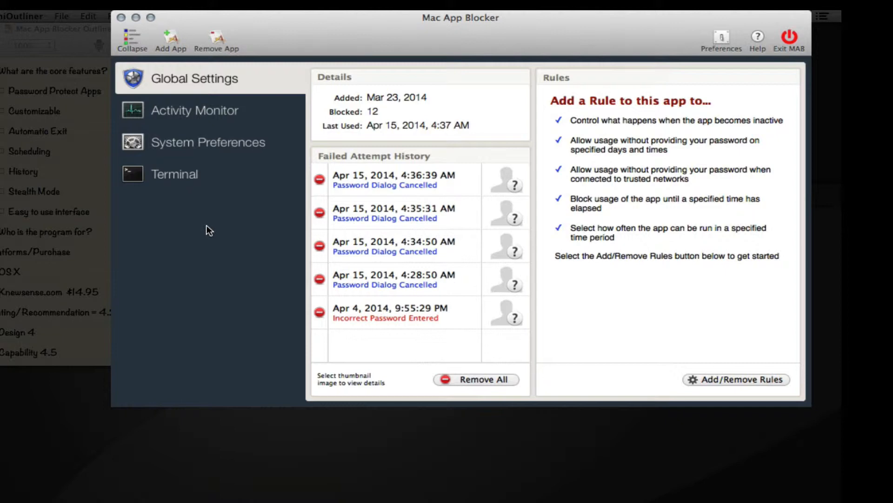
mouse_move(177, 210)
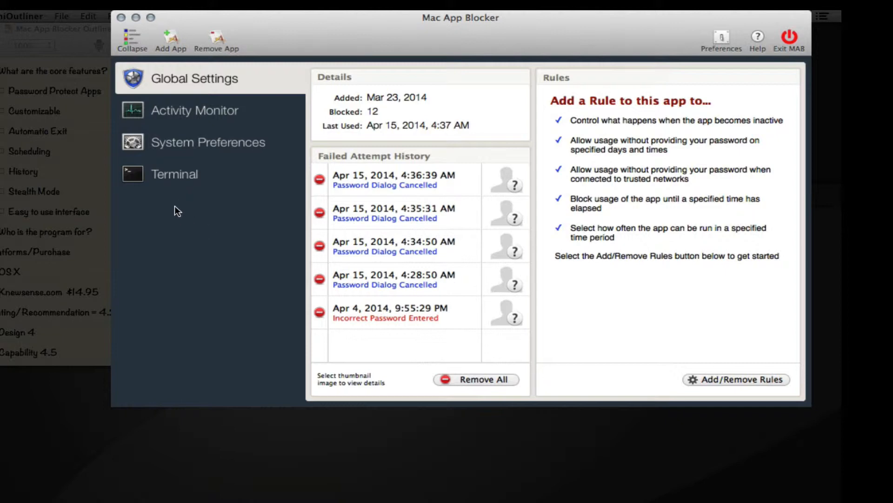
mouse_move(216, 48)
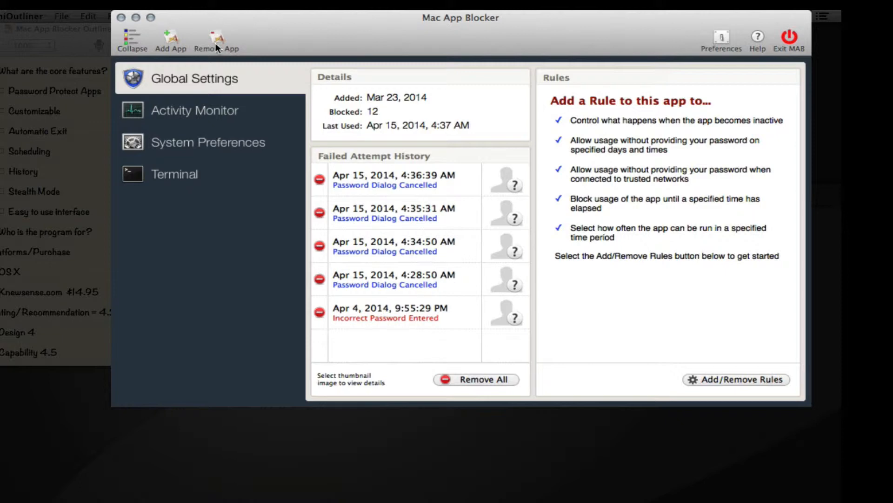
mouse_move(221, 43)
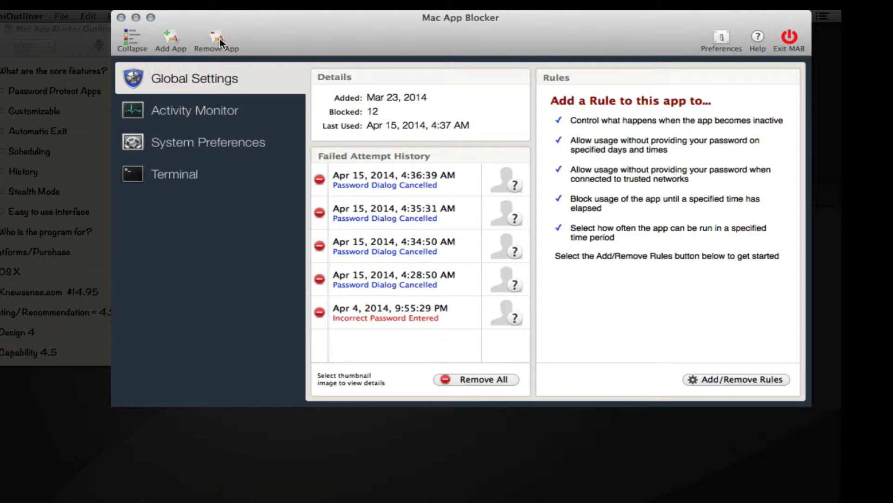
left_click(173, 174)
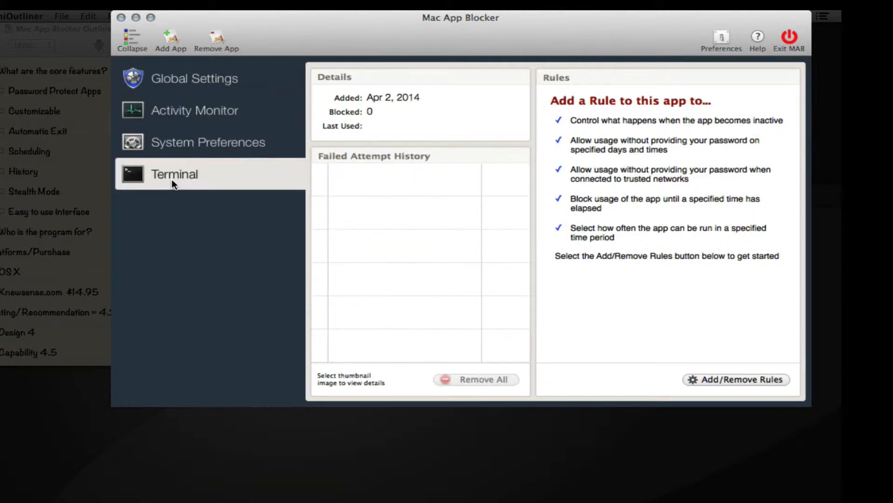
left_click(194, 78)
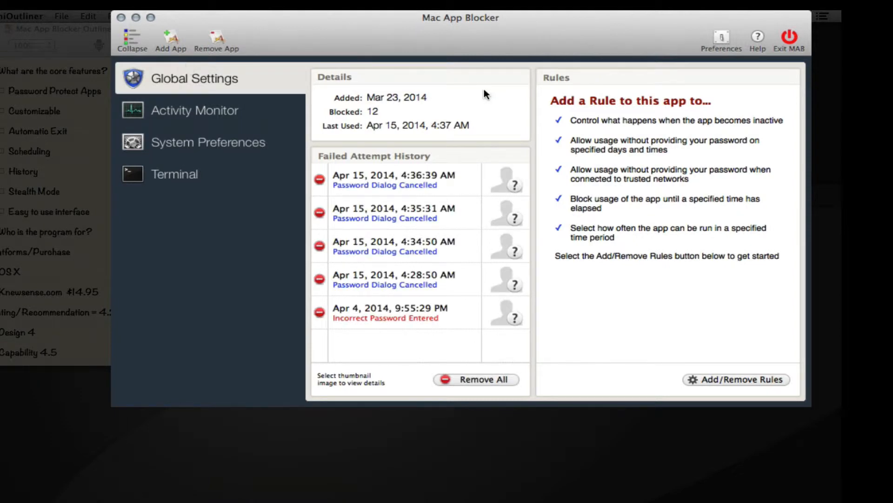
mouse_move(436, 160)
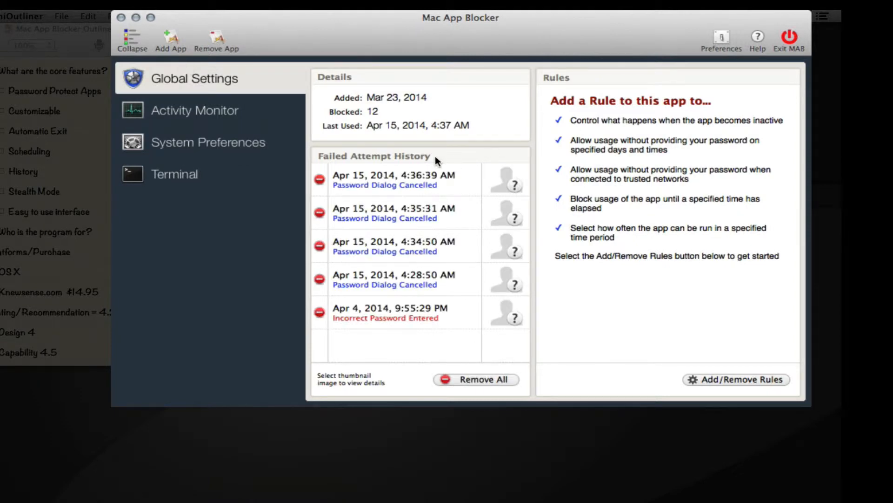
mouse_move(359, 98)
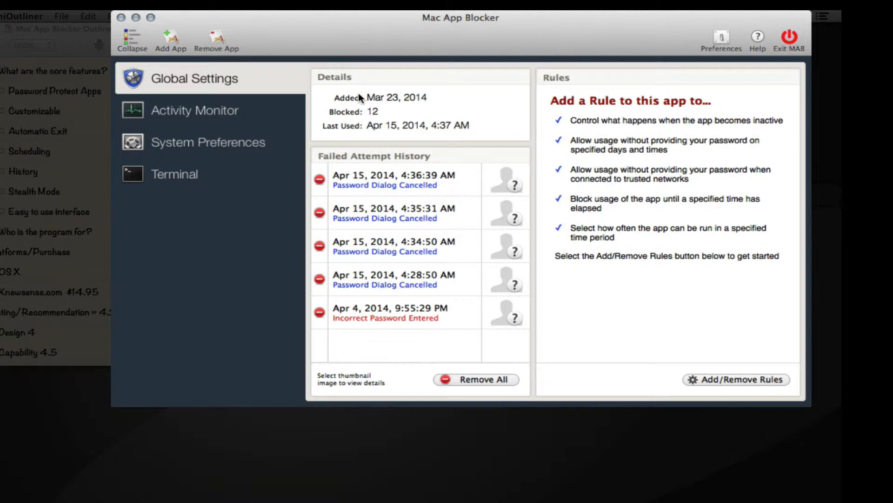
mouse_move(264, 124)
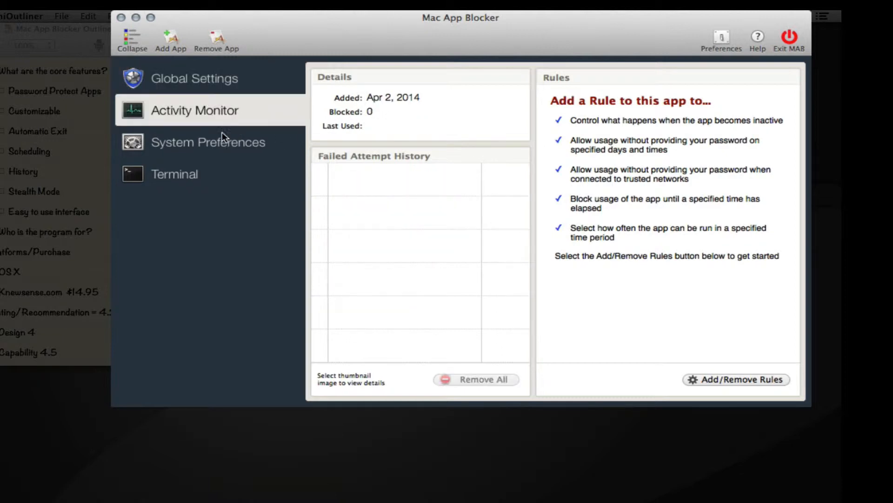
left_click(208, 142)
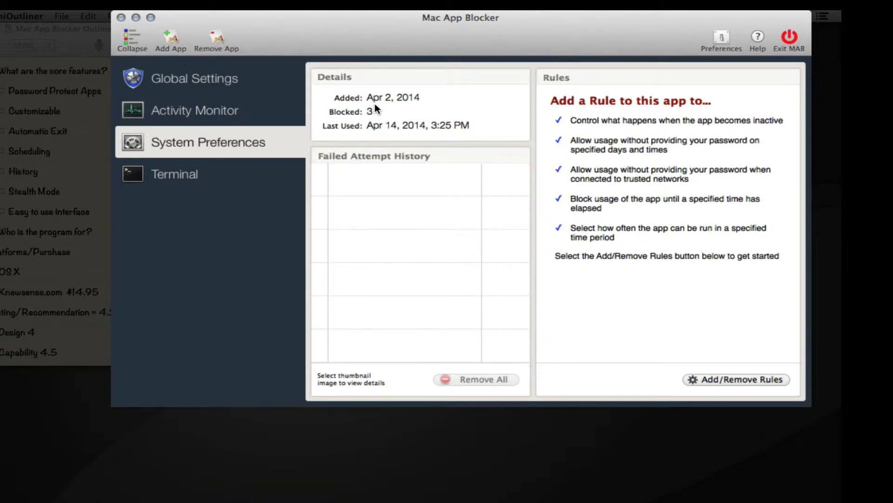
mouse_move(395, 111)
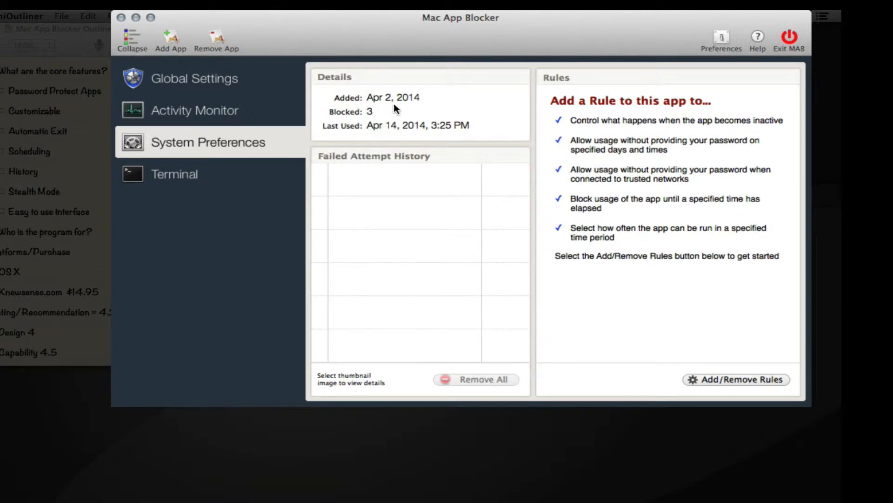
mouse_move(385, 121)
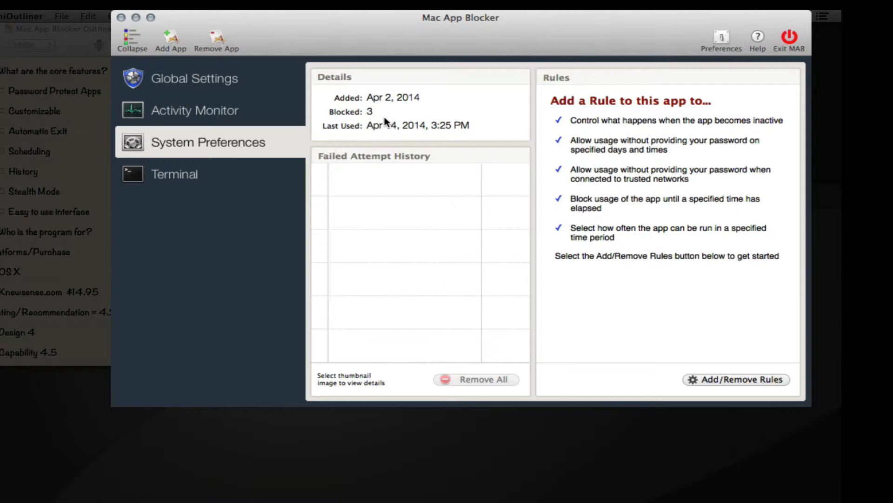
mouse_move(350, 139)
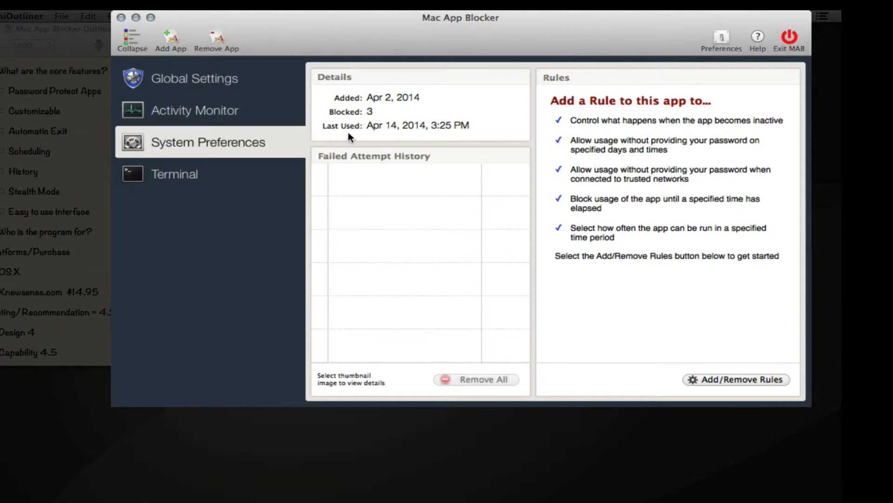
mouse_move(403, 146)
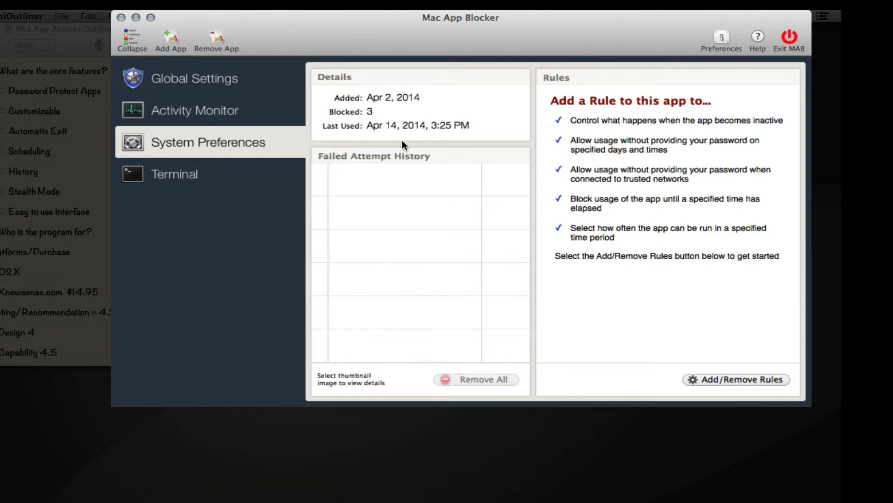
mouse_move(209, 73)
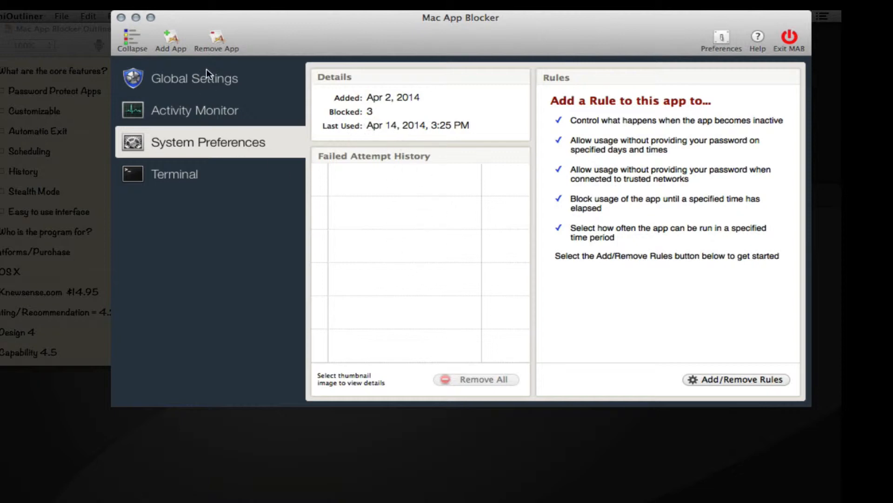
left_click(195, 79)
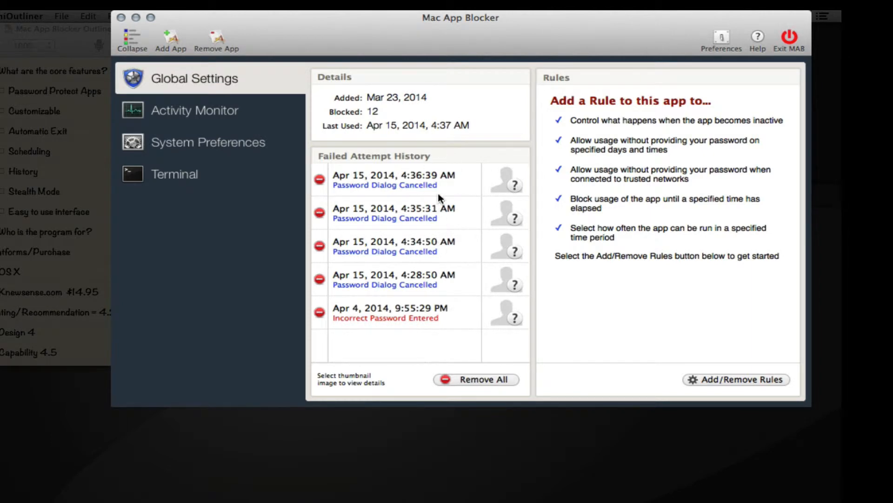
mouse_move(465, 208)
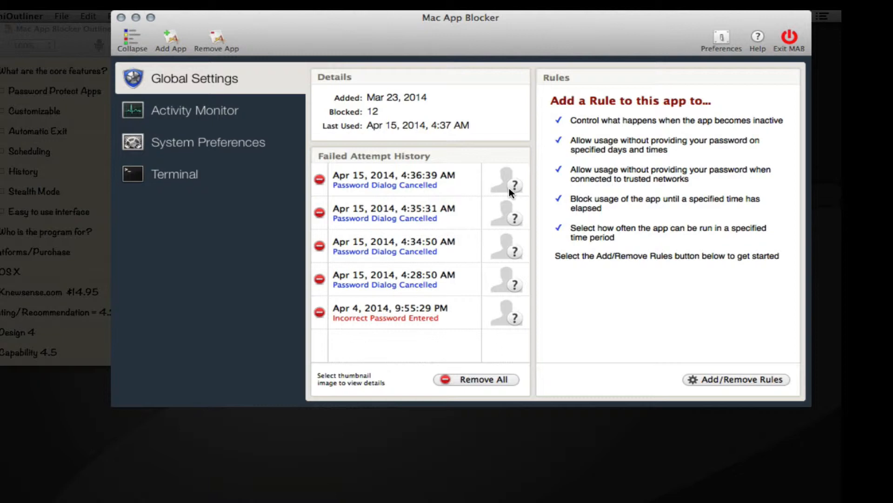
mouse_move(511, 175)
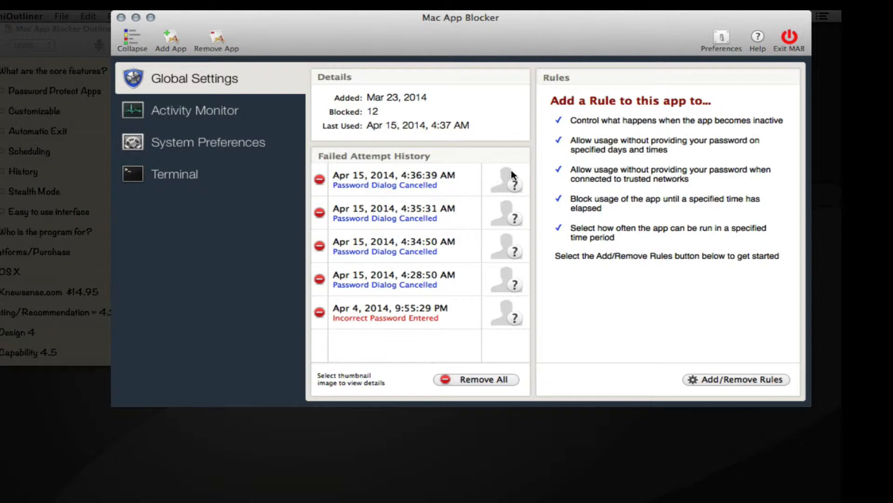
mouse_move(505, 183)
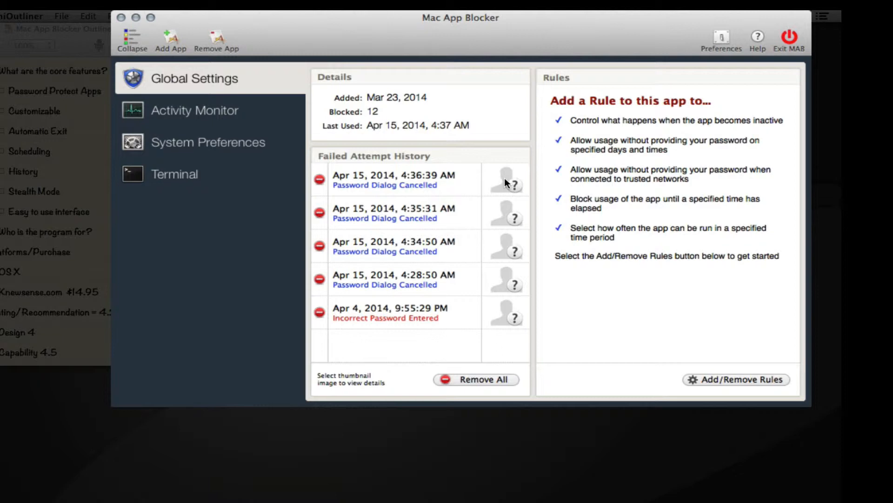
mouse_move(503, 208)
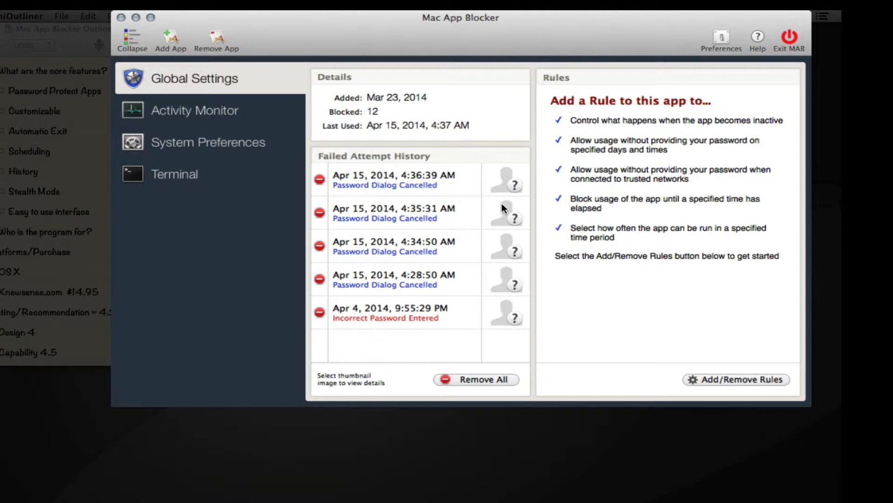
mouse_move(508, 266)
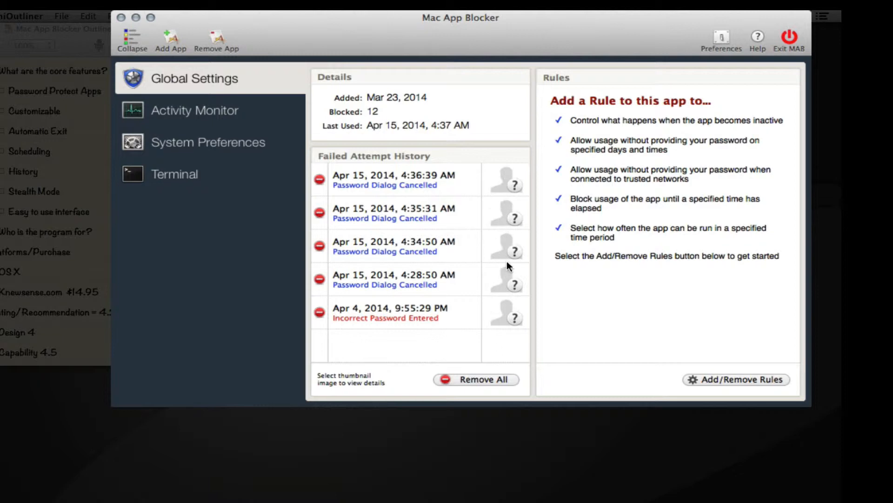
mouse_move(711, 44)
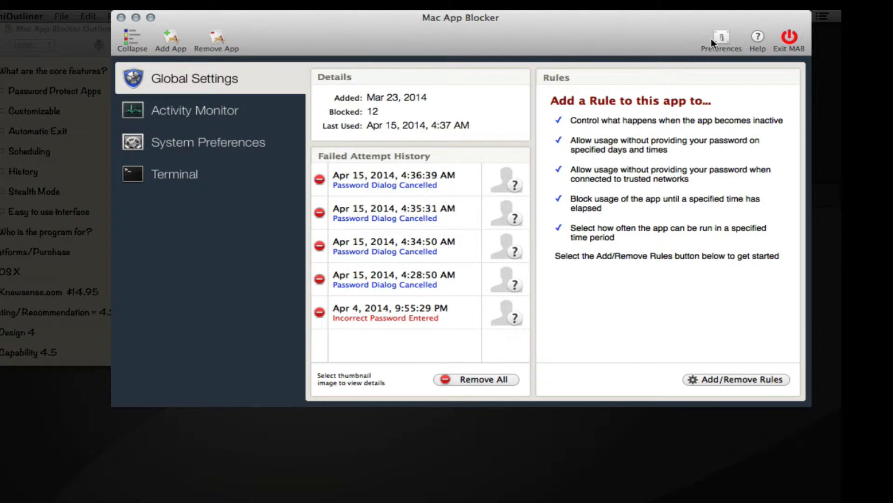
mouse_move(762, 37)
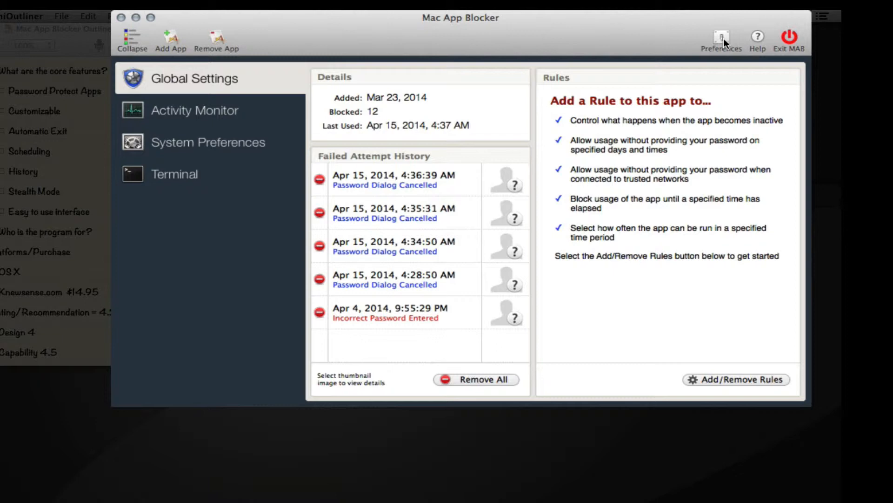
mouse_move(789, 41)
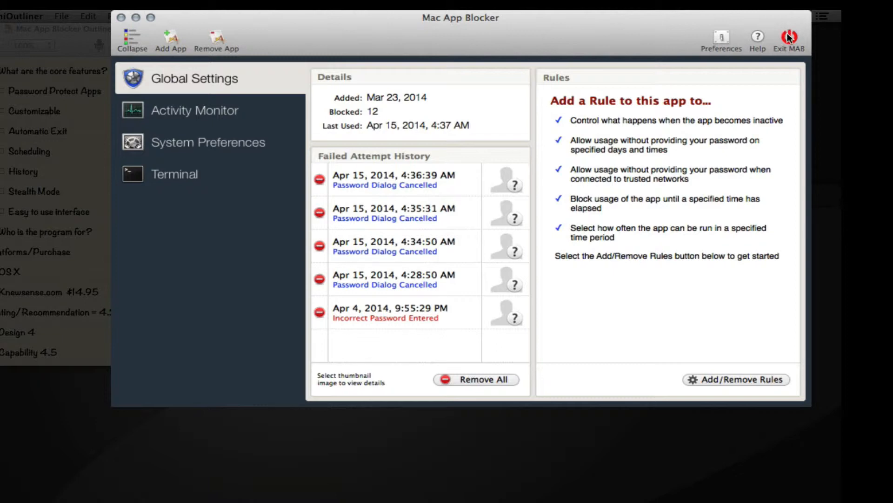
mouse_move(280, 38)
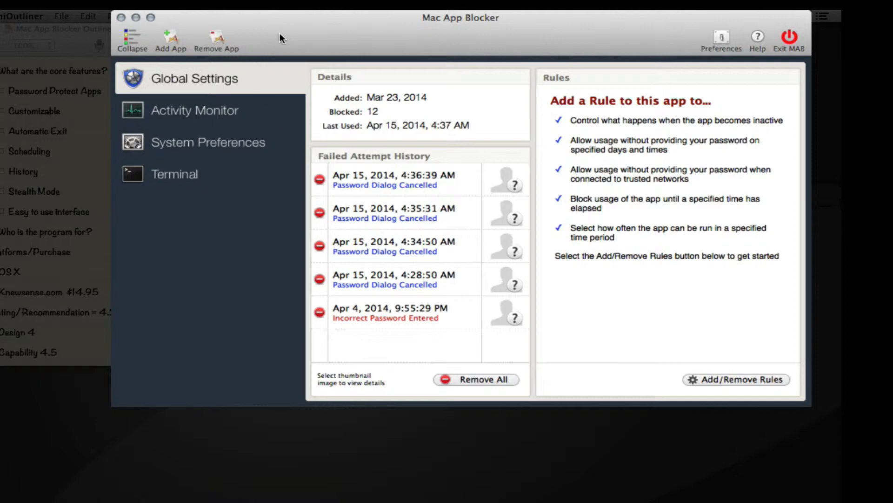
mouse_move(181, 181)
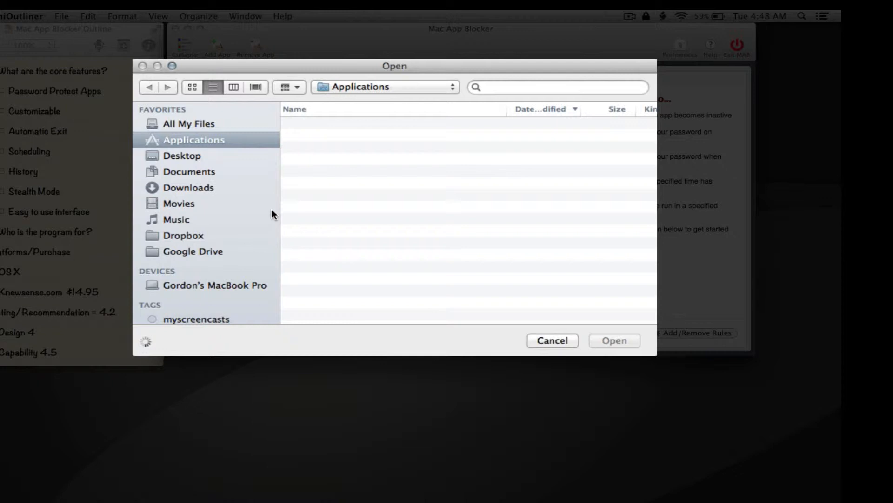
mouse_move(429, 73)
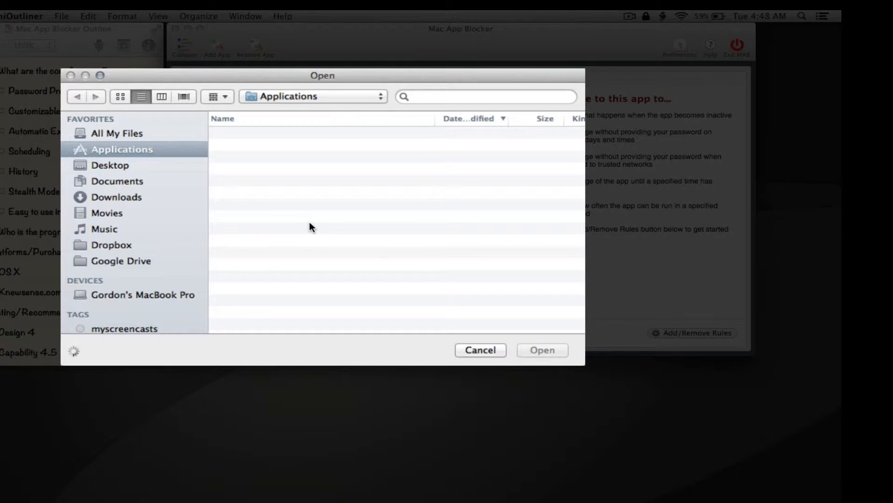
mouse_move(309, 195)
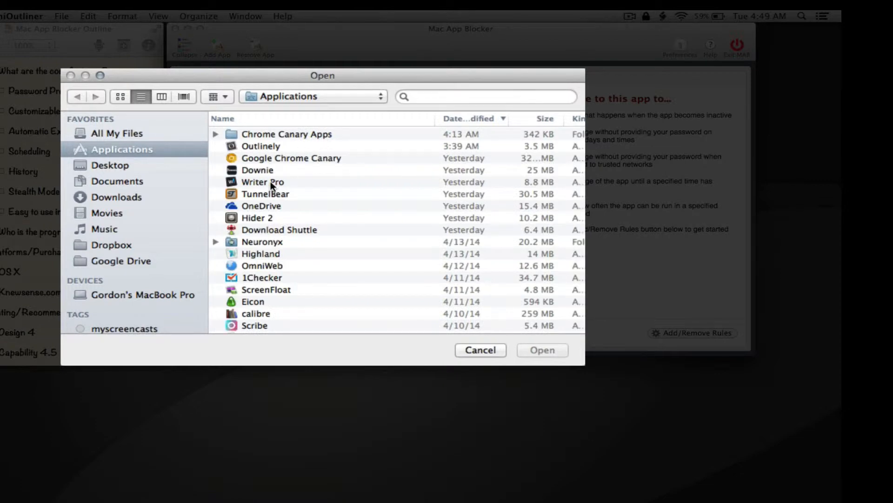
Step: Choose Writer Pro in the Applications folder as the app to protect
left_click(262, 182)
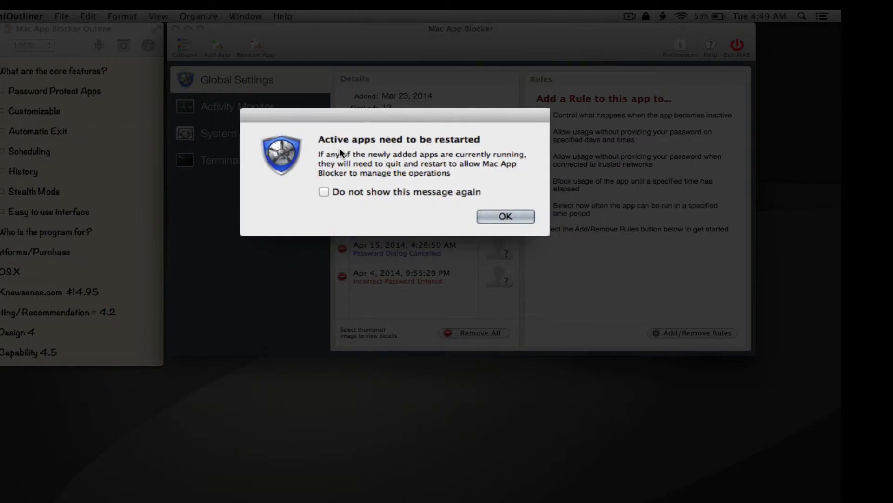
mouse_move(381, 169)
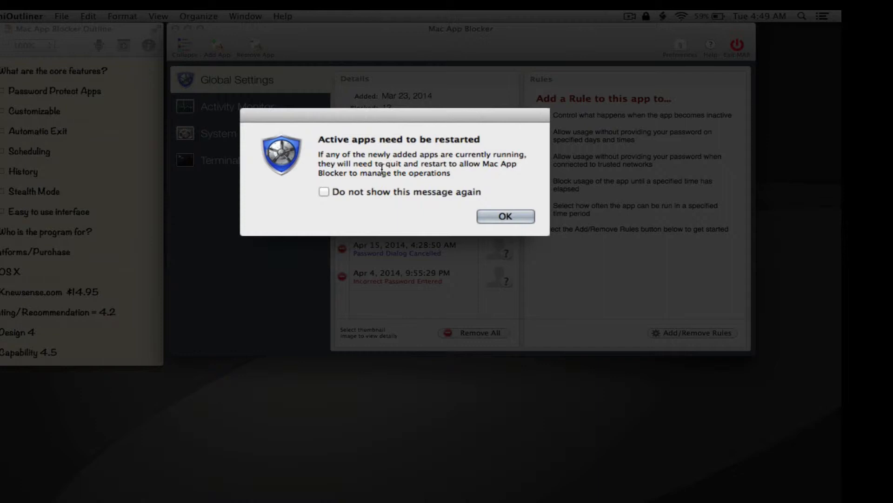
mouse_move(475, 209)
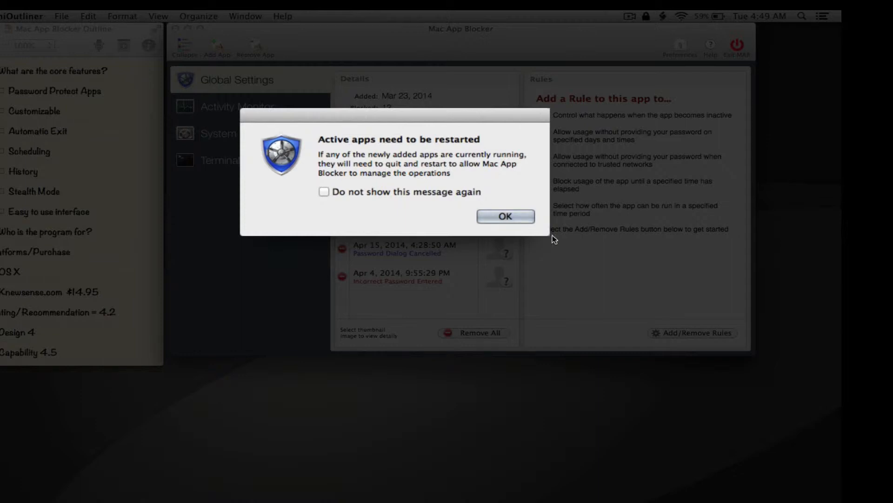
Step: Acknowledge the 'Active apps need to be restarted' notice
left_click(505, 215)
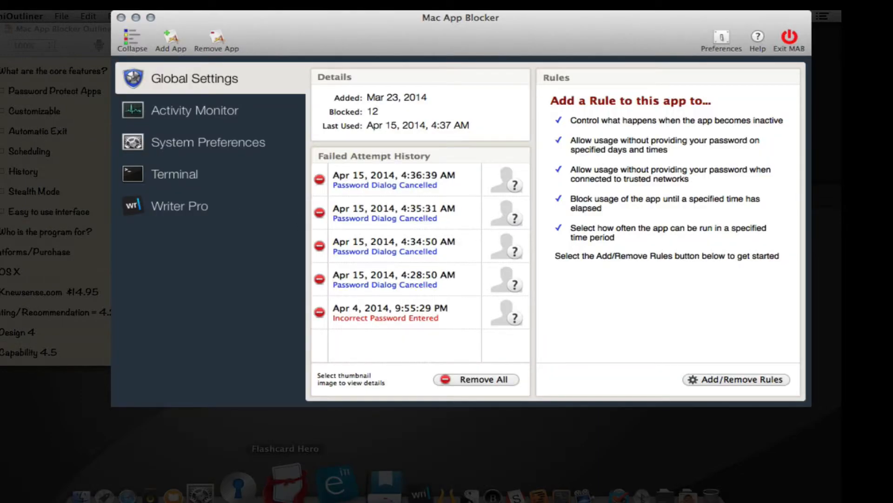
left_click(179, 205)
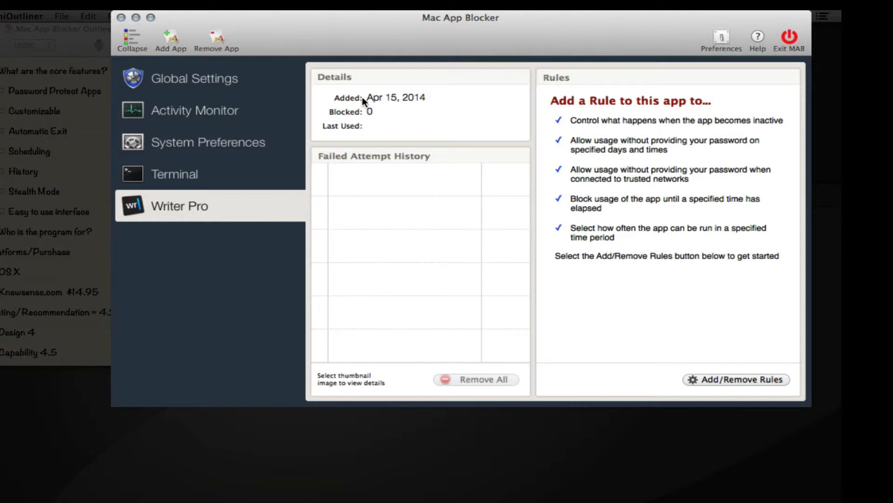
mouse_move(389, 104)
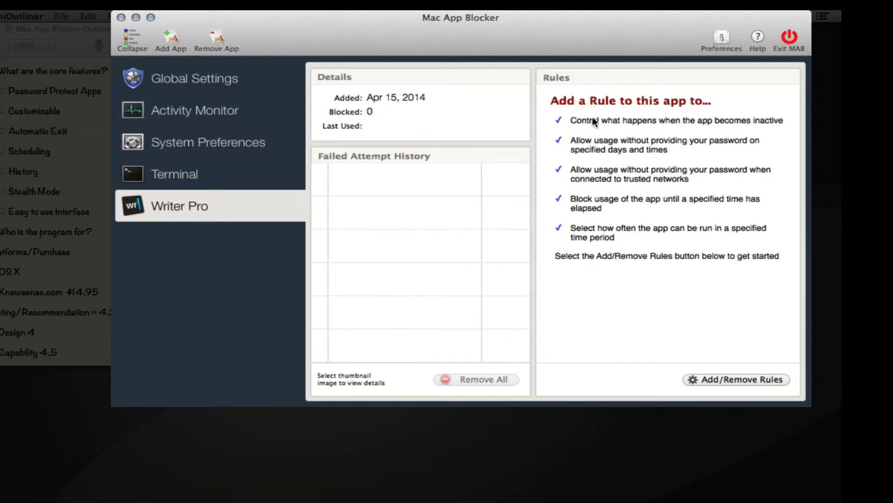
mouse_move(589, 117)
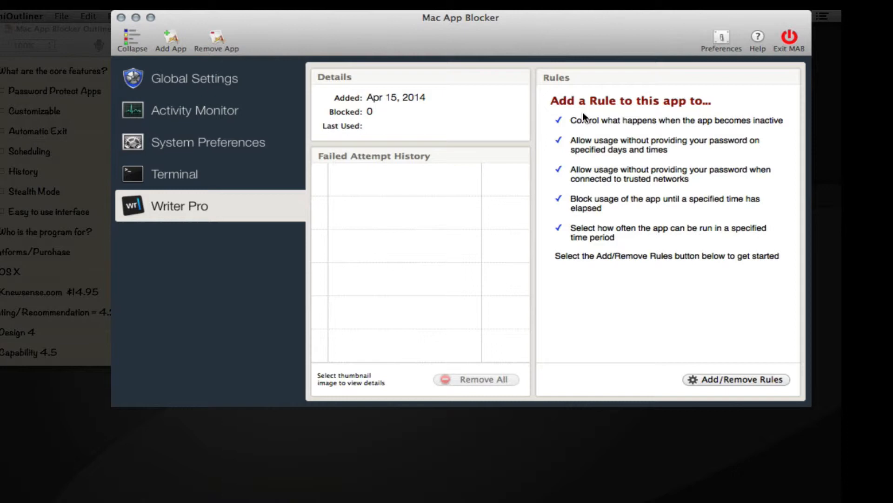
mouse_move(581, 134)
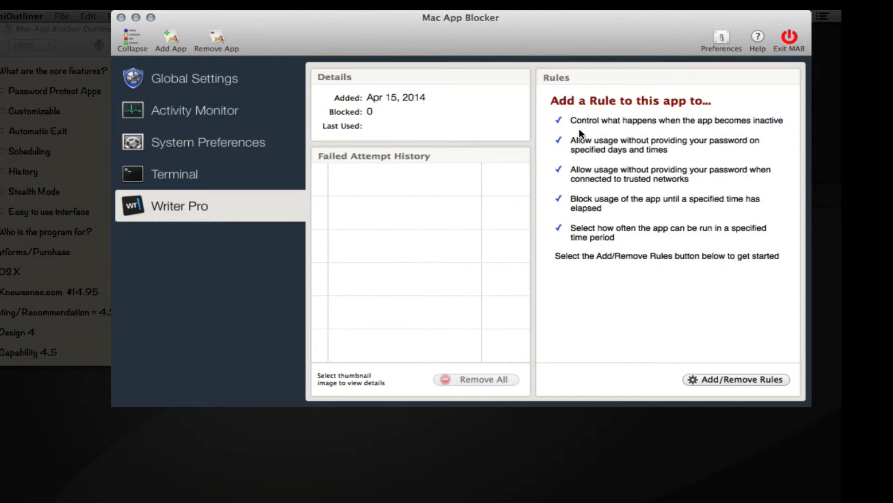
mouse_move(694, 132)
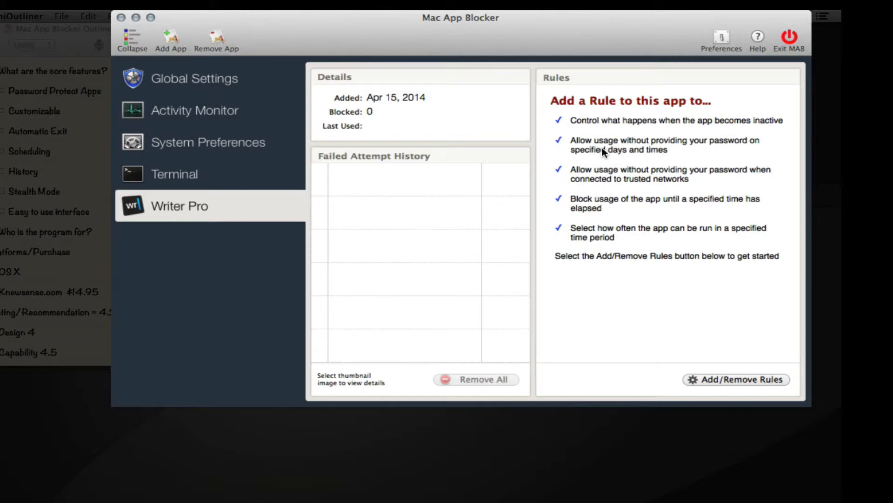
mouse_move(708, 155)
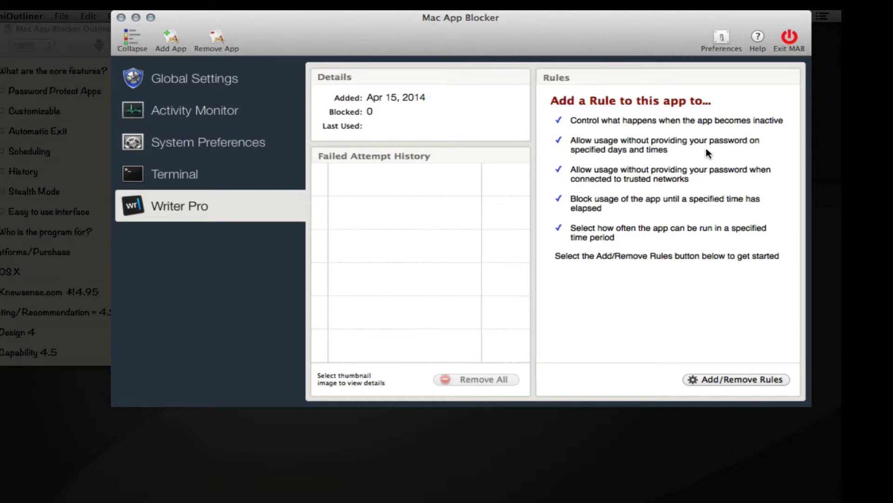
mouse_move(595, 191)
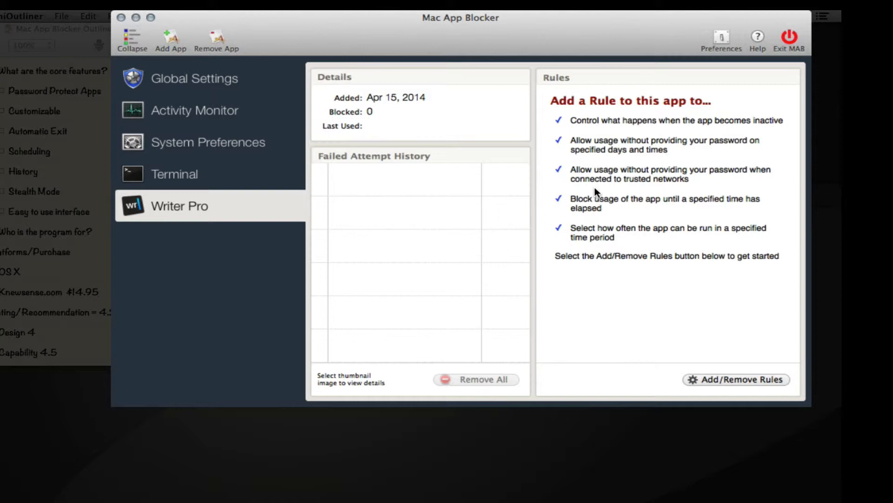
mouse_move(655, 228)
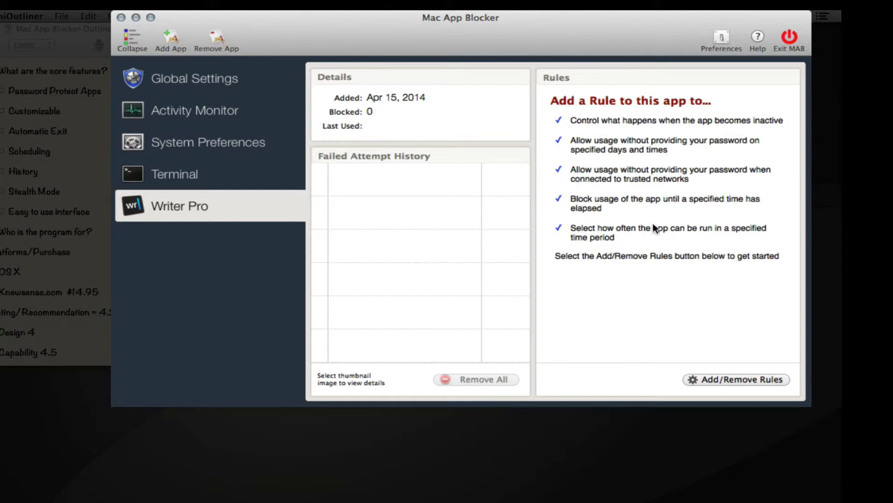
mouse_move(647, 189)
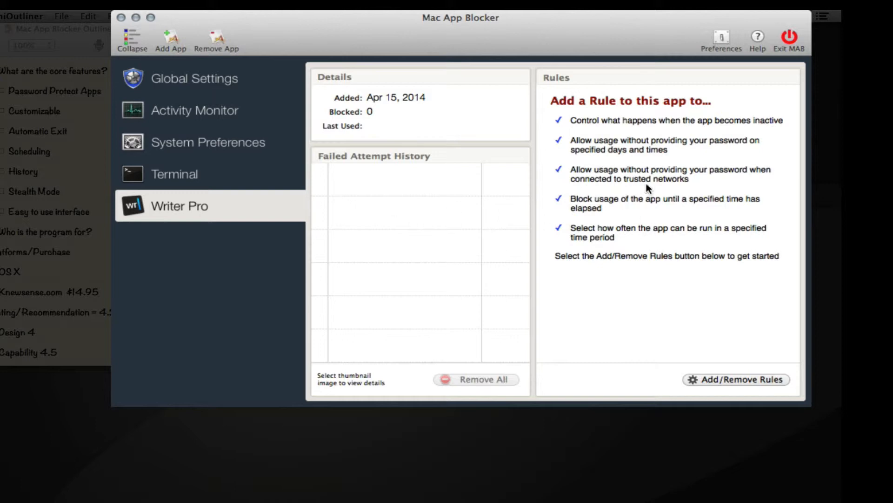
mouse_move(639, 191)
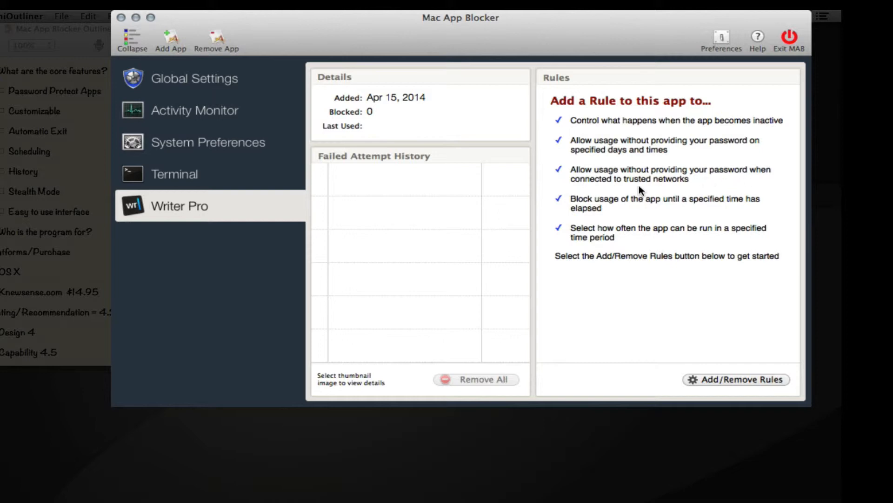
mouse_move(651, 219)
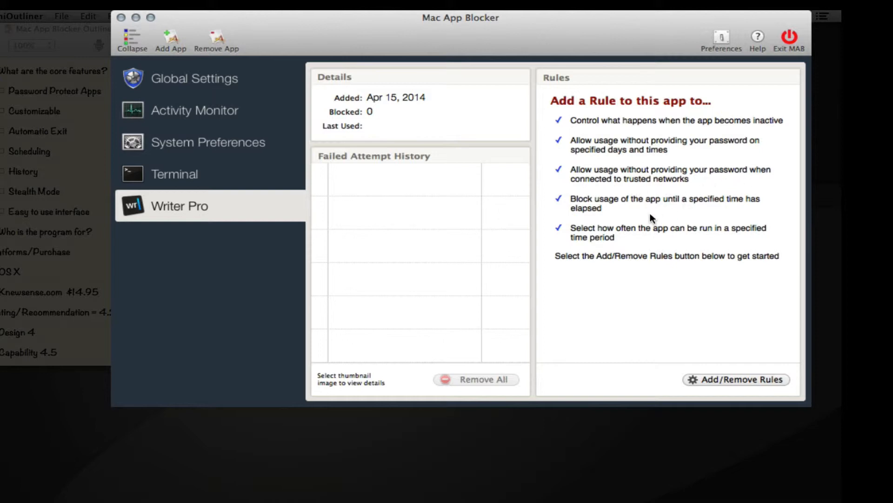
mouse_move(686, 220)
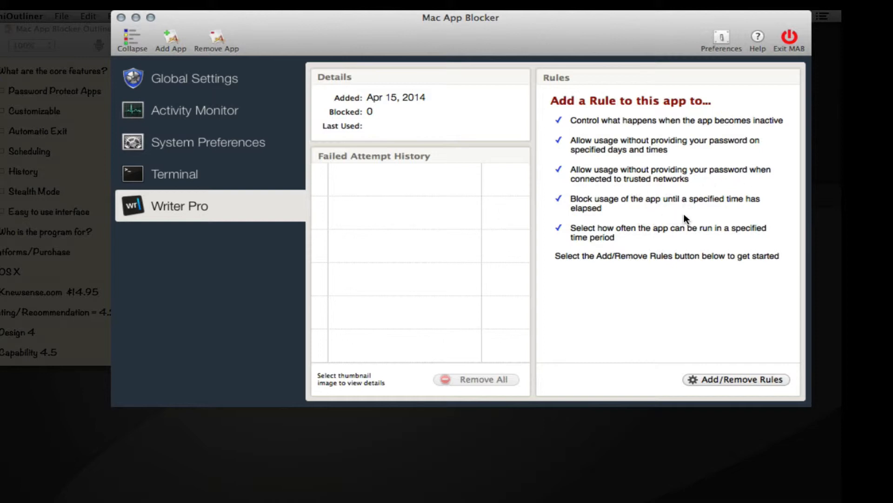
mouse_move(616, 235)
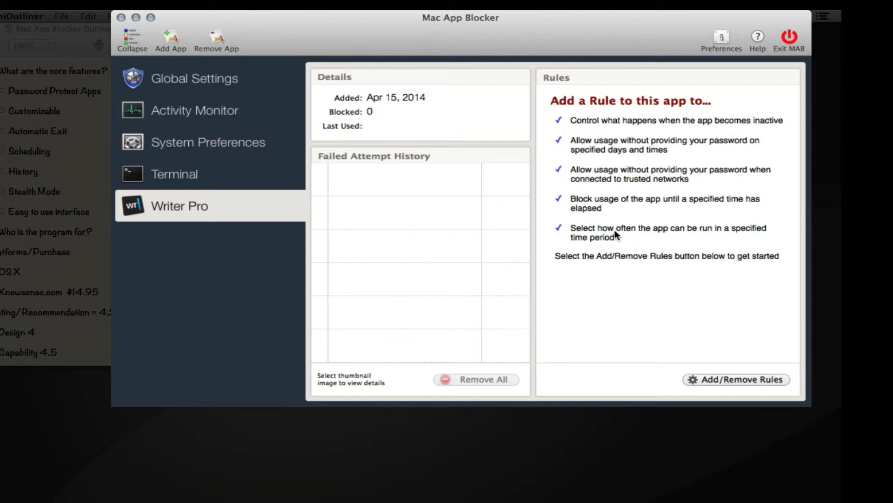
mouse_move(664, 262)
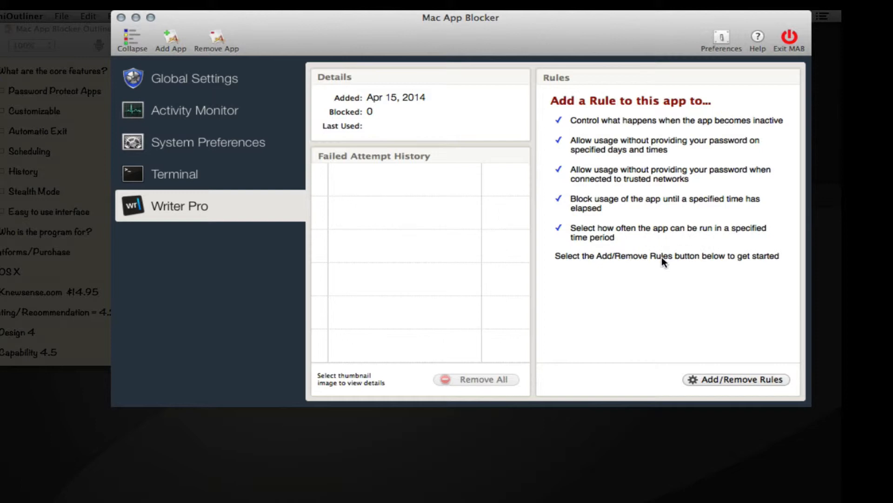
mouse_move(667, 369)
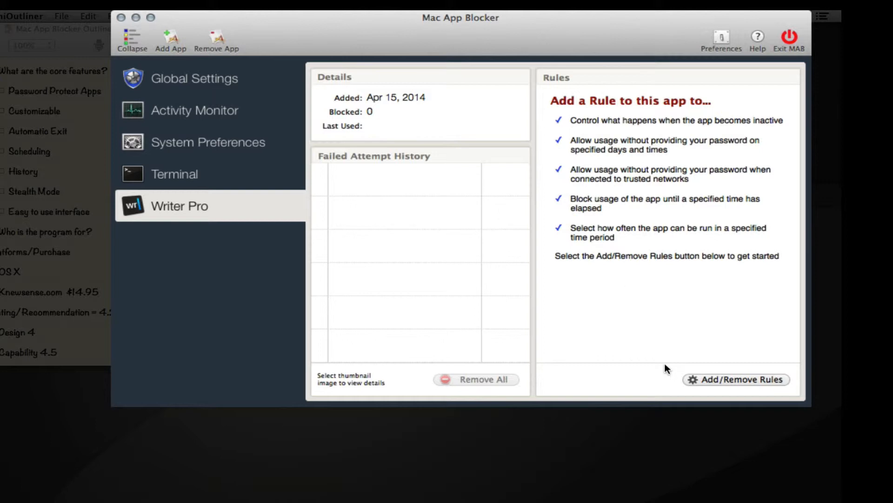
Step: Add a Schedule rule to Writer Pro through Add/Remove Rules
left_click(735, 379)
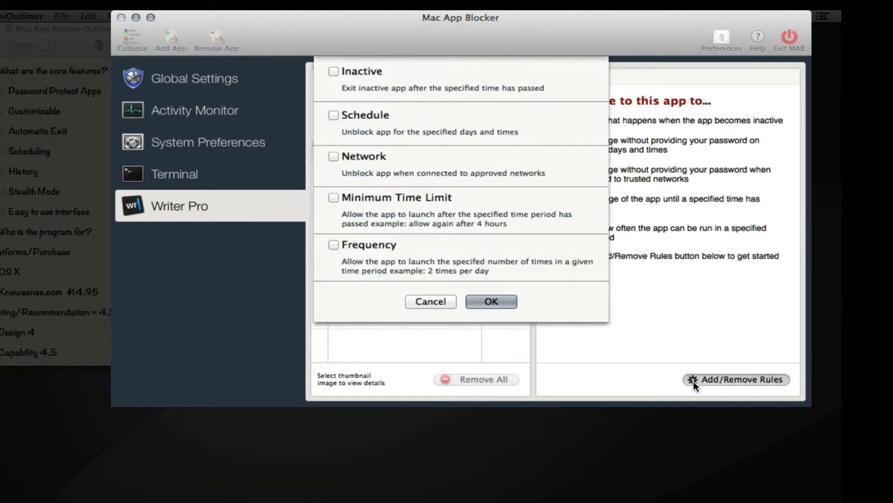
mouse_move(782, 385)
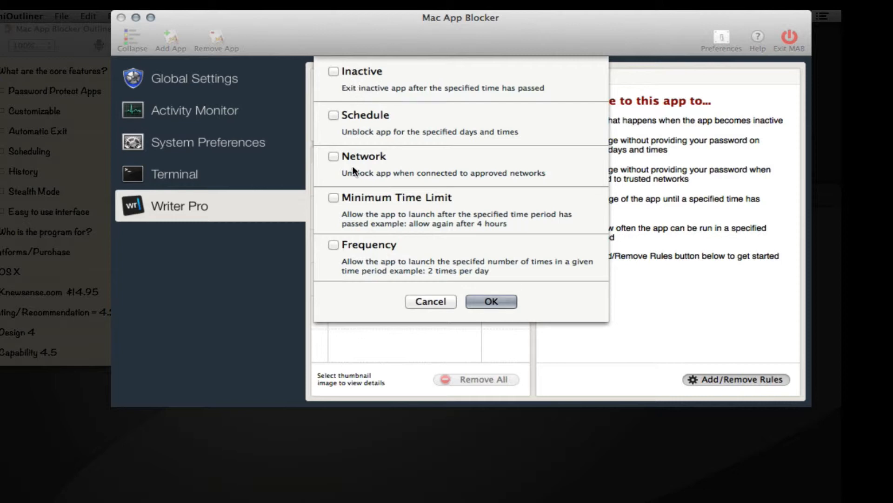
mouse_move(662, 260)
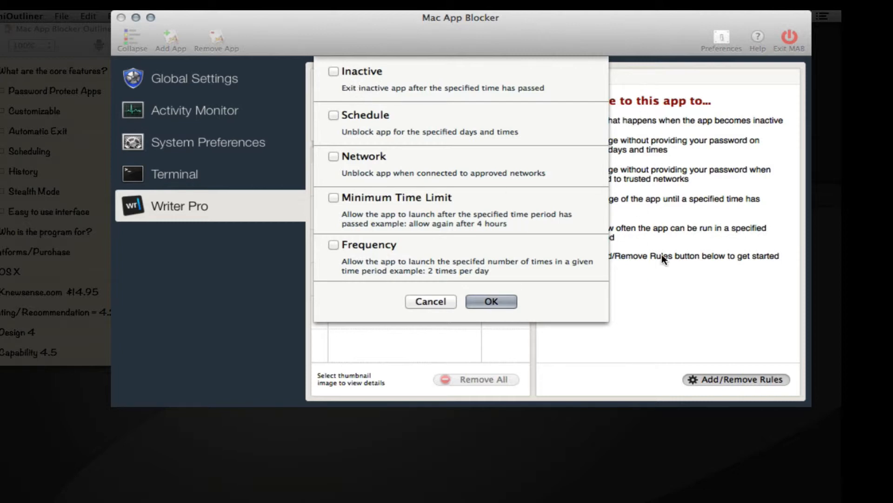
mouse_move(382, 77)
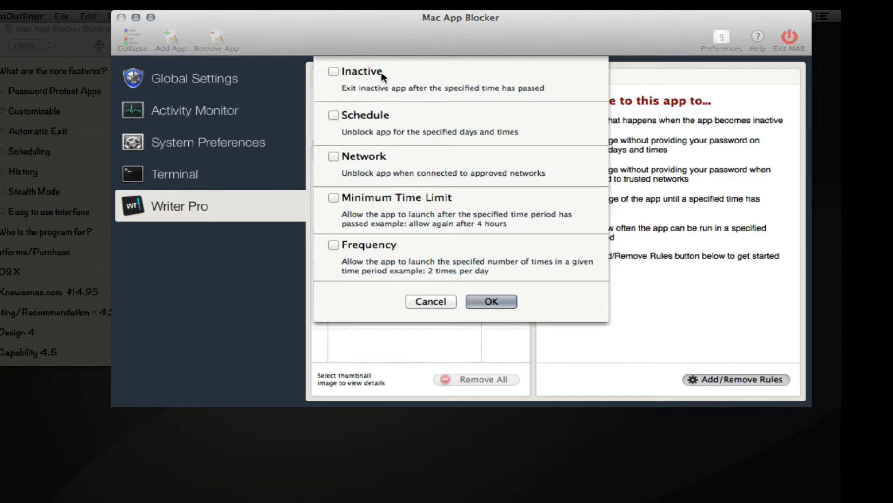
mouse_move(340, 111)
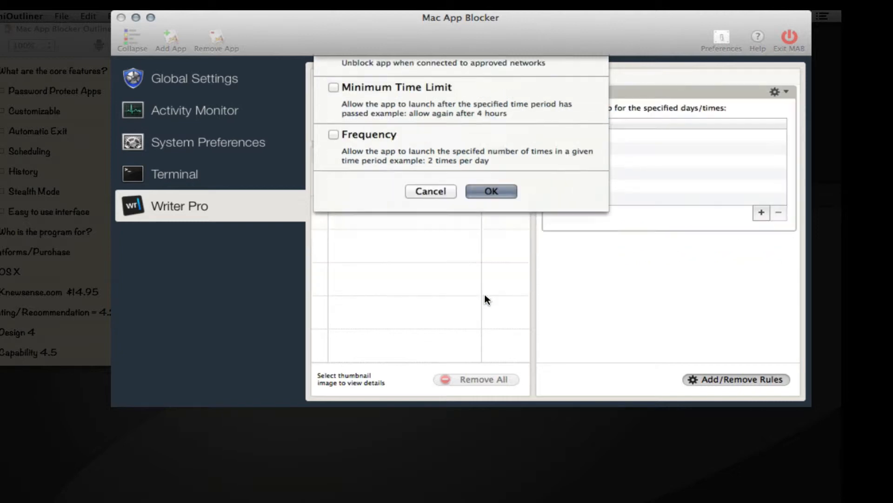
left_click(490, 191)
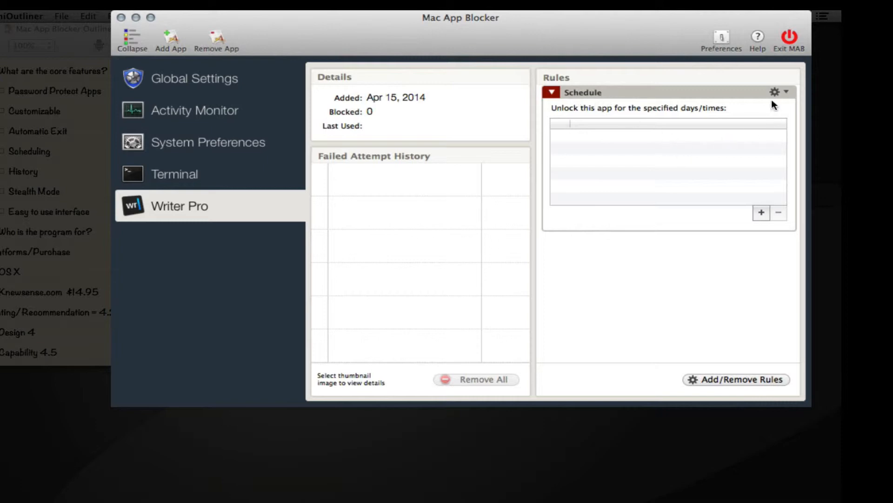
left_click(774, 92)
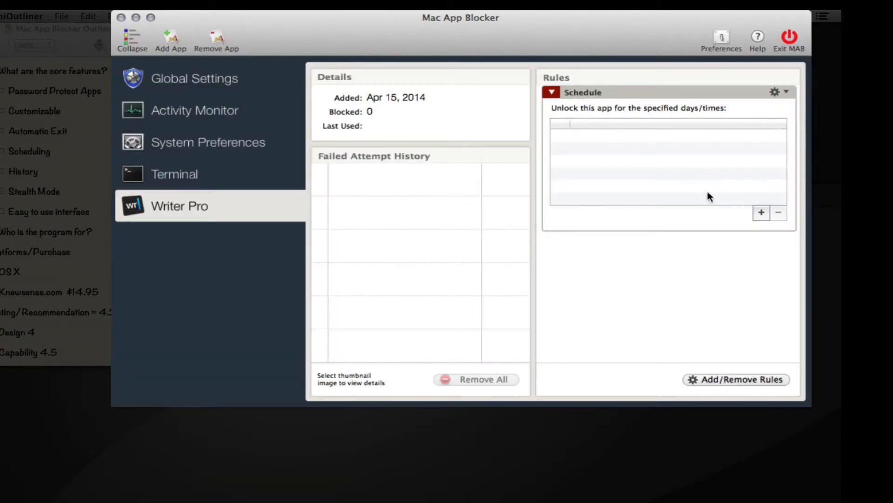
Step: Add a Sunday unlock slot for Writer Pro from 1:00 PM to 4:00 PM
left_click(761, 213)
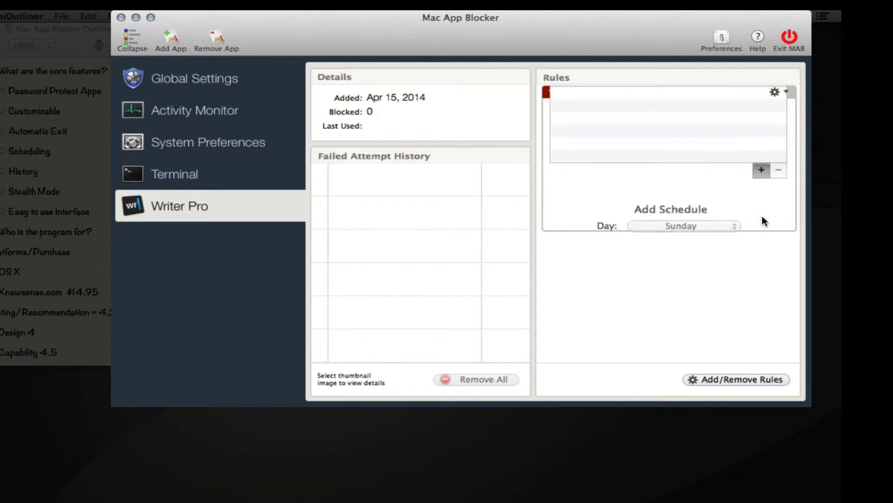
left_click(762, 170)
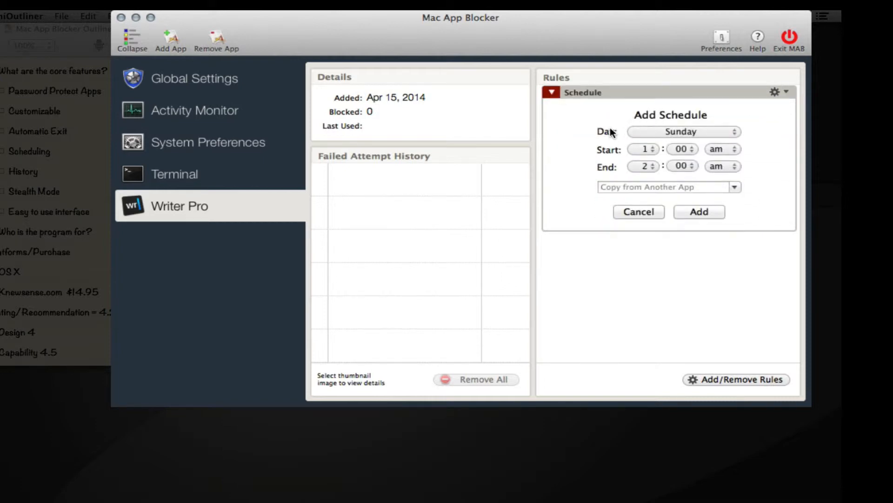
left_click(722, 149)
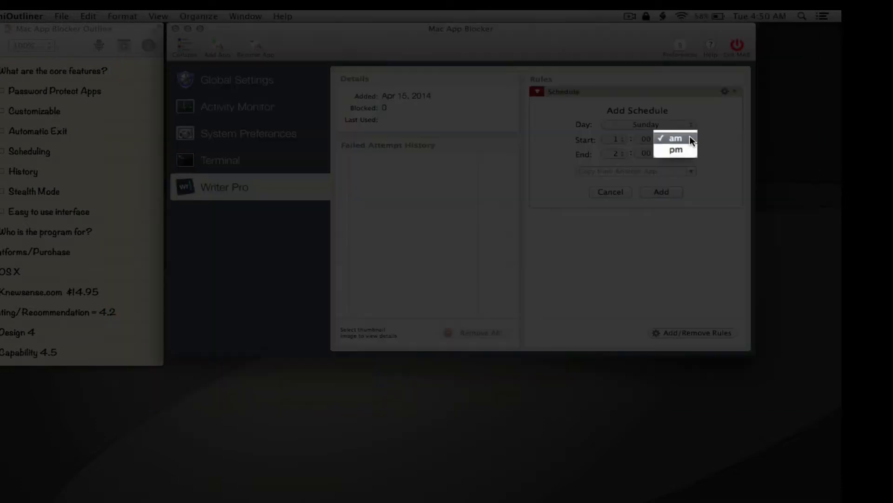
left_click(675, 150)
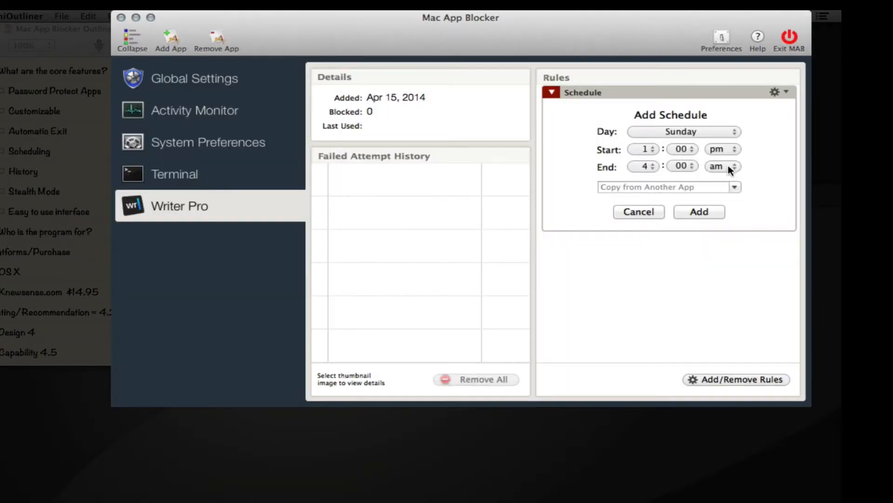
left_click(723, 166)
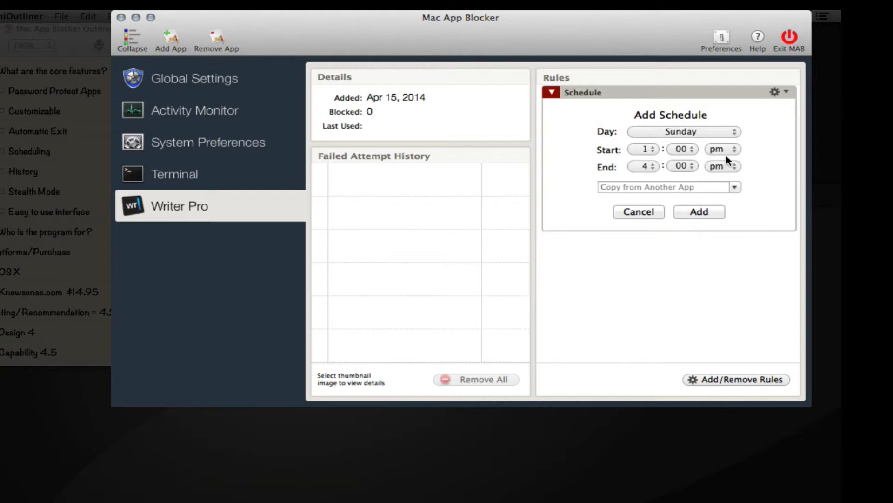
mouse_move(632, 157)
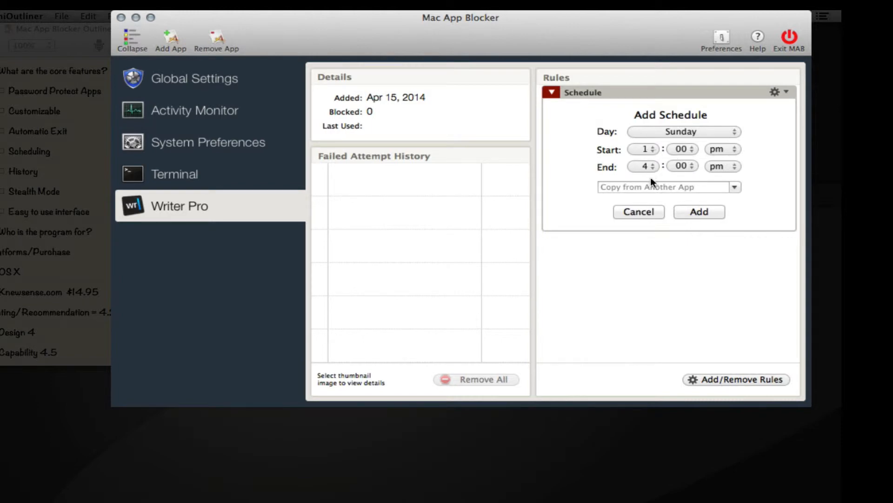
mouse_move(672, 204)
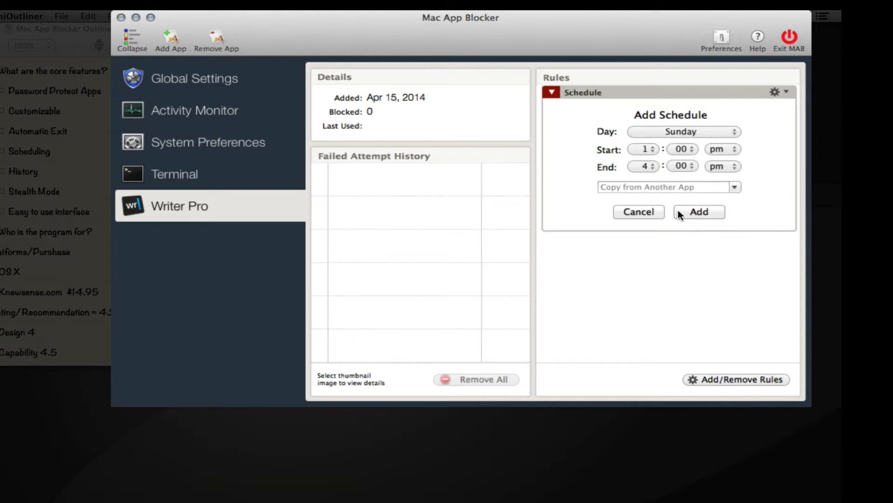
mouse_move(652, 129)
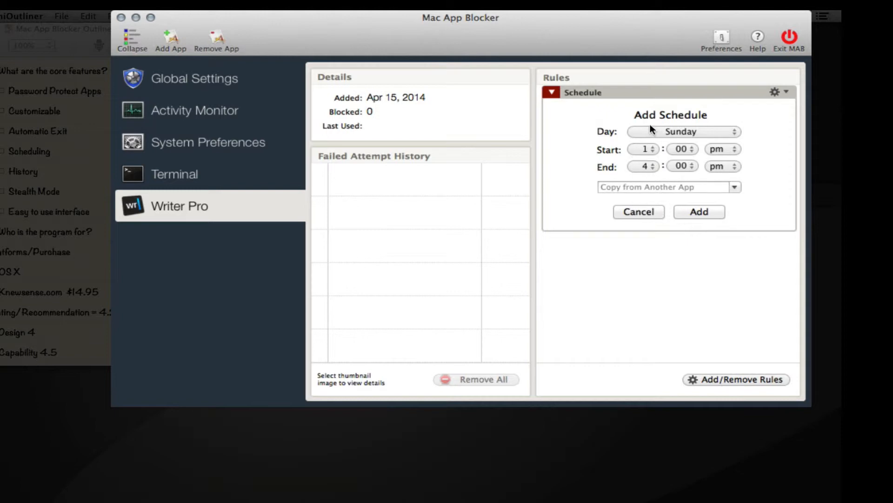
mouse_move(660, 124)
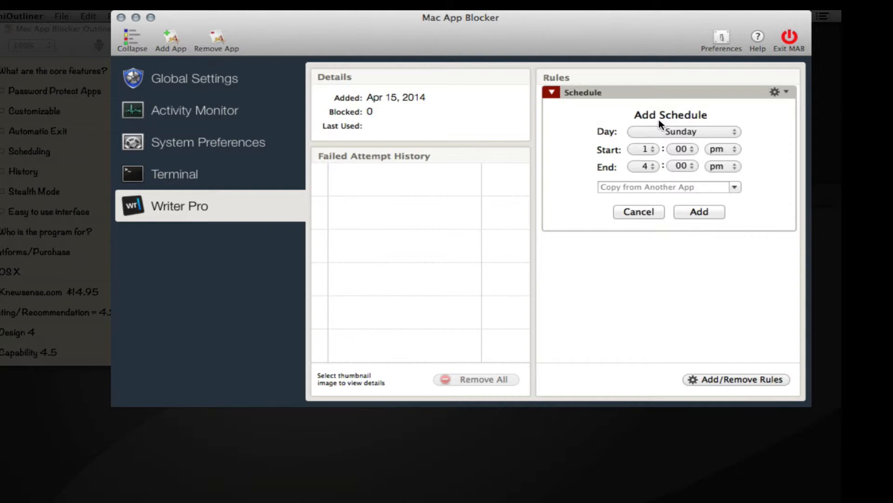
mouse_move(683, 182)
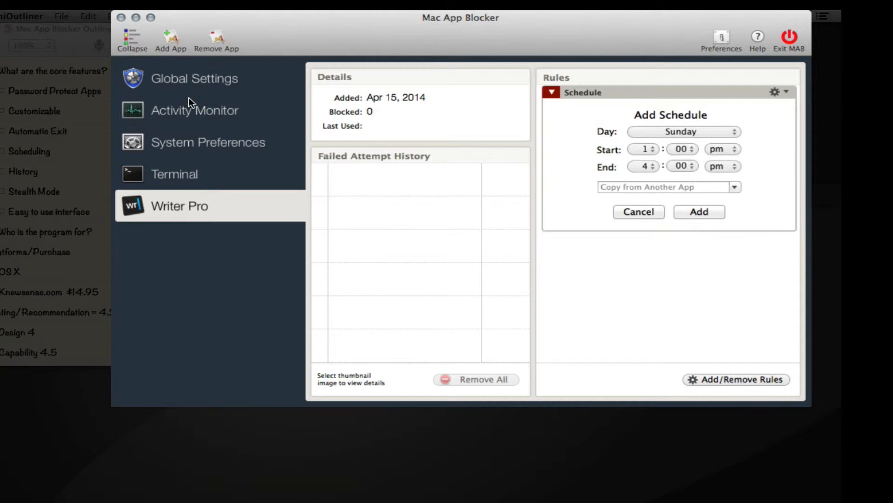
mouse_move(173, 107)
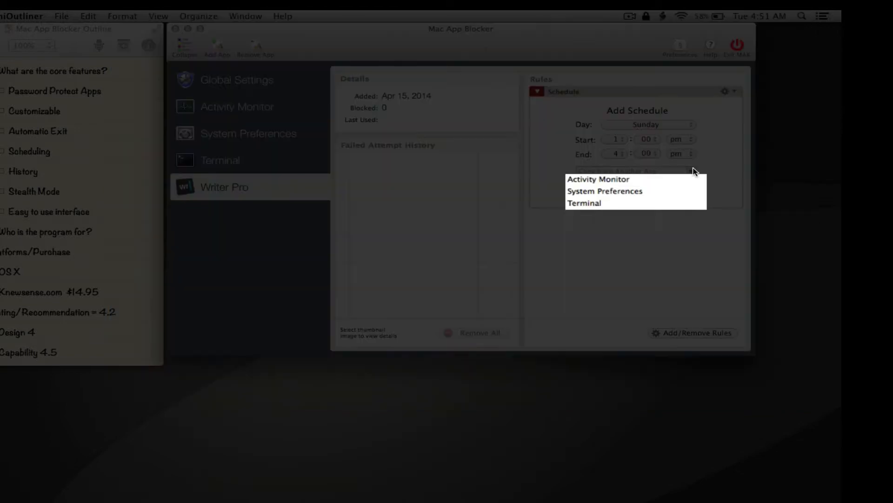
mouse_move(673, 173)
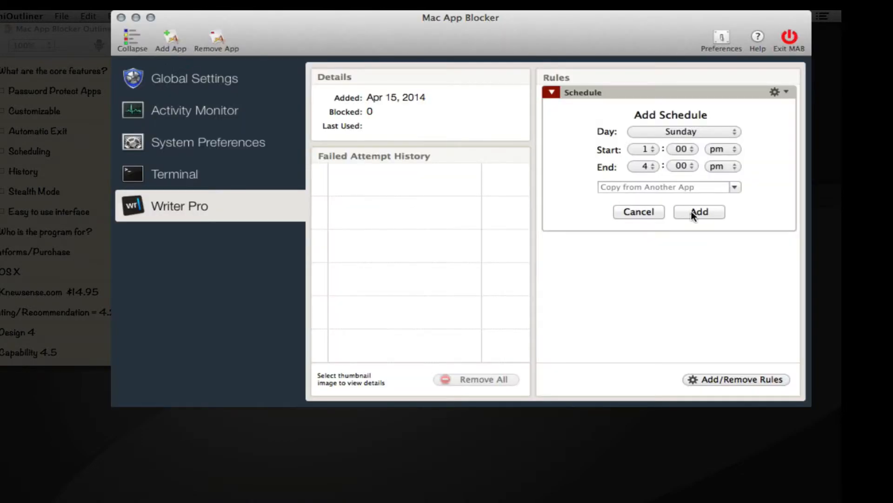
left_click(698, 211)
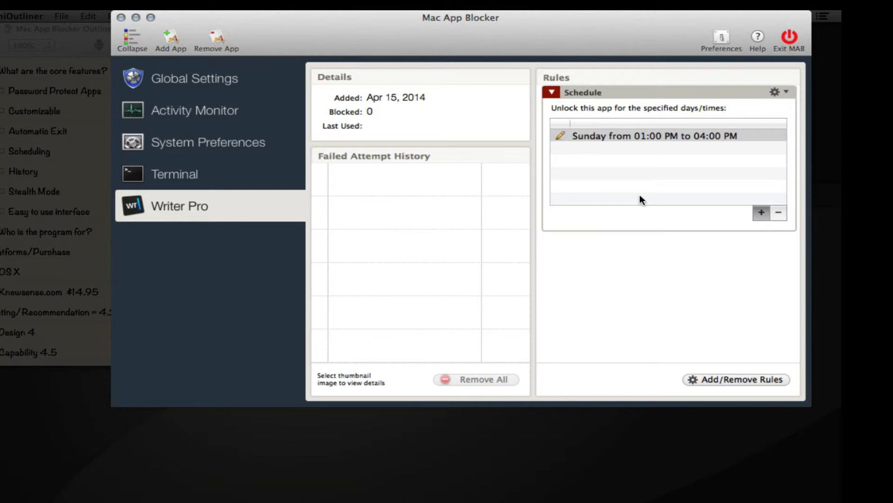
Step: Remove the Sunday 1:00–4:00 PM schedule row from Writer Pro's rules
left_click(647, 136)
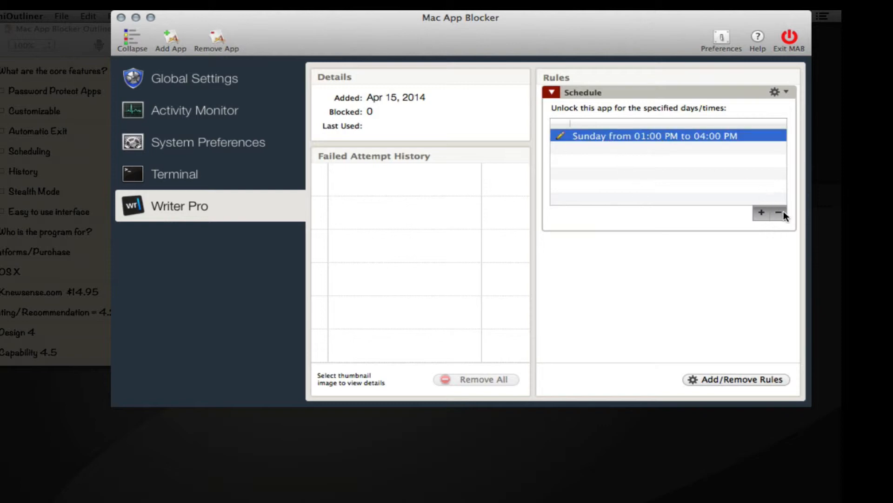
left_click(779, 212)
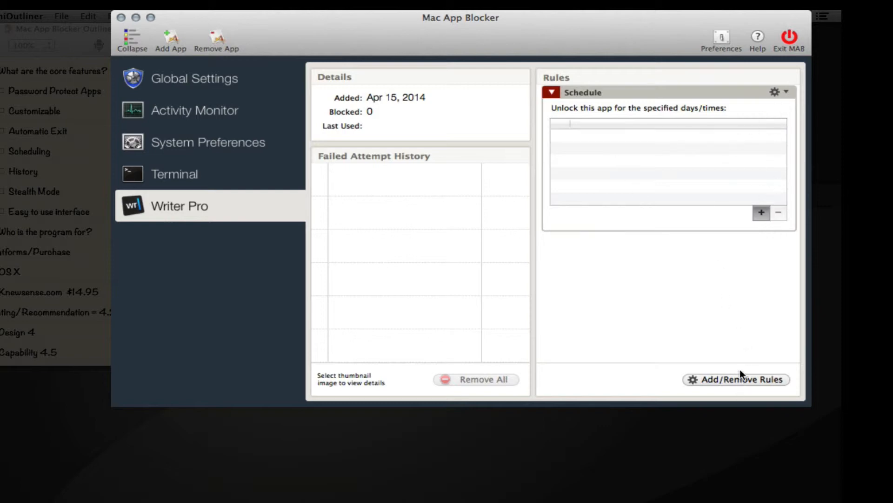
left_click(175, 174)
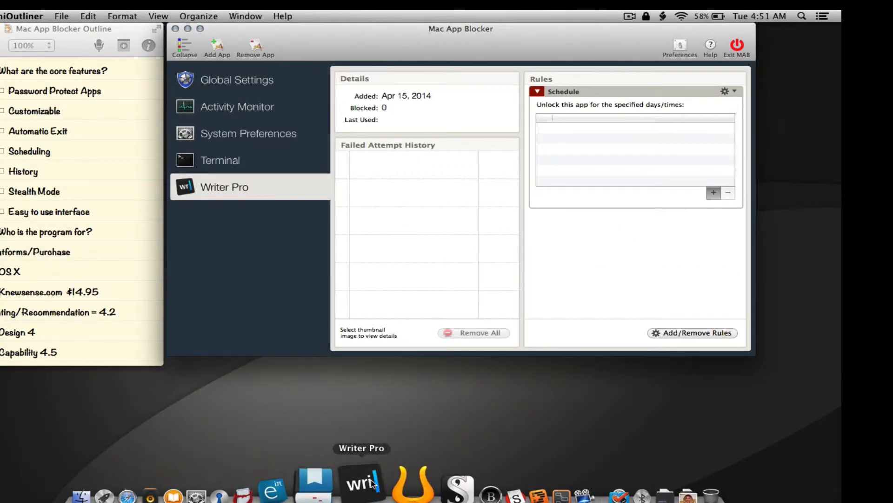
Step: Launch Writer Pro from the Dock and submit the Mac App Blocker password
left_click(362, 478)
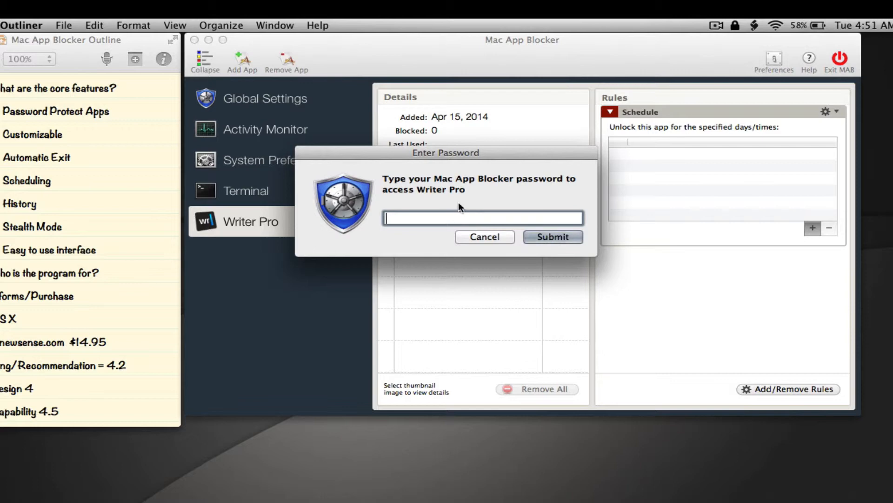
mouse_move(456, 182)
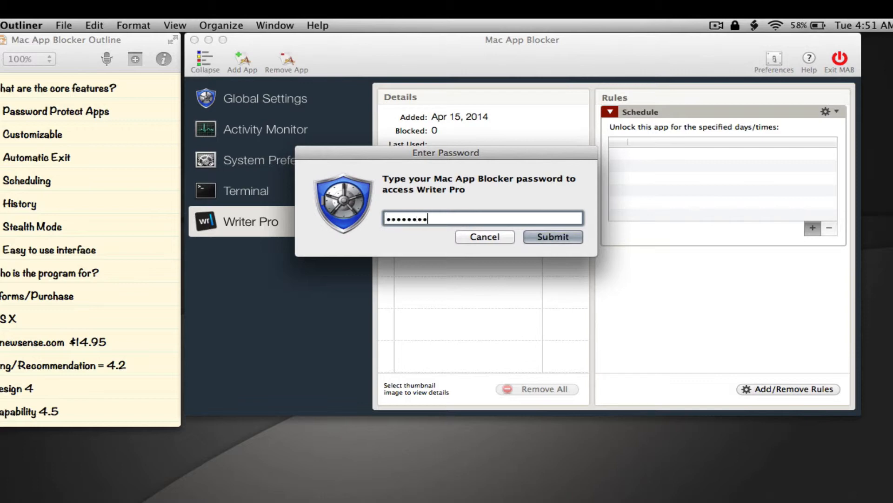
left_click(551, 236)
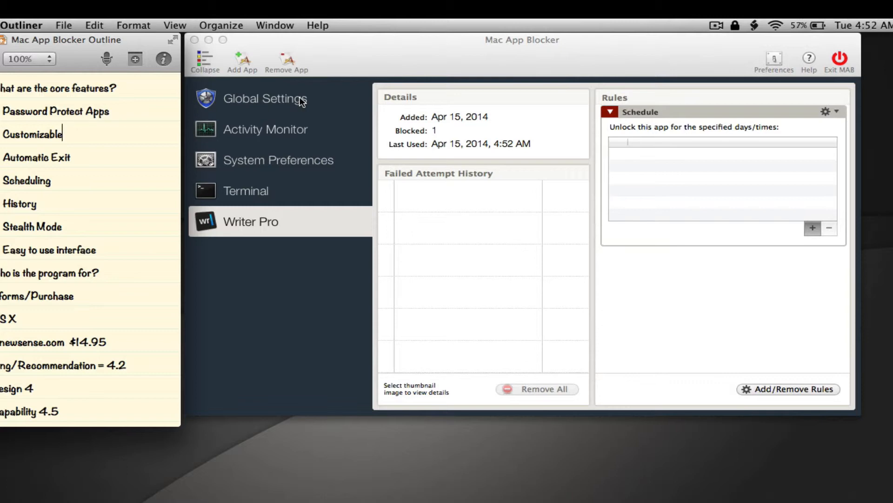
mouse_move(269, 130)
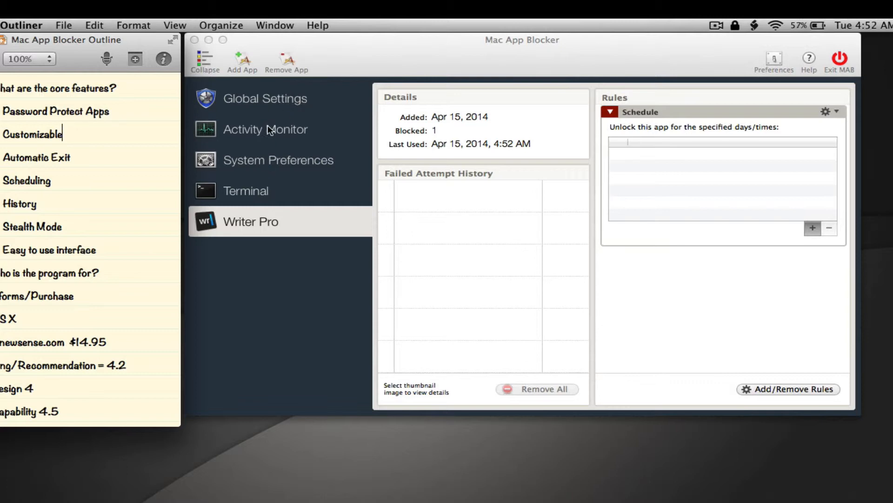
mouse_move(269, 143)
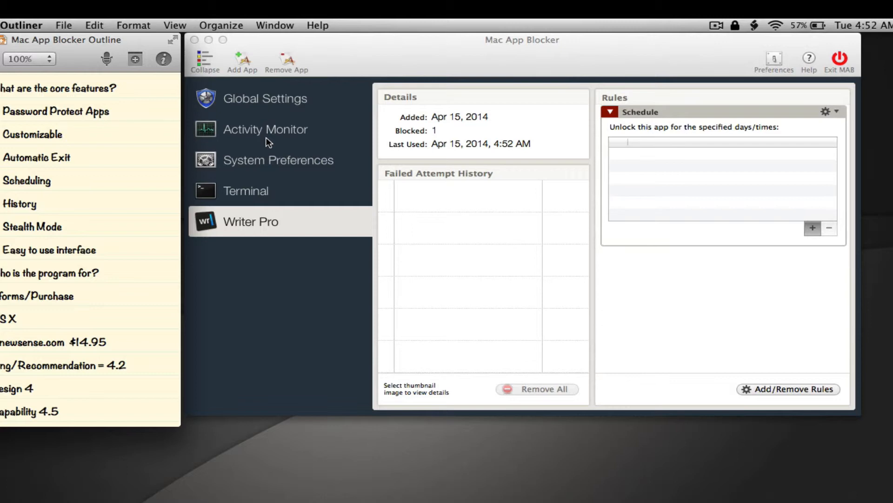
Step: Launch the blocked System Preferences to trigger Mac App Blocker's Enter Password prompt
left_click(62, 133)
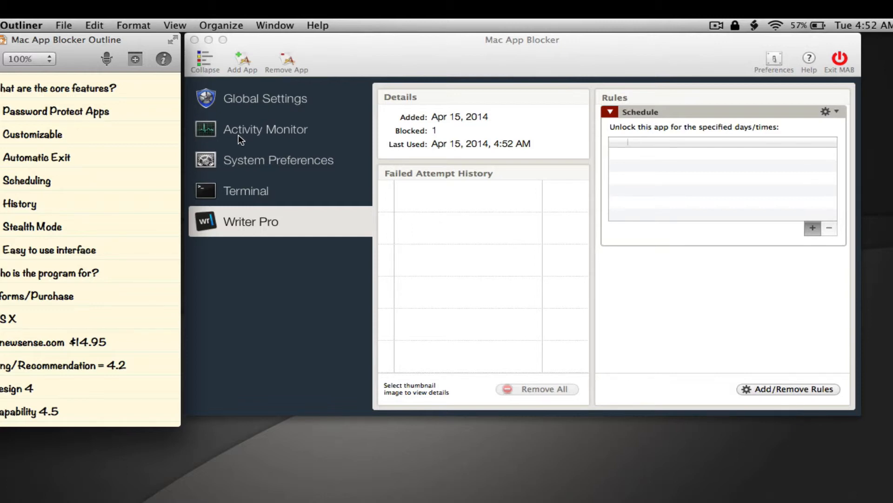
mouse_move(261, 170)
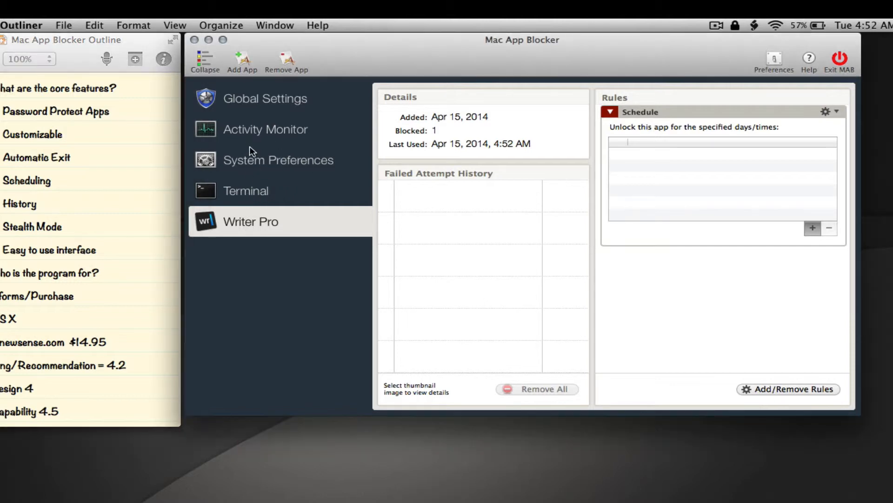
left_click(247, 190)
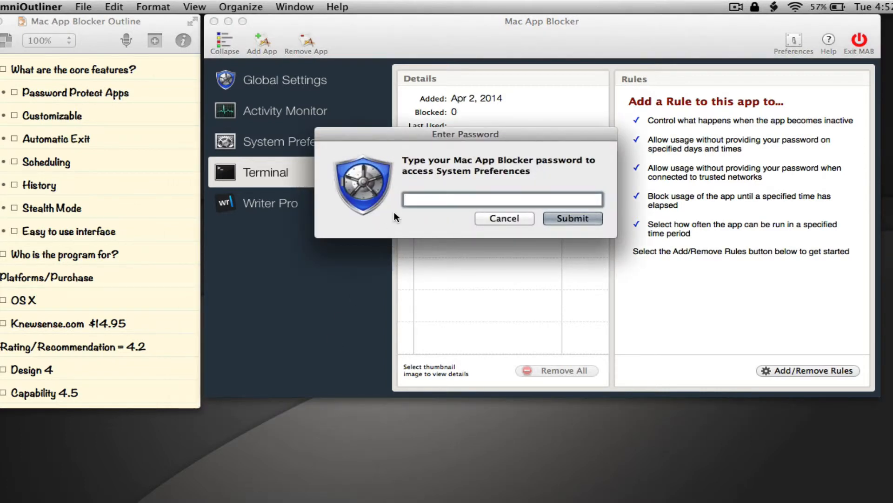
Step: Submit the Mac App Blocker password, then select System Preferences to view its blocking record
left_click(502, 198)
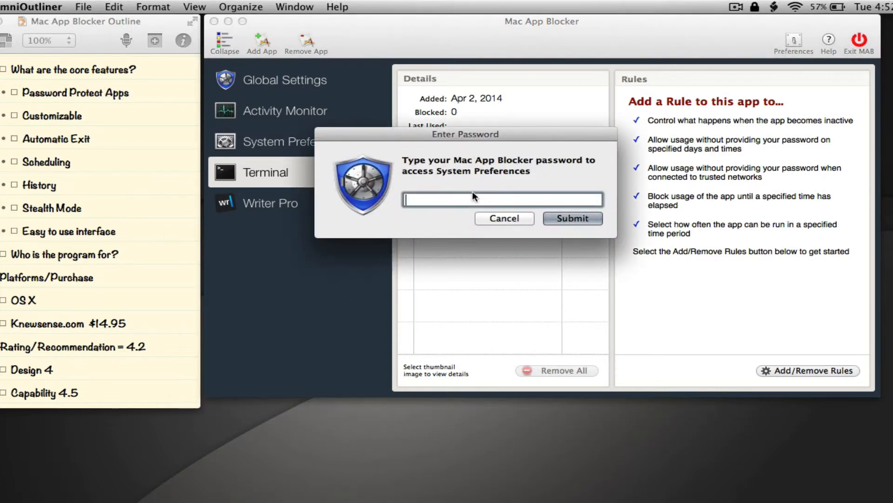
type("••")
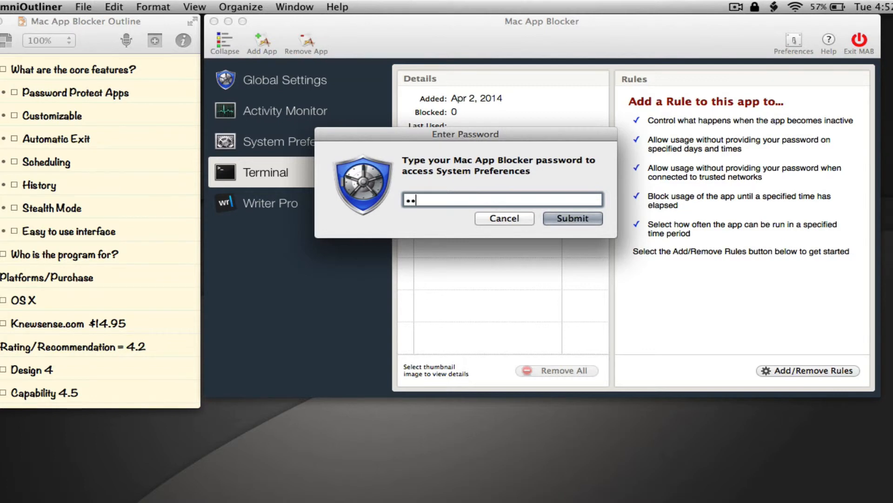
type("•")
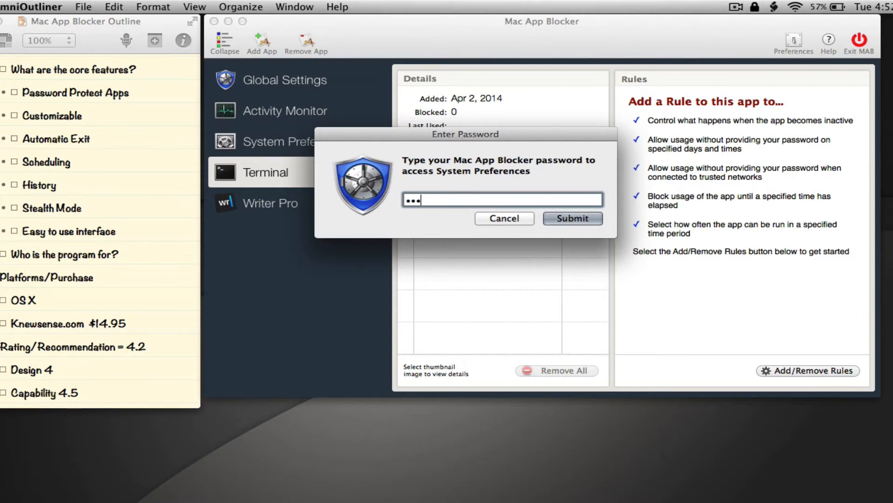
type("••••")
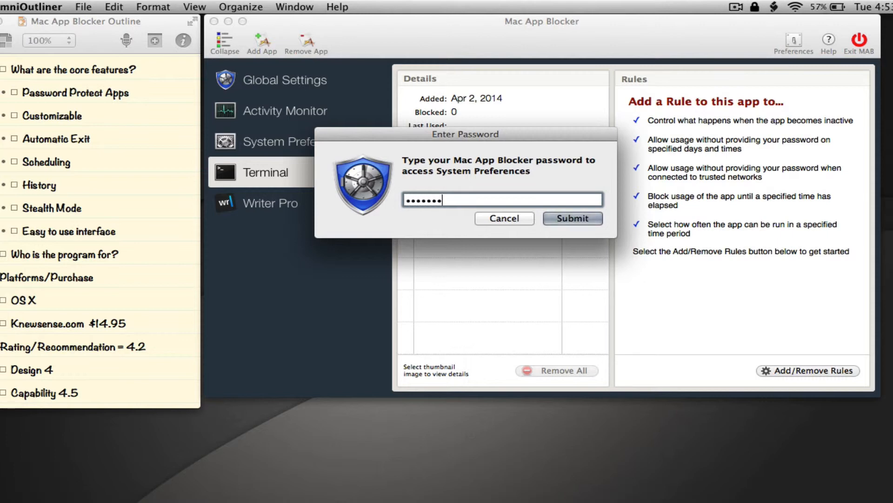
left_click(572, 219)
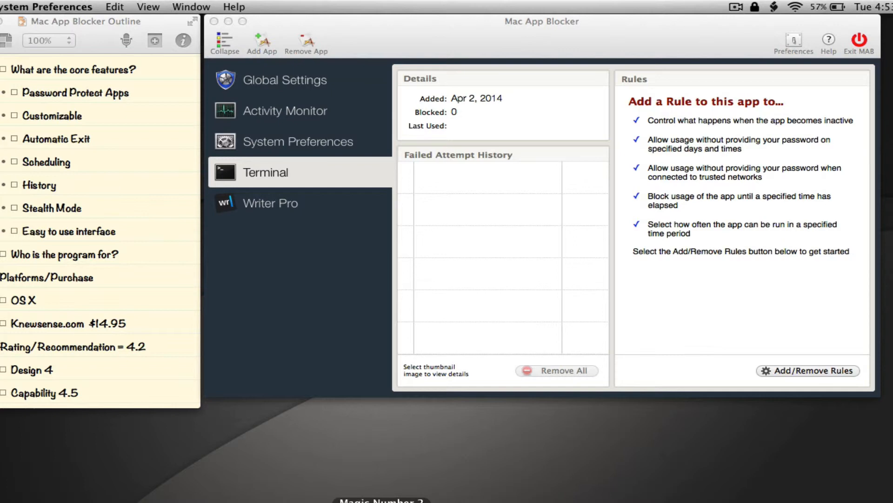
left_click(297, 142)
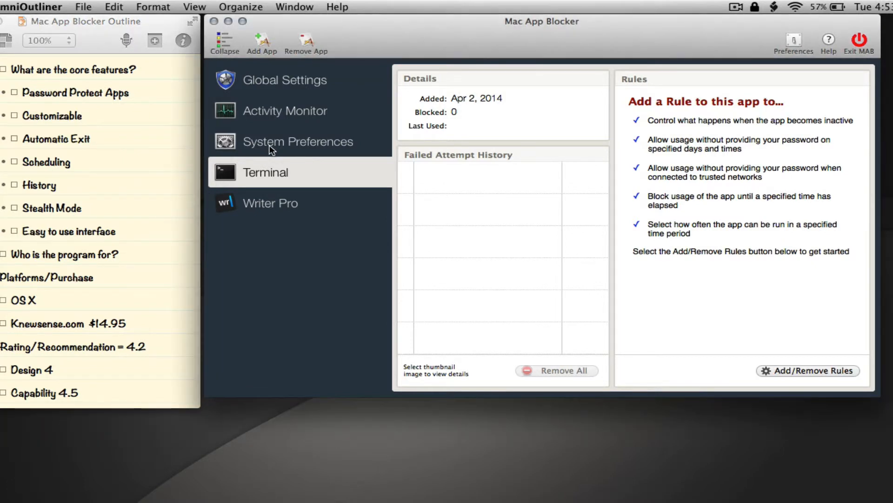
left_click(298, 141)
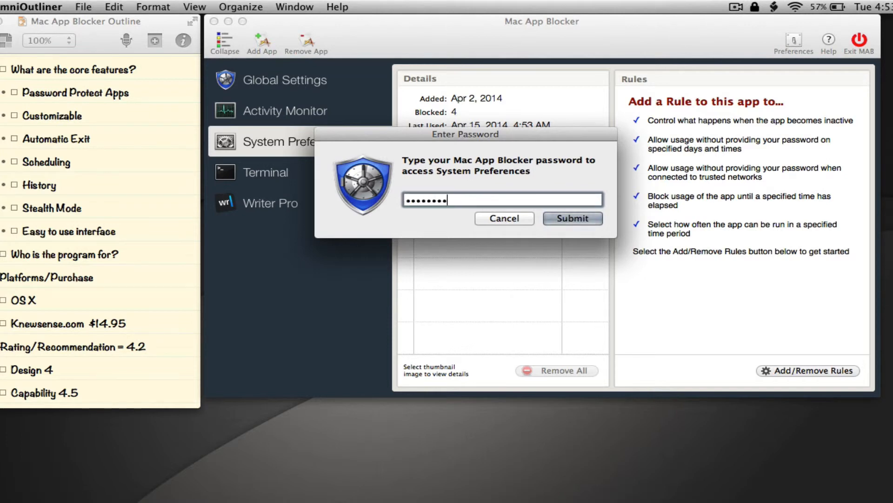
Step: Submit a wrong password, view System Preferences' 4:53:18 AM failed attempt, then open Preferences
left_click(573, 218)
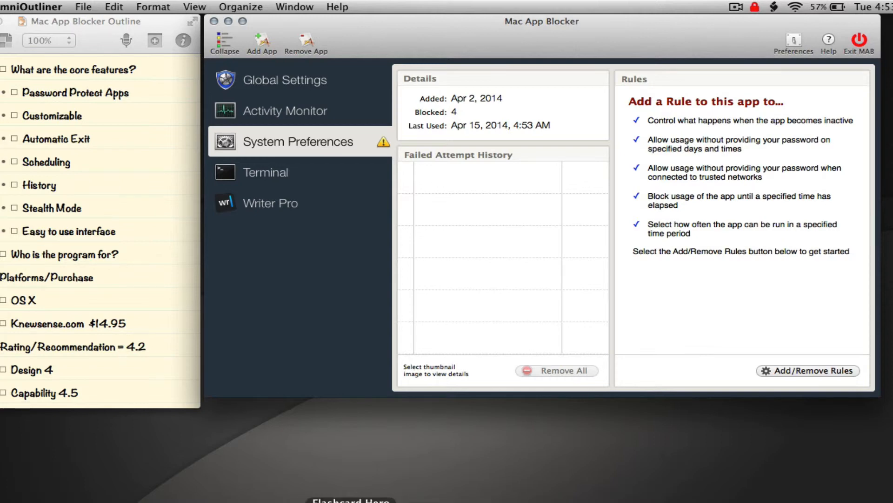
left_click(265, 173)
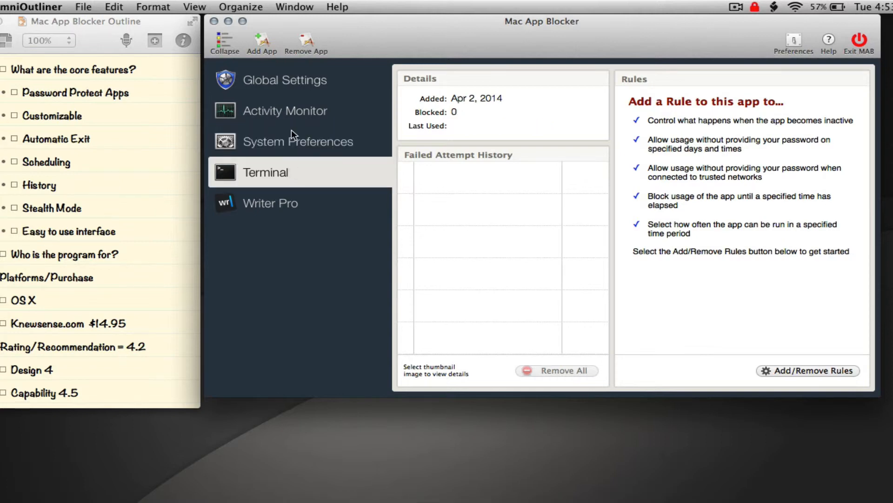
left_click(297, 141)
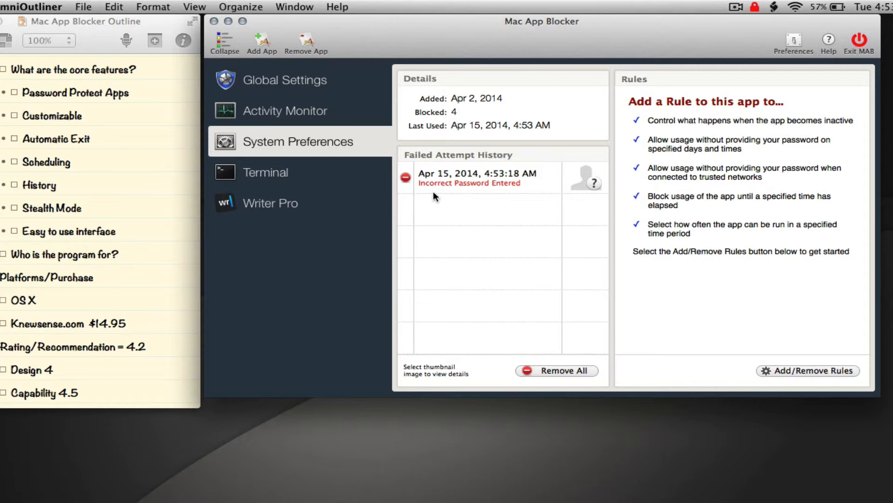
mouse_move(448, 190)
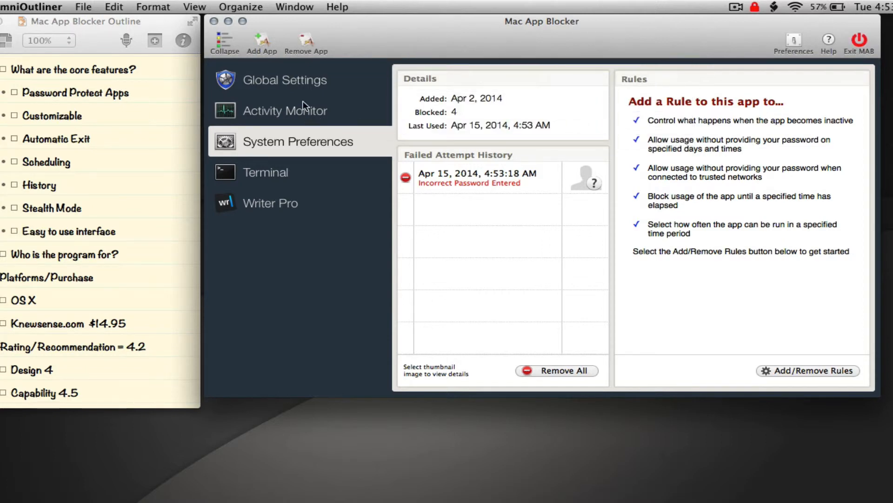
mouse_move(793, 43)
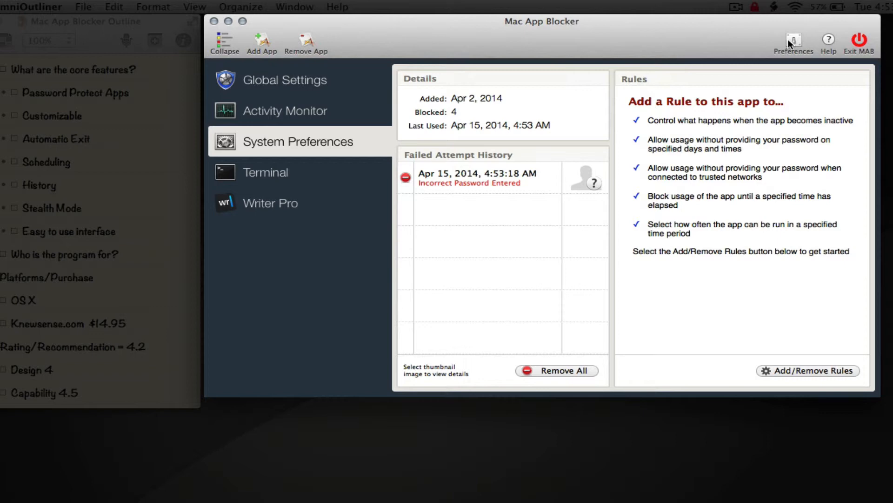
left_click(793, 41)
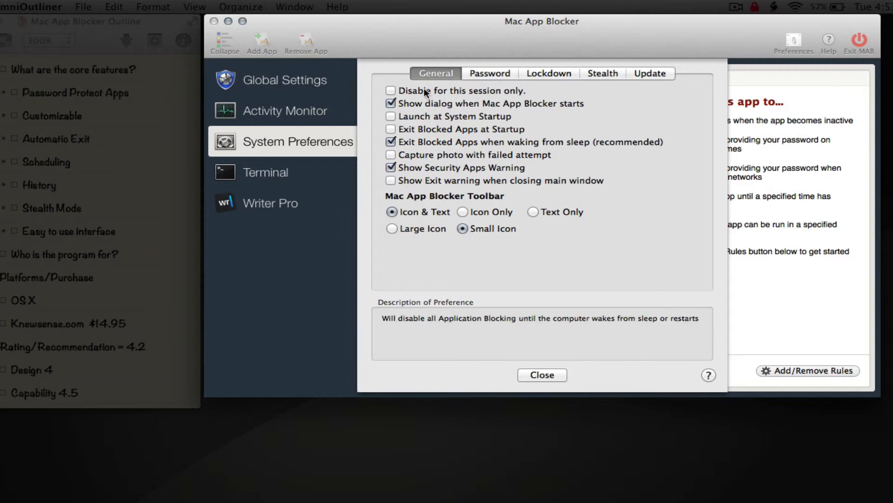
mouse_move(415, 98)
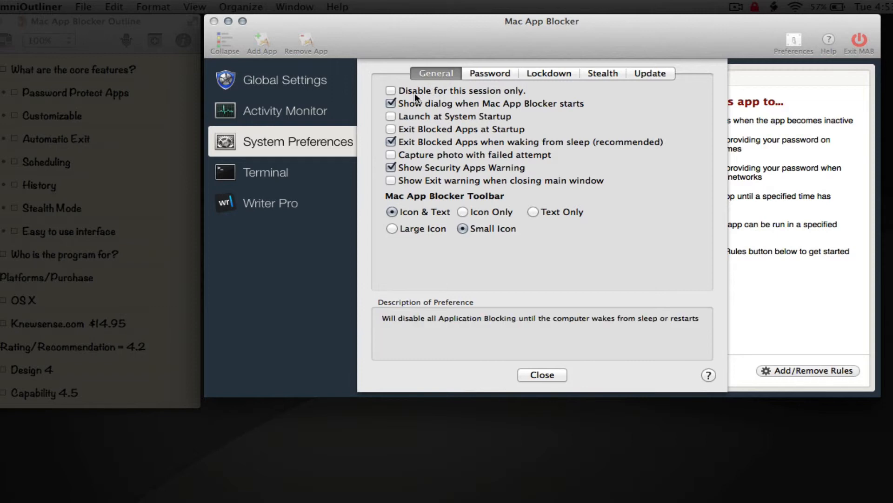
mouse_move(500, 97)
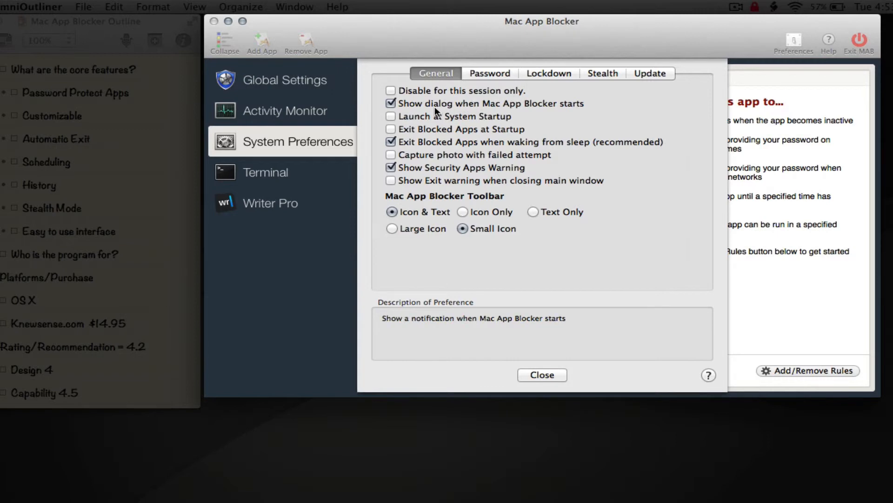
mouse_move(577, 112)
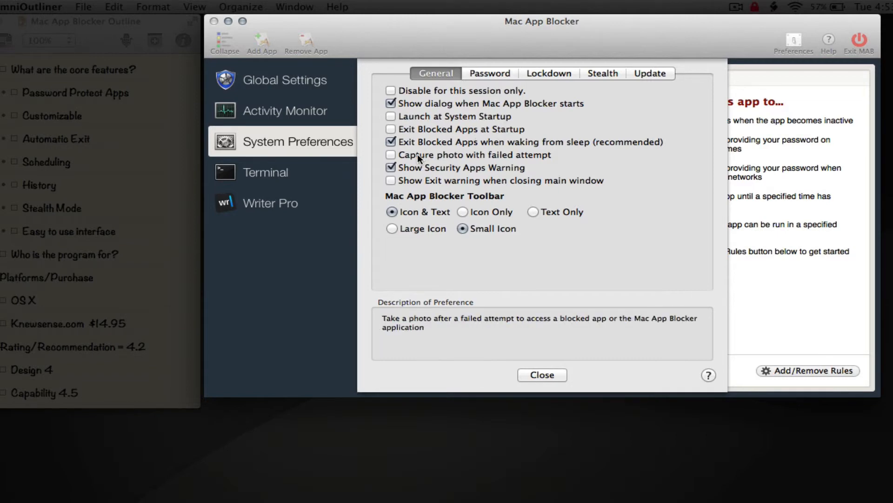
mouse_move(569, 157)
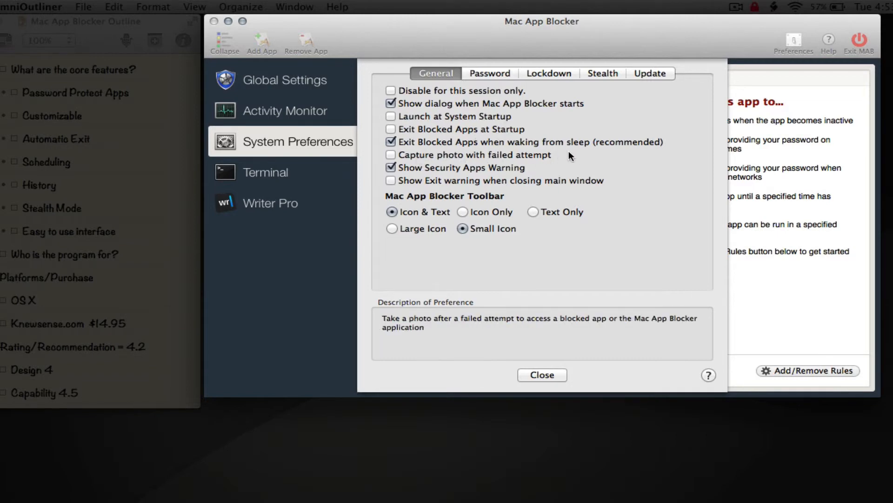
mouse_move(545, 161)
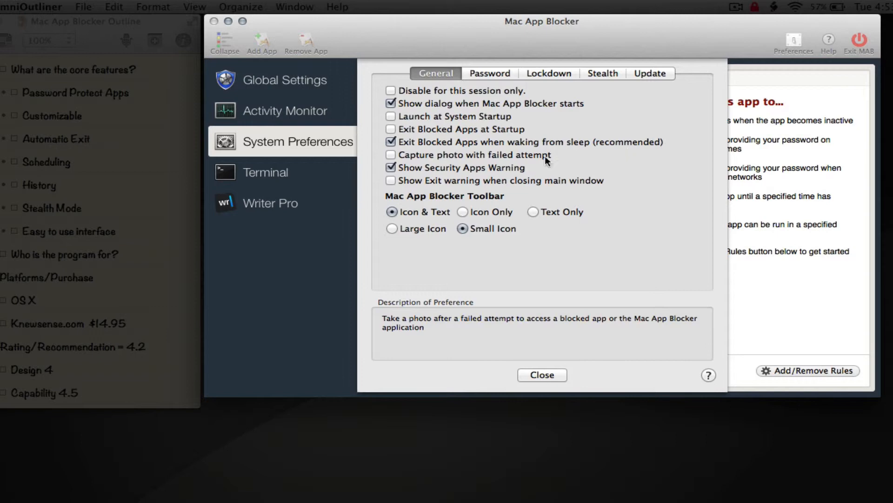
mouse_move(515, 160)
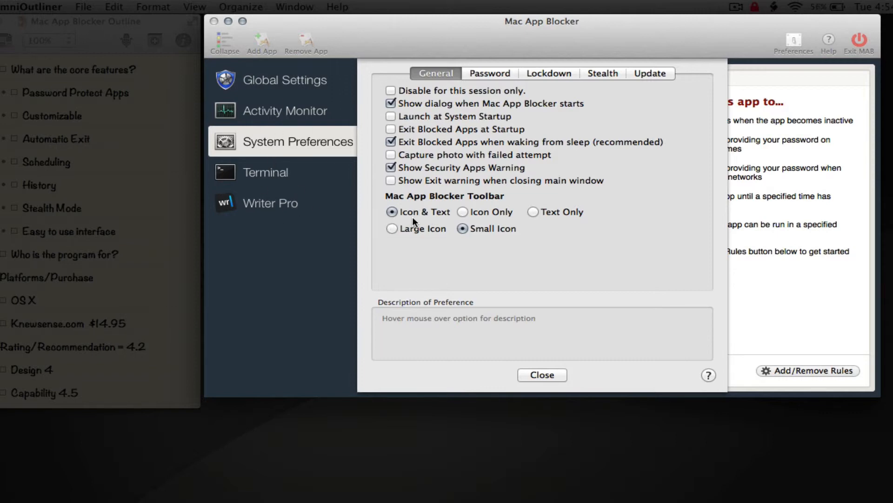
mouse_move(556, 221)
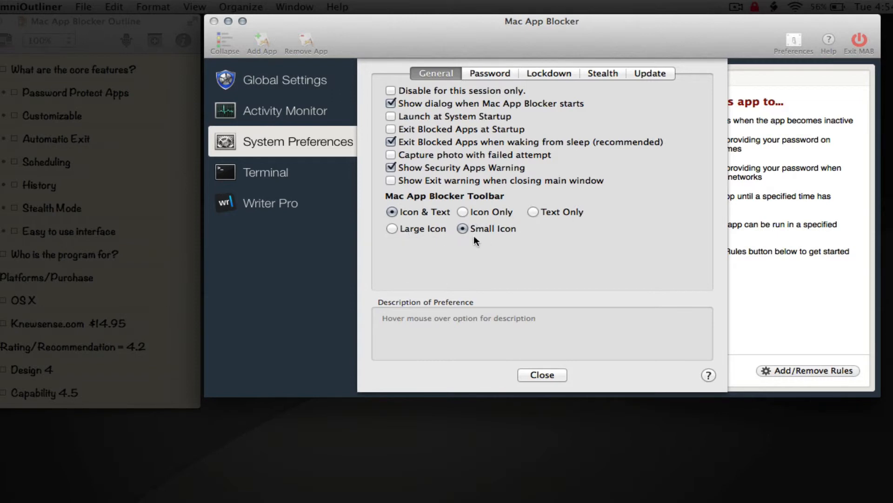
mouse_move(504, 243)
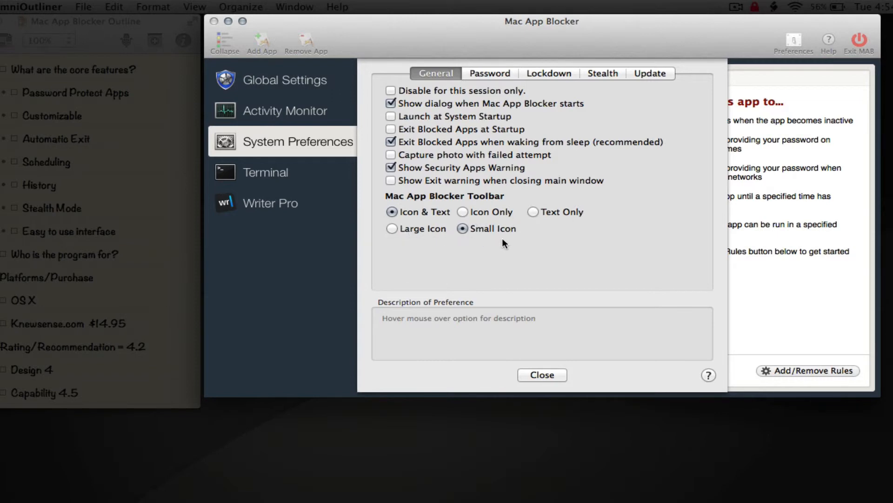
mouse_move(467, 160)
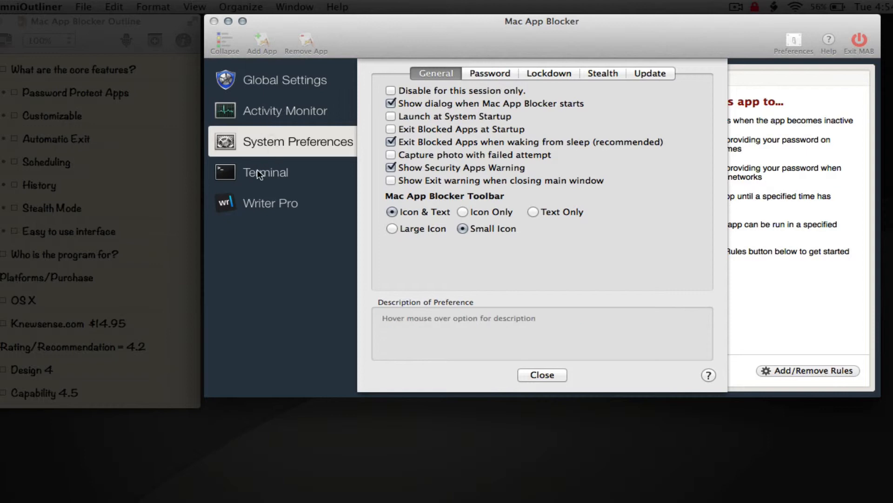
mouse_move(243, 174)
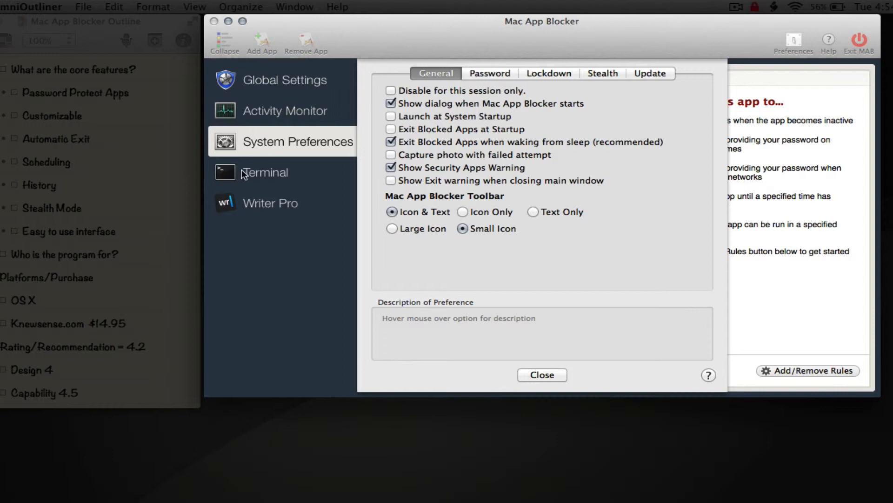
mouse_move(294, 152)
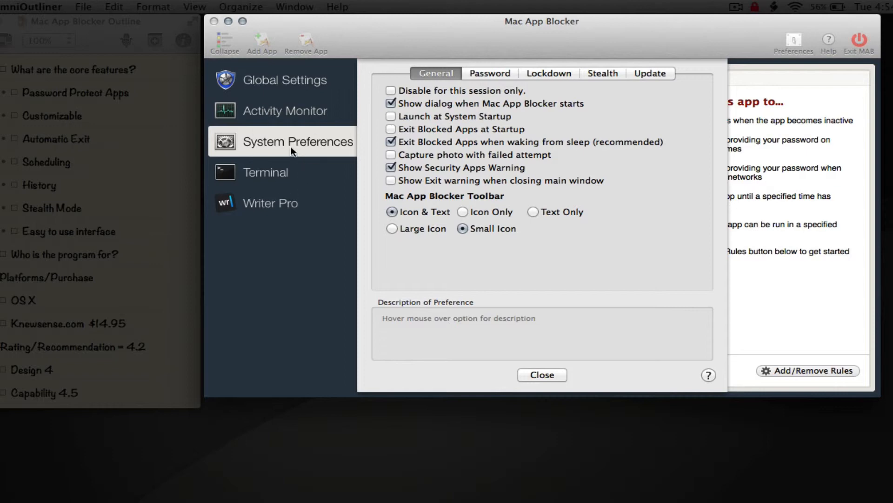
mouse_move(324, 152)
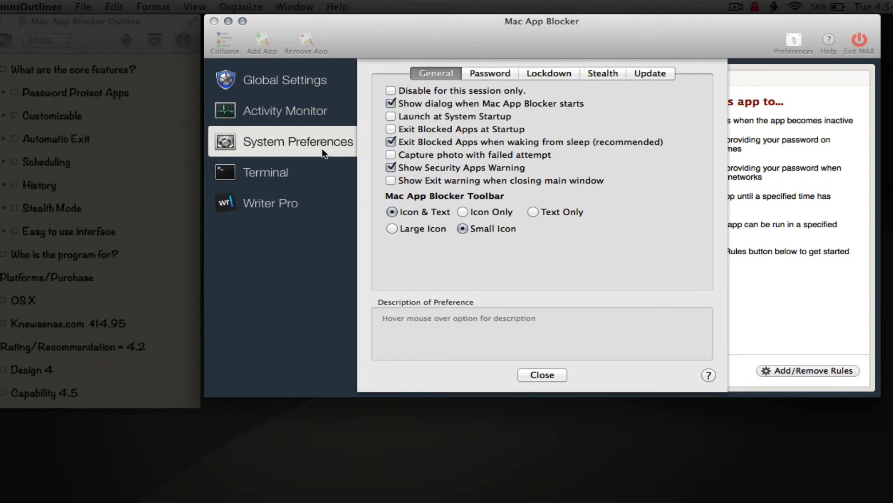
mouse_move(447, 132)
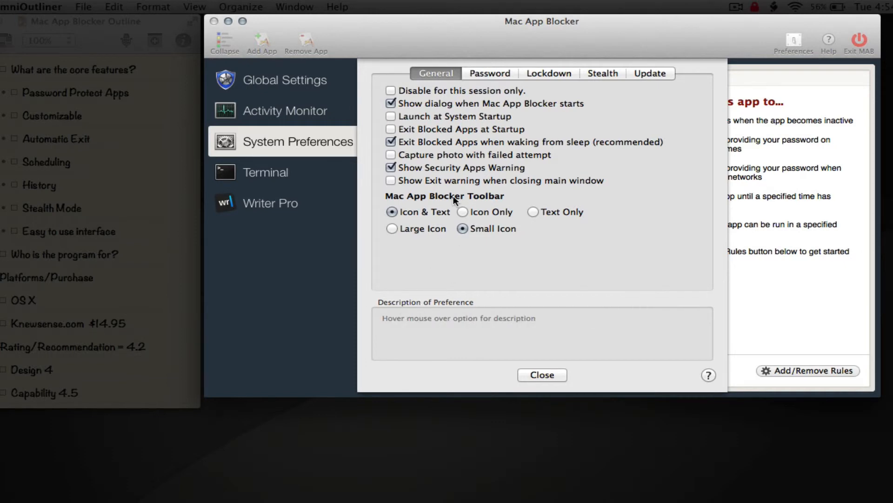
mouse_move(436, 116)
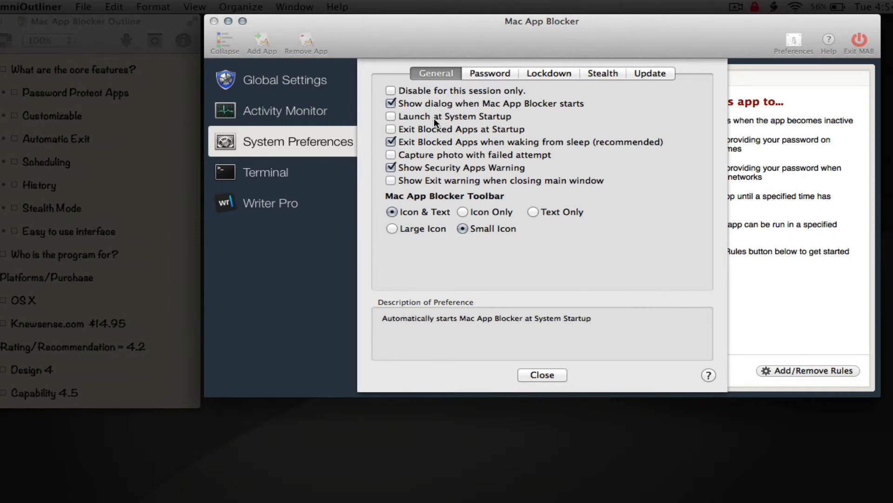
mouse_move(430, 160)
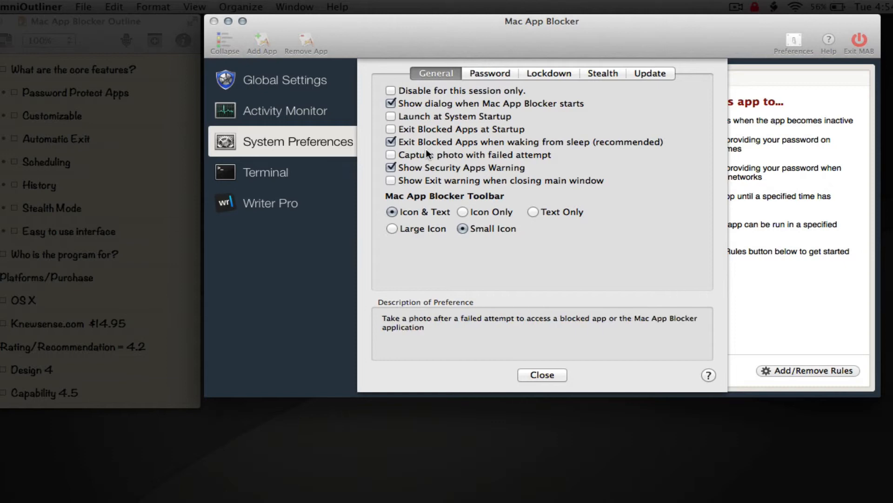
mouse_move(435, 120)
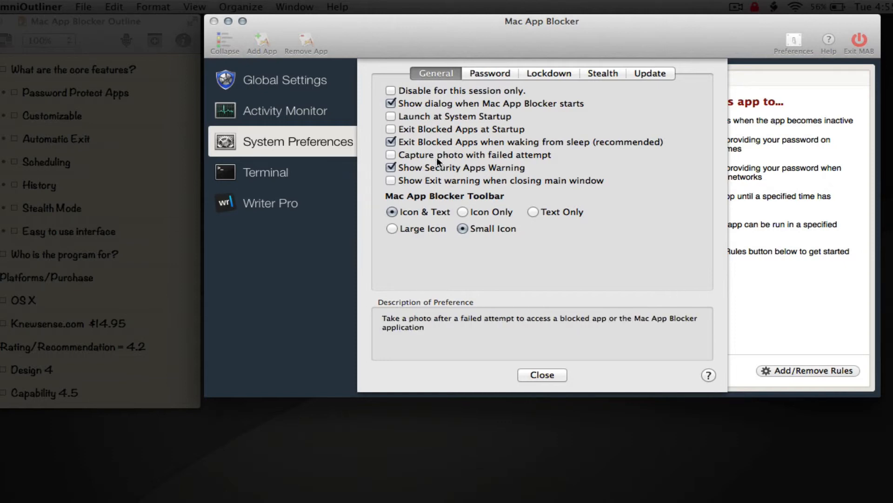
Step: Switch Preferences to the Password section for entering current and new passwords
left_click(489, 73)
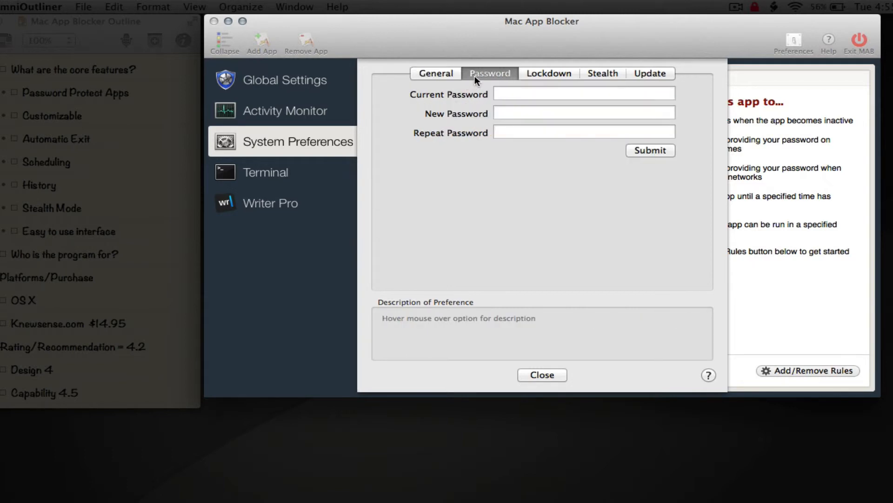
mouse_move(484, 103)
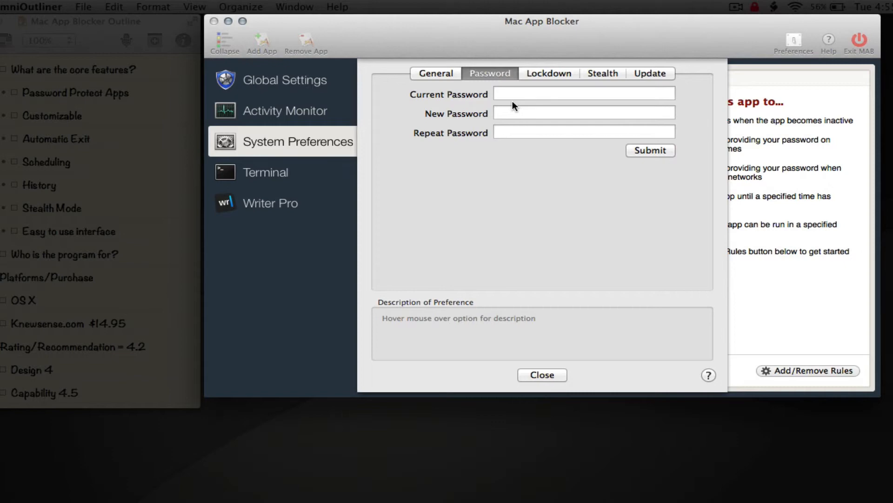
mouse_move(518, 109)
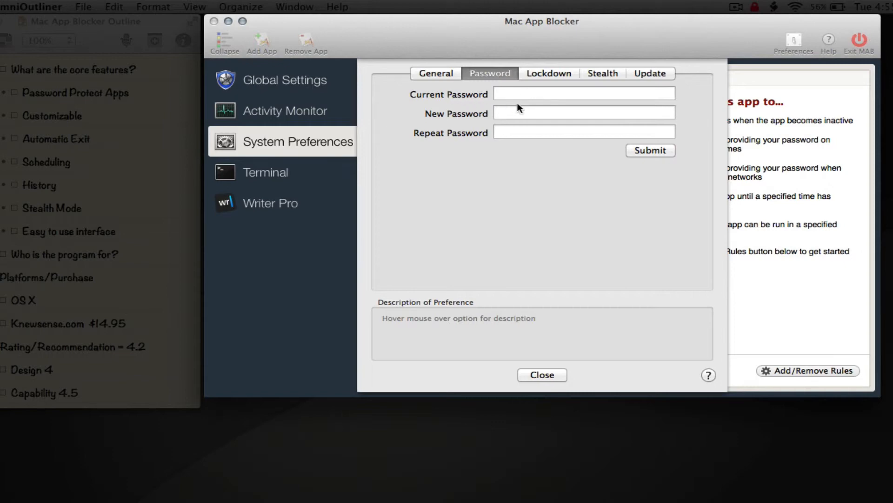
mouse_move(640, 151)
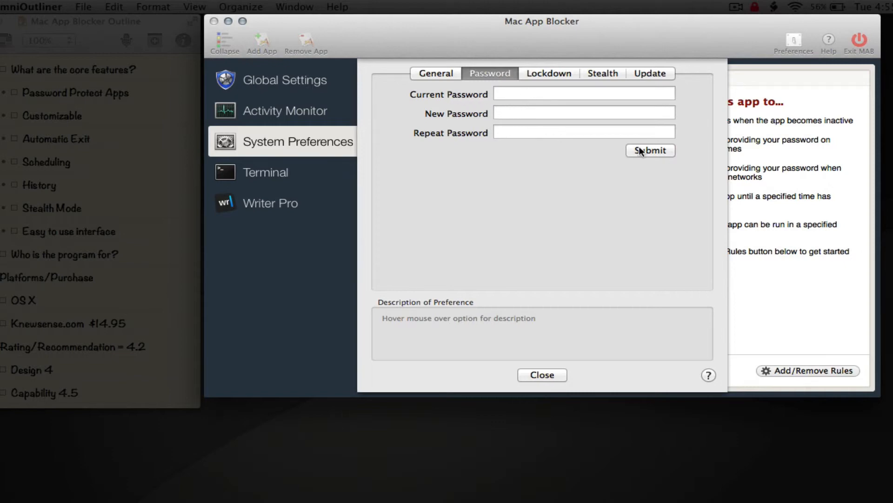
Step: Show the Lockdown settings, with Simple Mode and password-to-enter-Lockdown selected
left_click(548, 73)
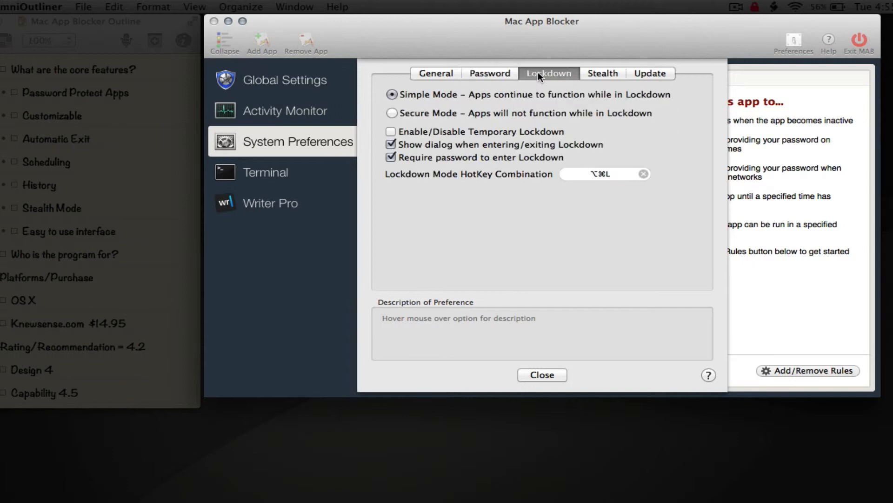
mouse_move(436, 108)
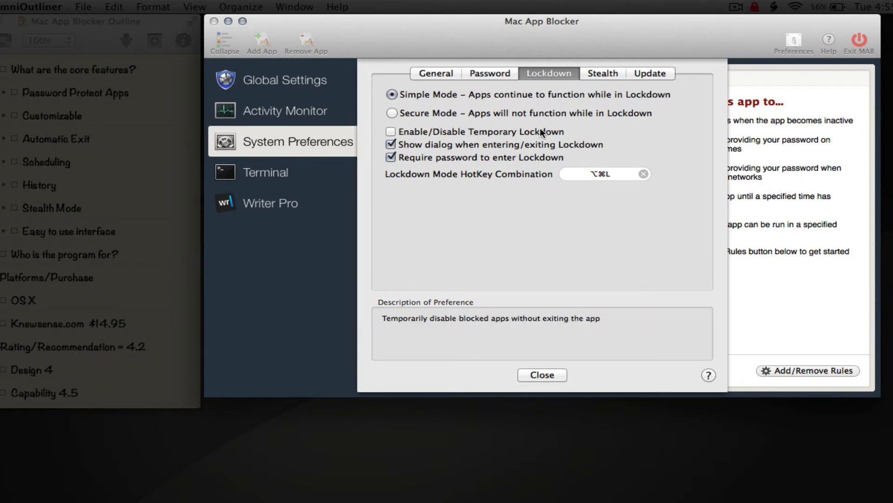
mouse_move(452, 135)
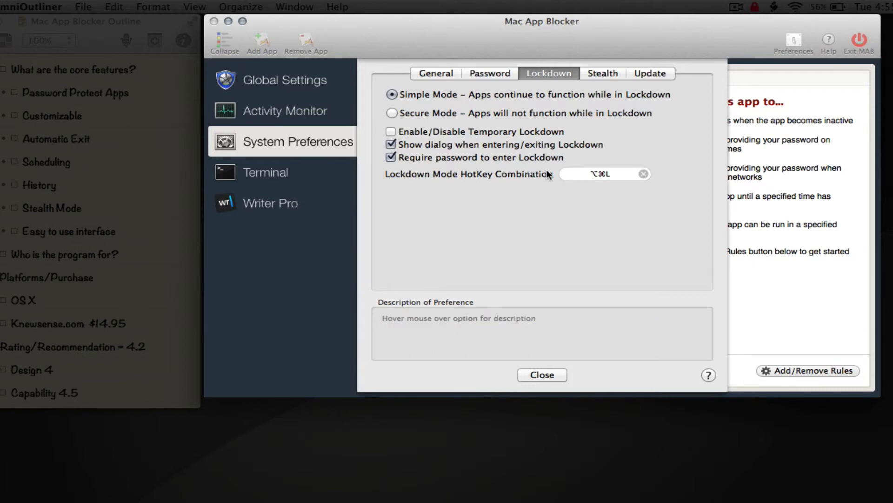
mouse_move(607, 179)
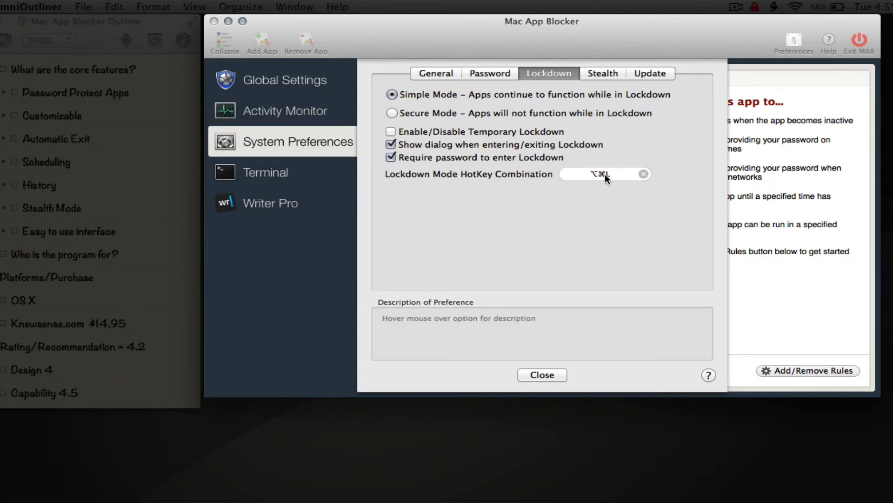
mouse_move(599, 184)
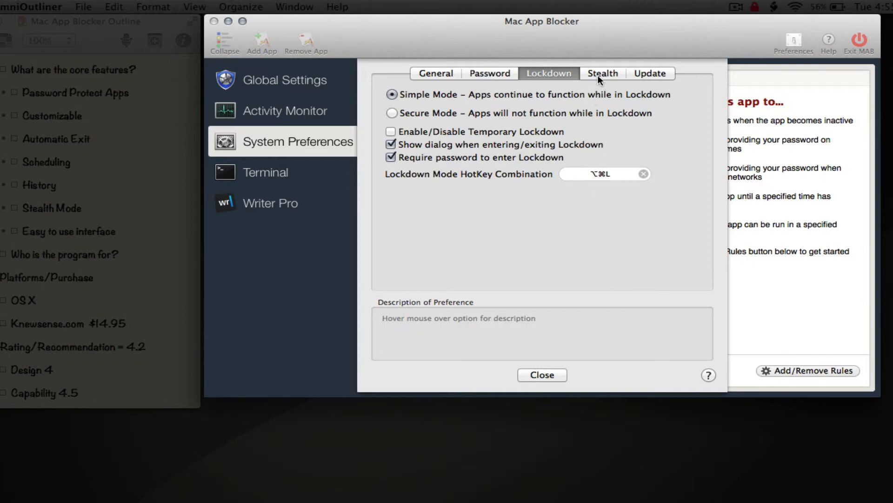
Step: Show Stealth settings: Stealth Mode off, entry/exit dialog on, password dialog mode
left_click(602, 73)
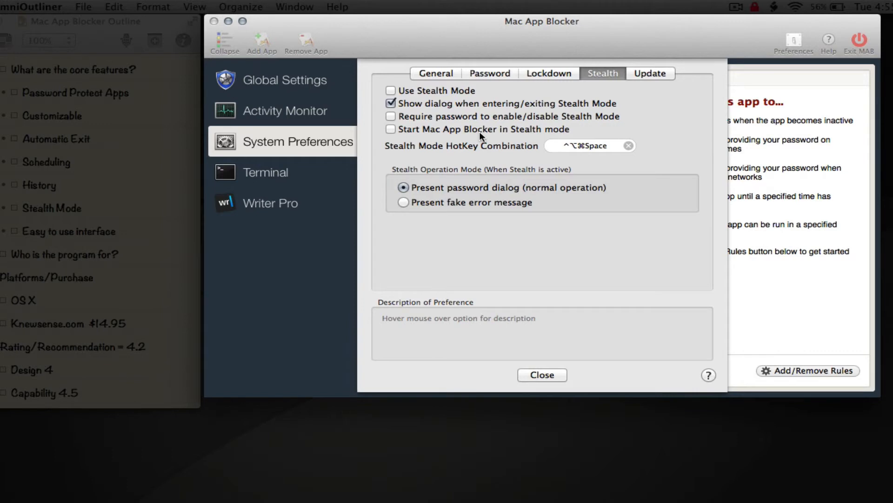
mouse_move(427, 105)
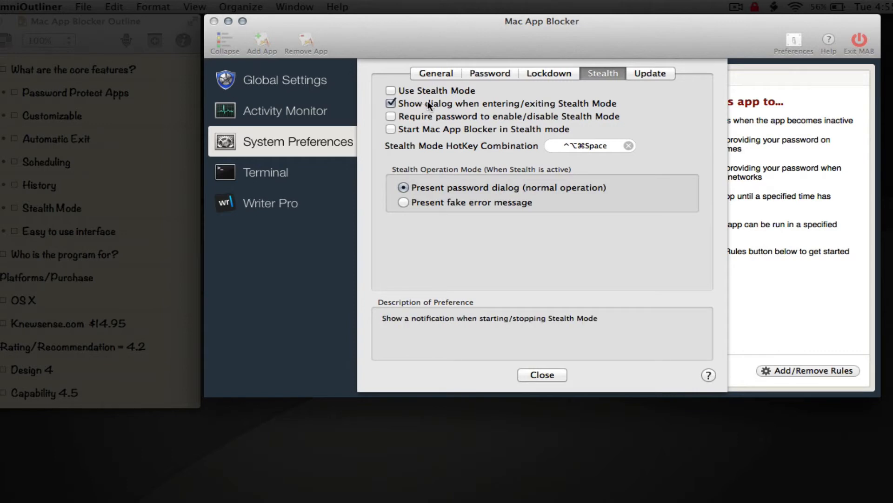
mouse_move(409, 98)
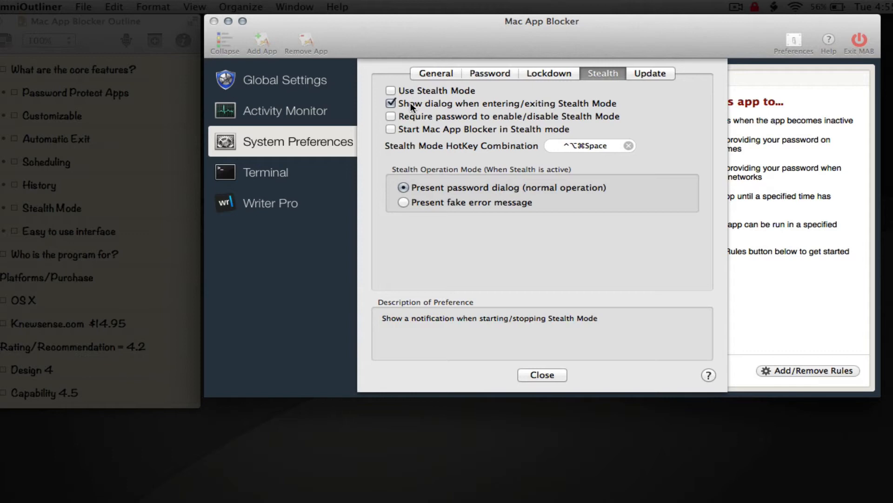
mouse_move(412, 109)
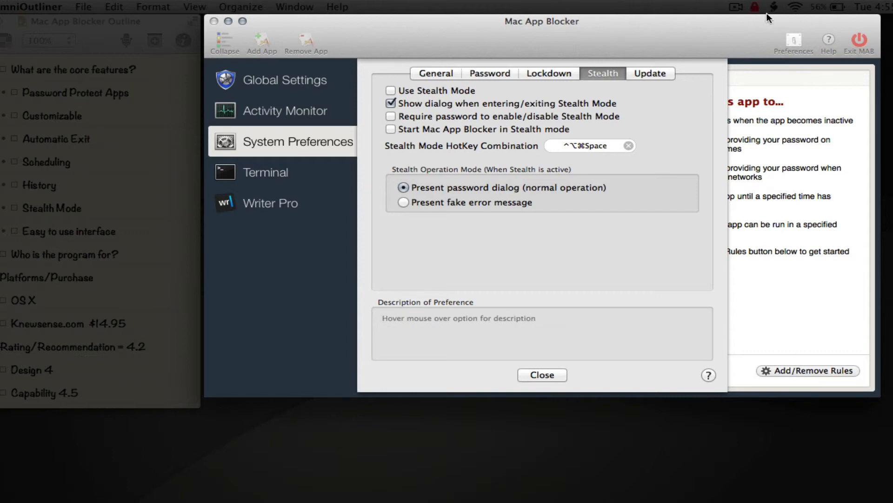
mouse_move(756, 11)
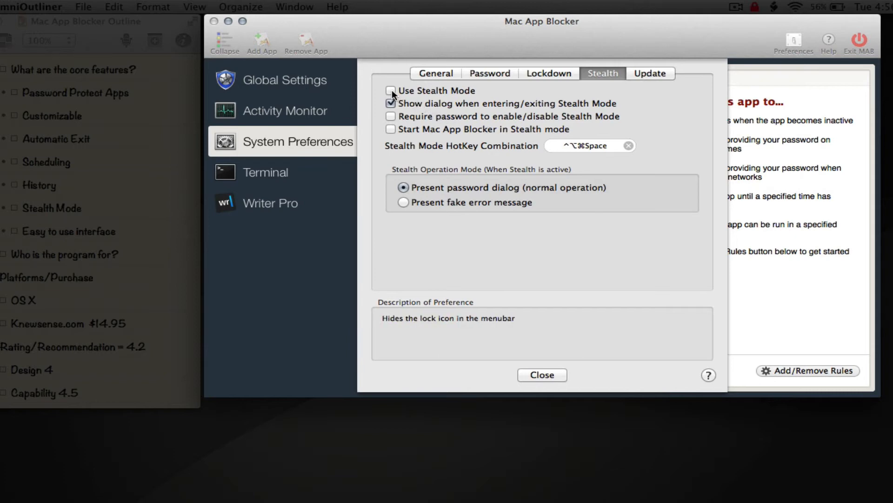
Step: Enable Stealth Mode, dismiss its hotkey notice, then uncheck Use Stealth Mode again
left_click(391, 91)
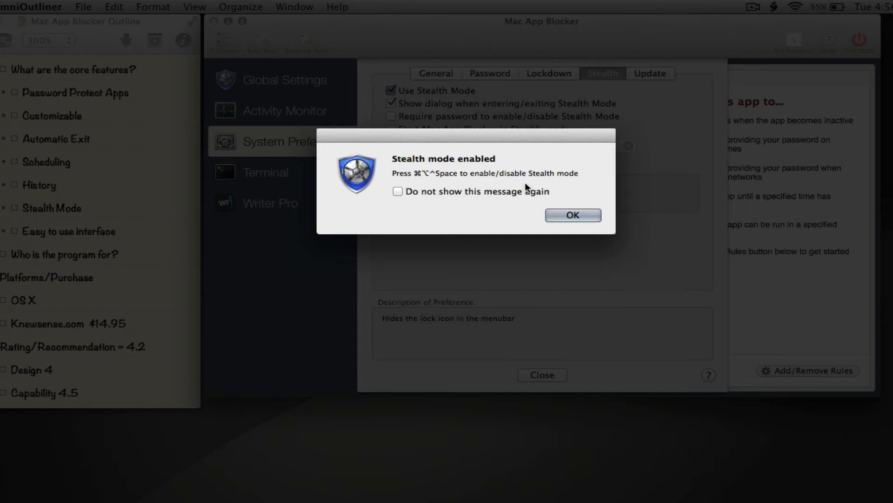
left_click(572, 215)
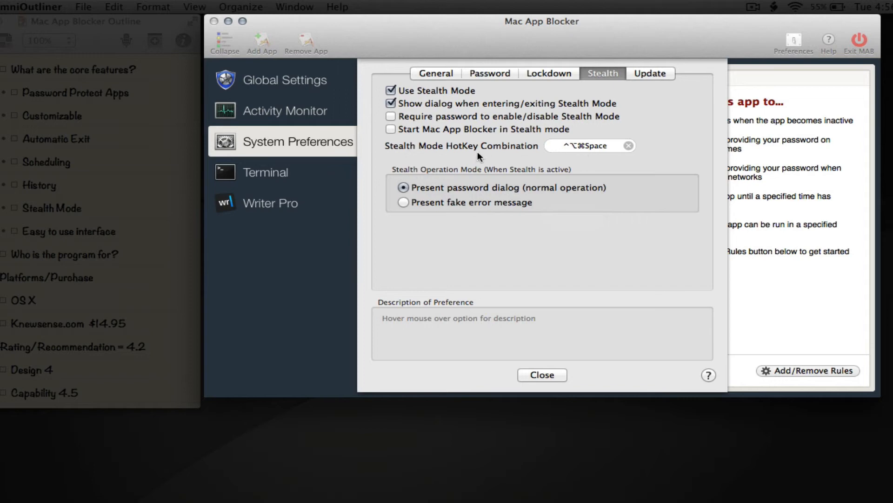
mouse_move(392, 93)
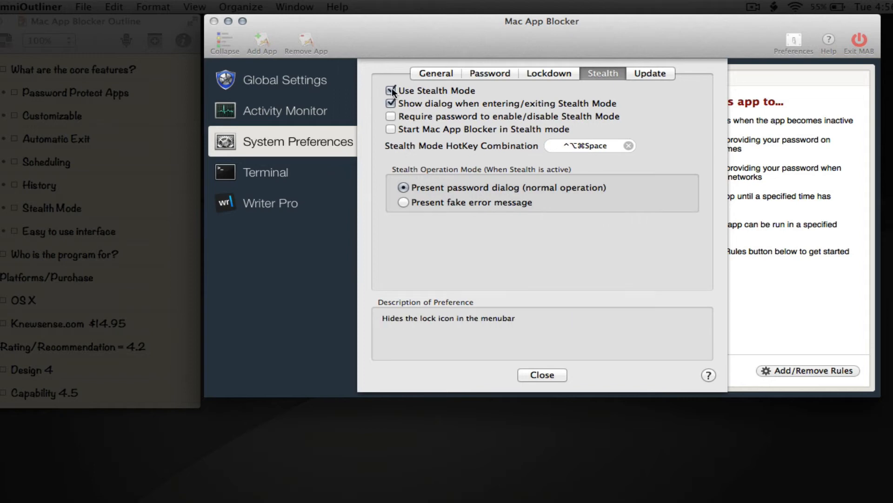
left_click(391, 91)
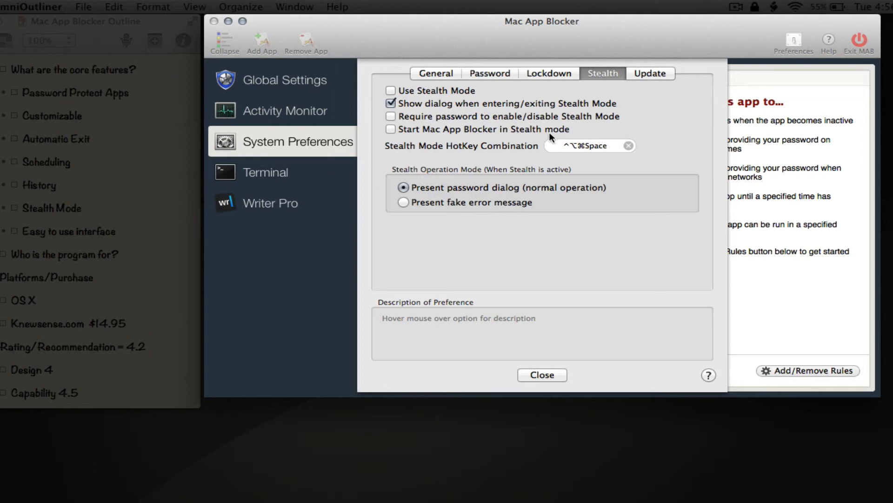
mouse_move(546, 134)
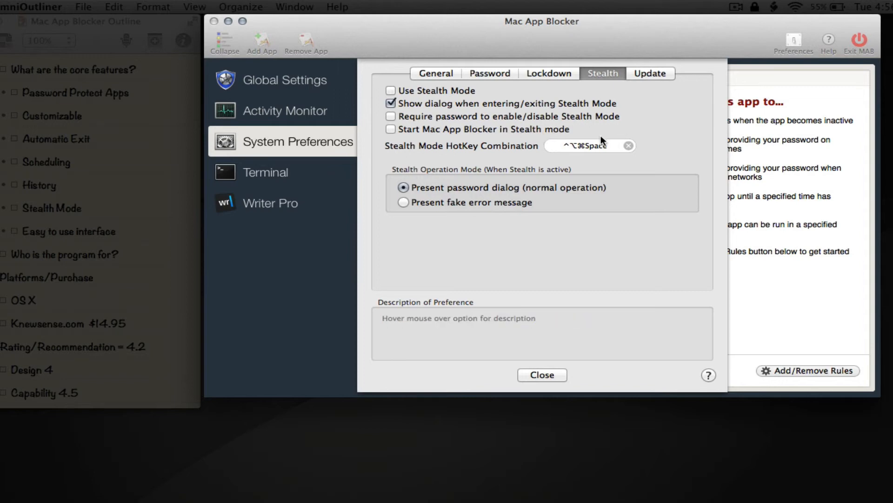
mouse_move(441, 187)
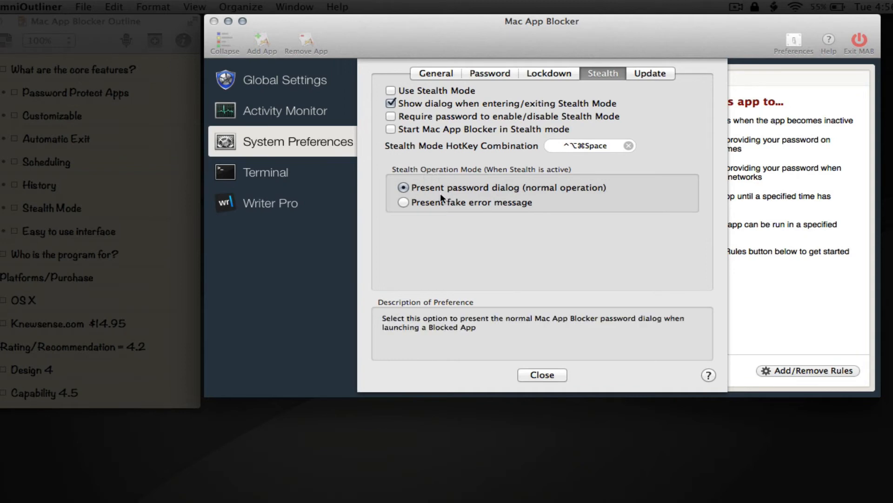
mouse_move(479, 195)
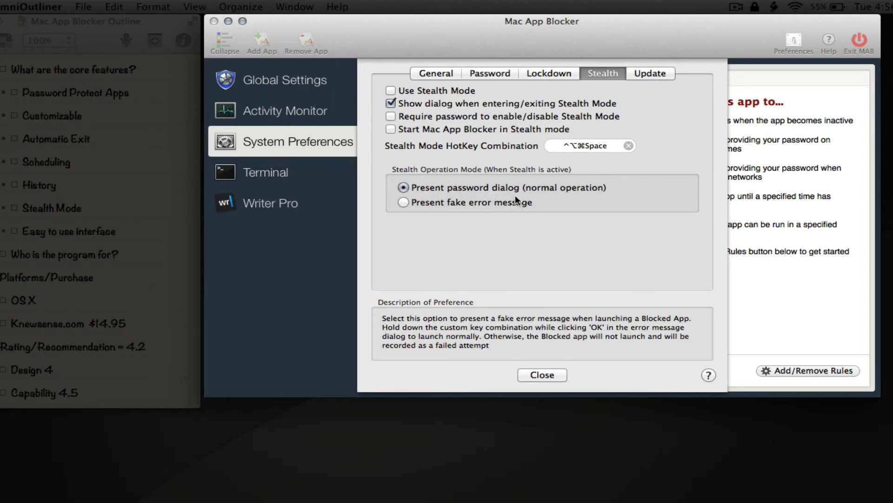
left_click(403, 188)
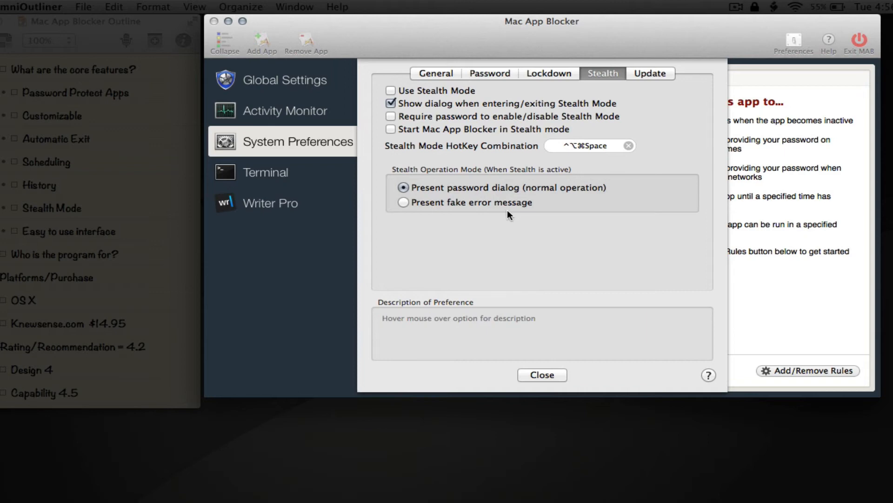
mouse_move(532, 202)
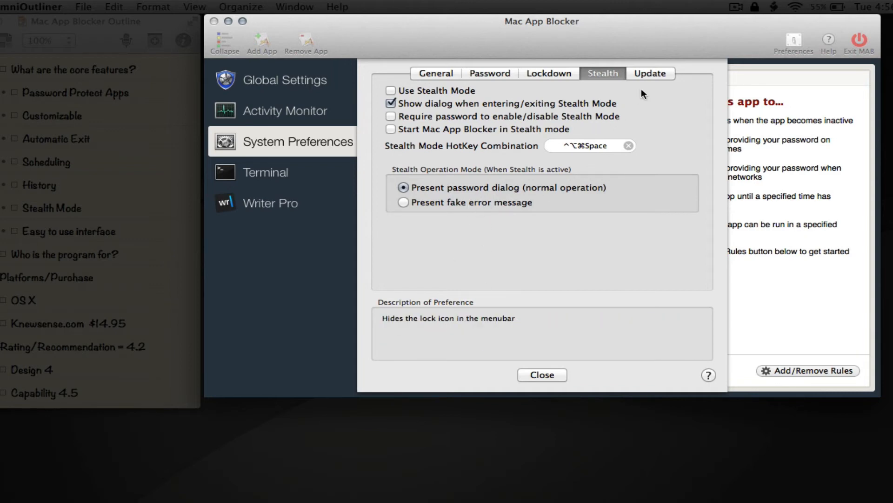
mouse_move(649, 83)
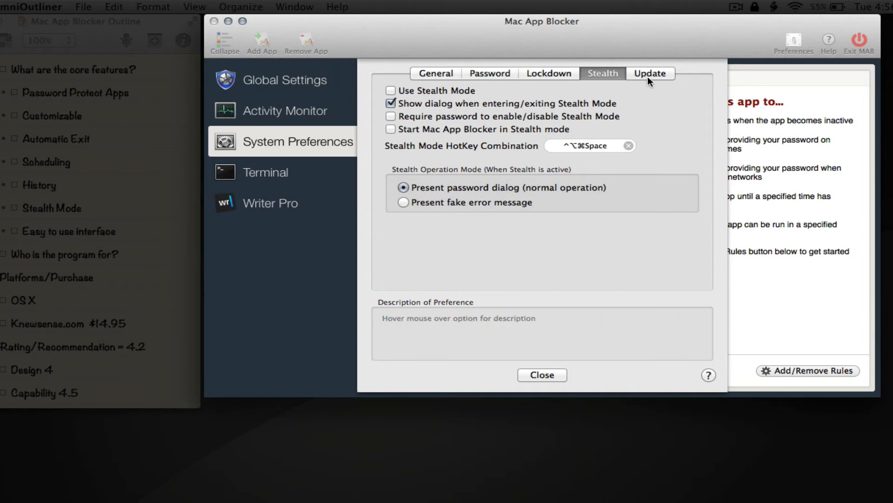
Step: View the Update tab, close Preferences, and select Global Settings to see its details
left_click(436, 73)
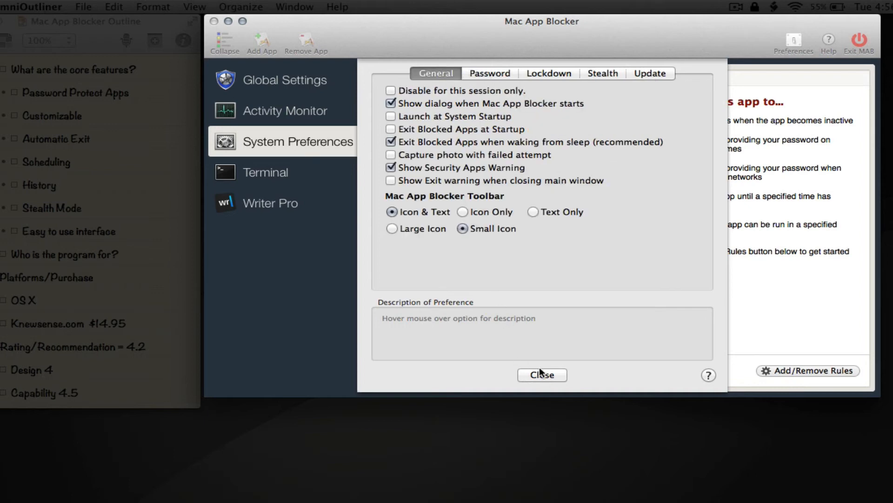
left_click(541, 374)
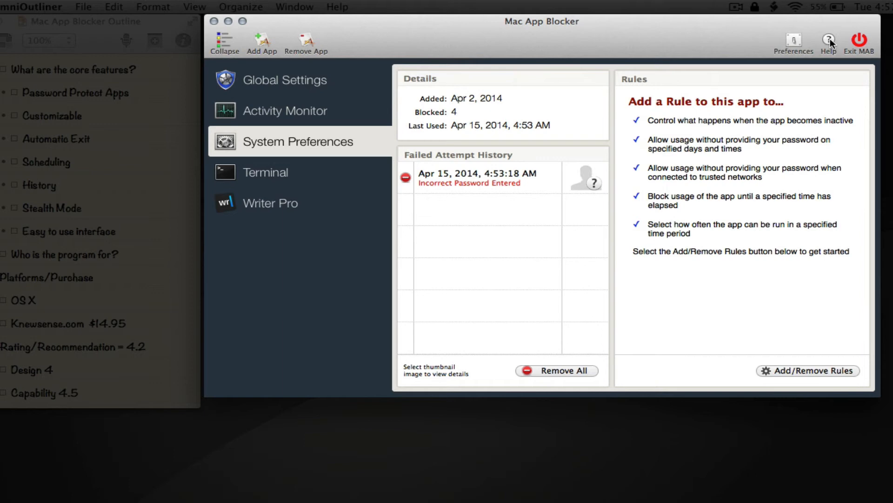
mouse_move(376, 123)
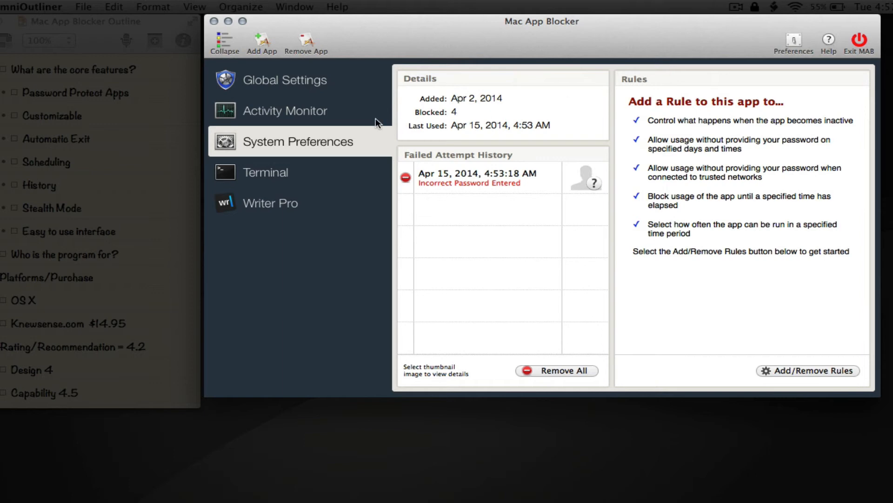
left_click(284, 79)
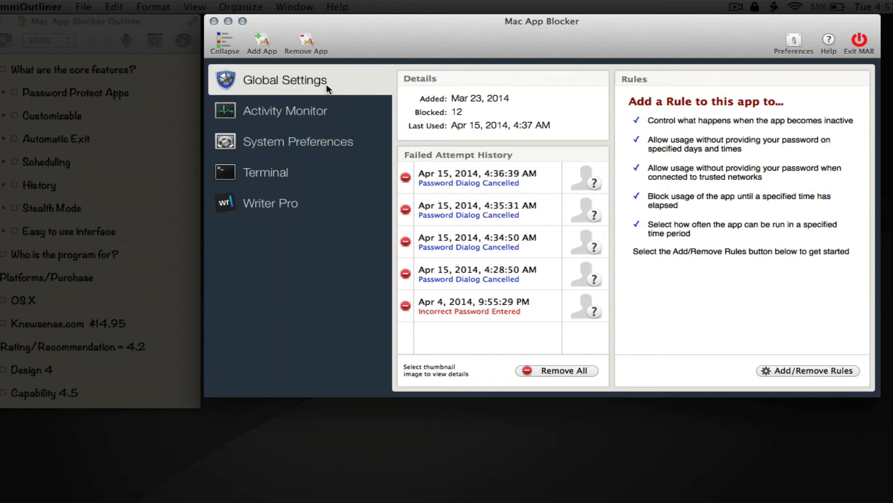
scroll("down", 3)
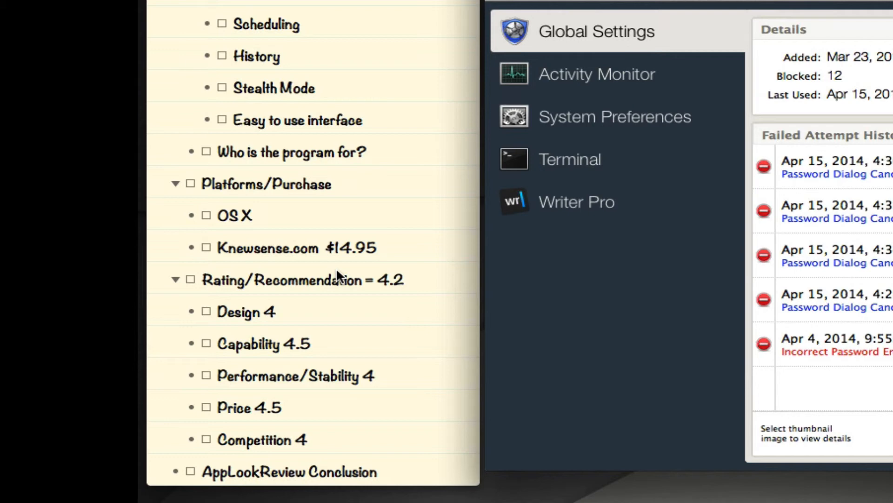
mouse_move(336, 335)
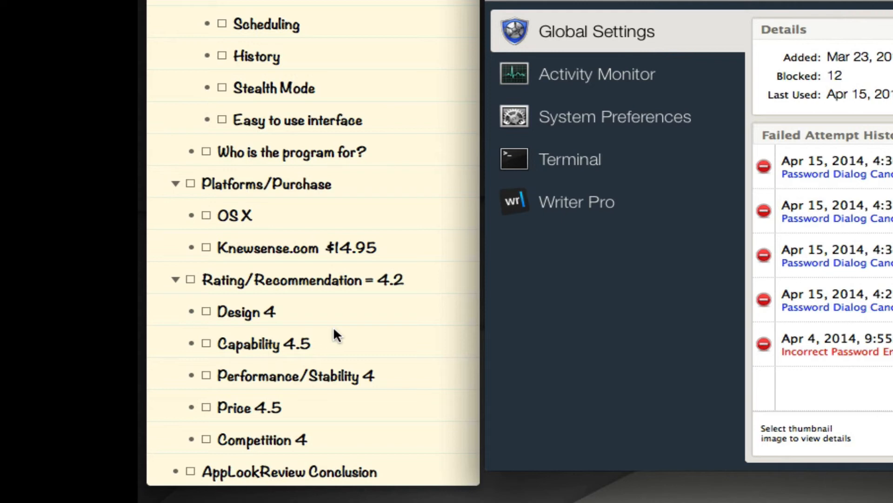
mouse_move(691, 209)
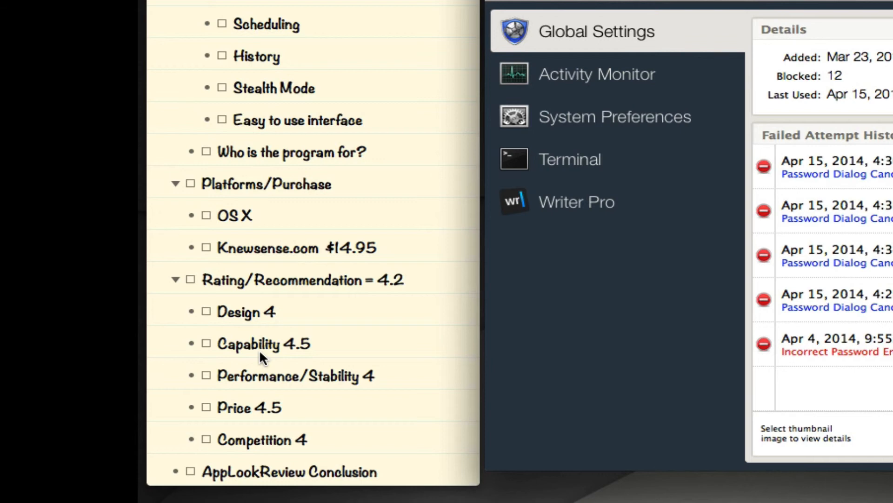
mouse_move(281, 373)
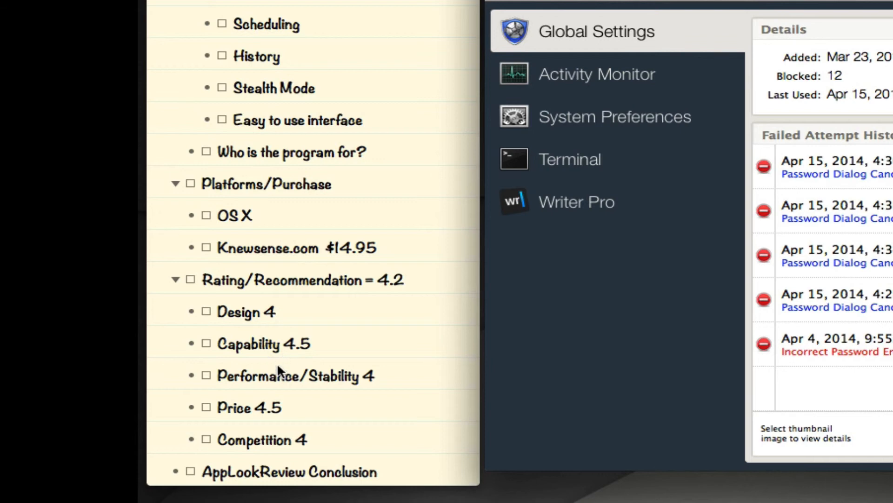
mouse_move(252, 388)
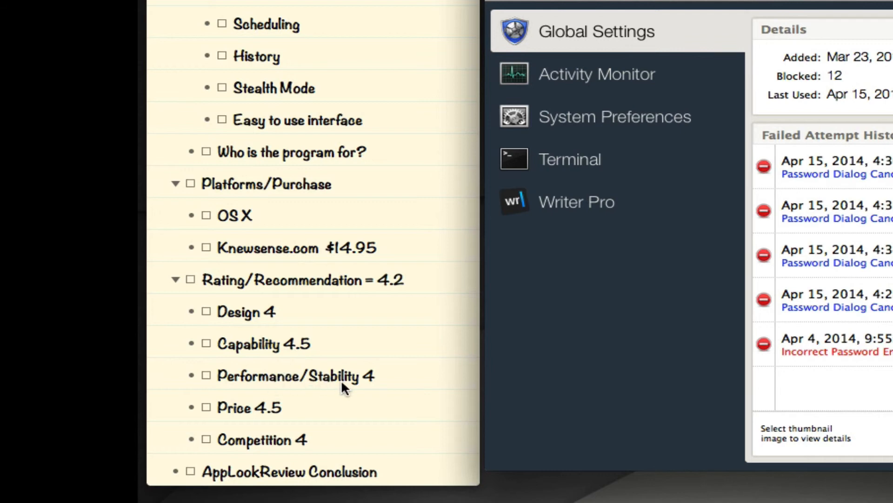
mouse_move(378, 389)
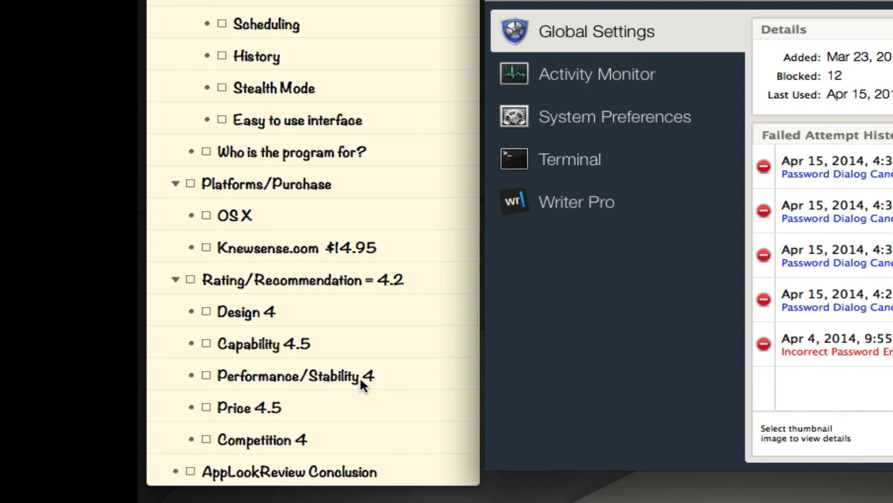
mouse_move(386, 386)
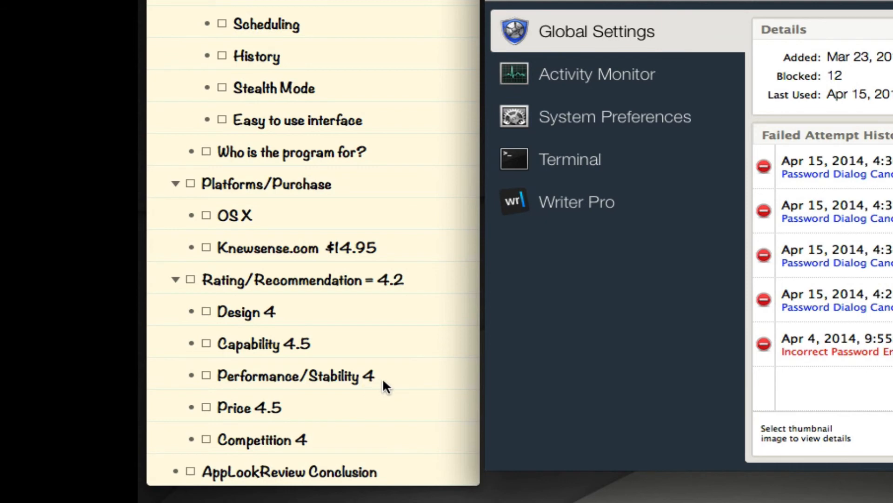
mouse_move(368, 390)
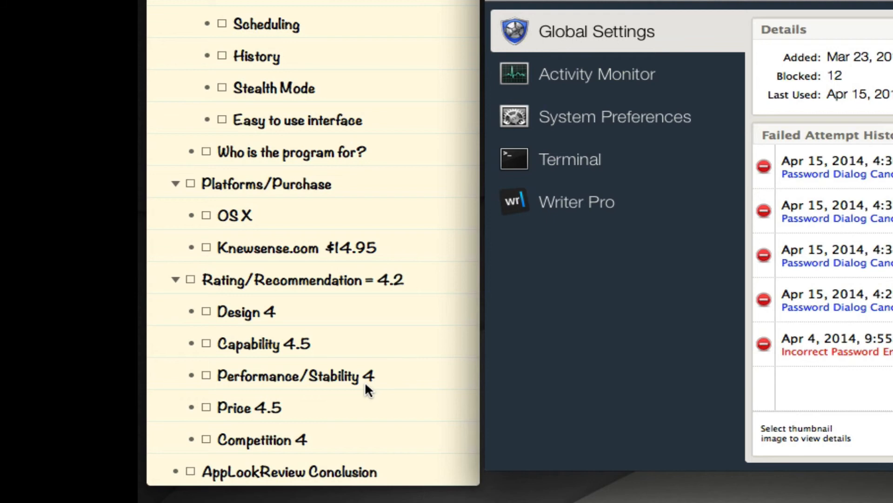
mouse_move(251, 419)
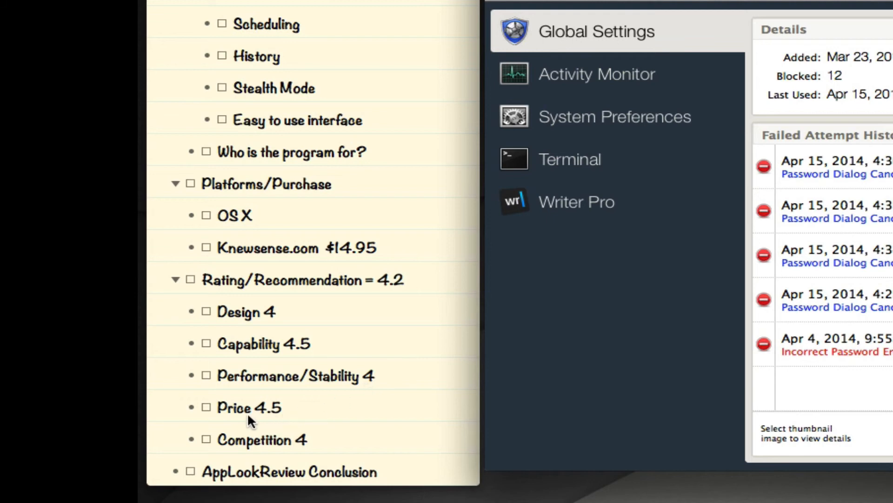
mouse_move(306, 413)
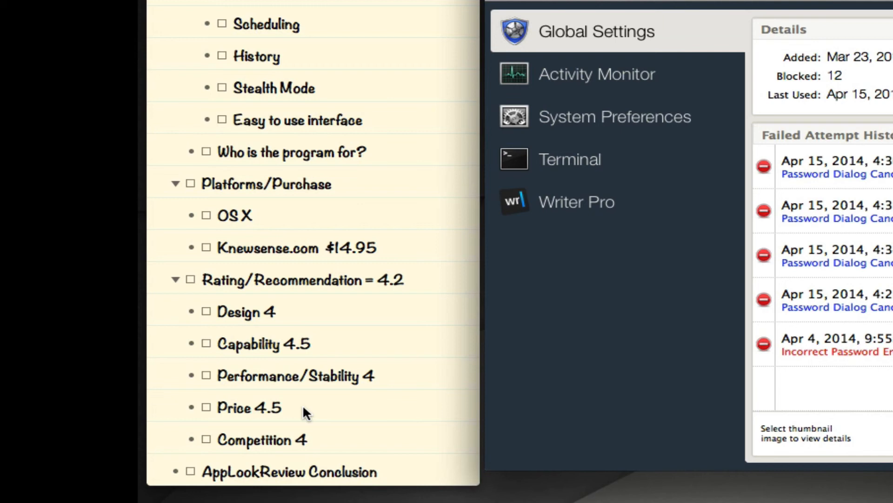
mouse_move(273, 430)
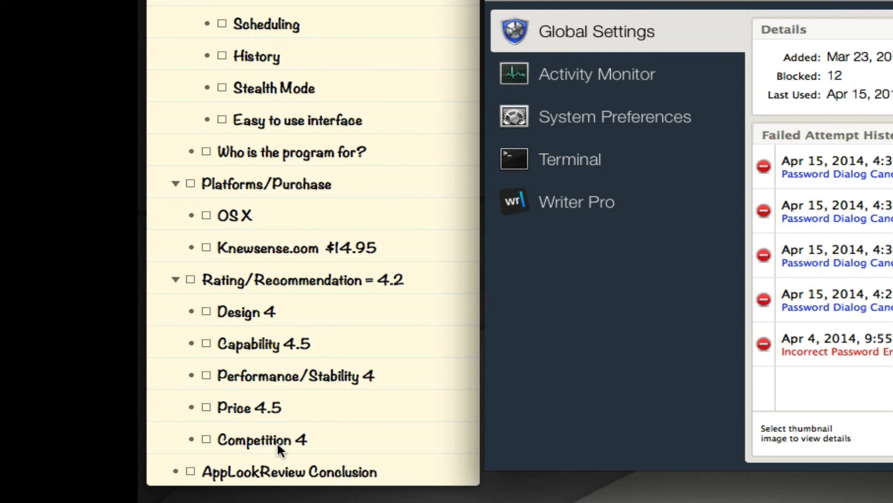
mouse_move(318, 453)
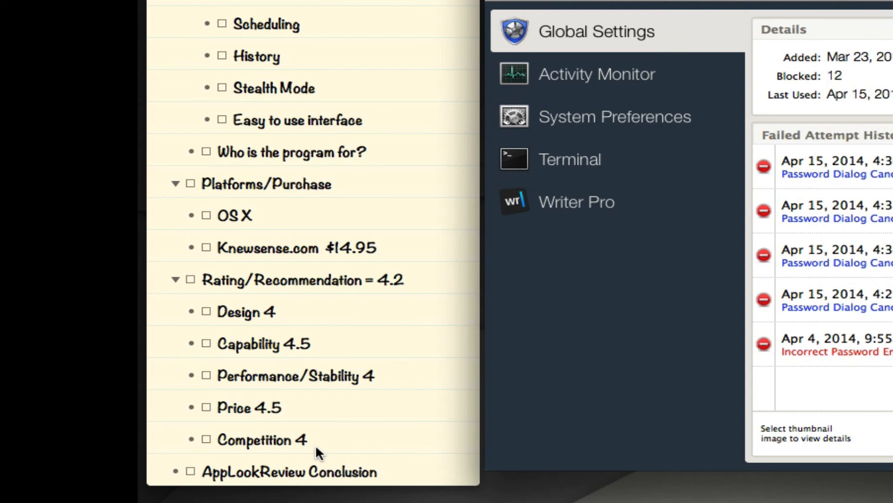
mouse_move(350, 268)
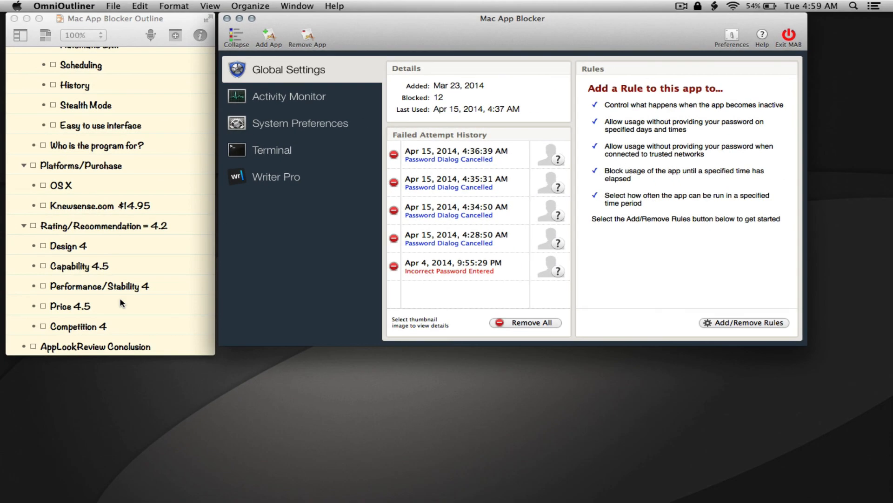
mouse_move(158, 323)
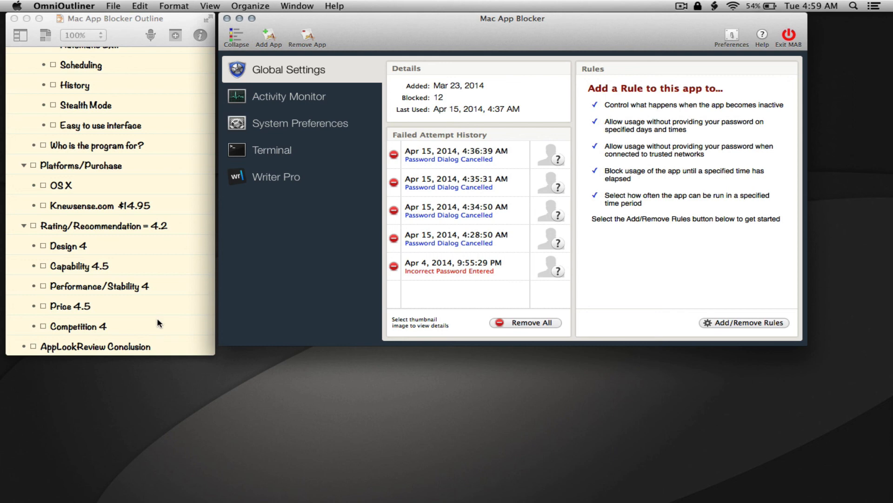